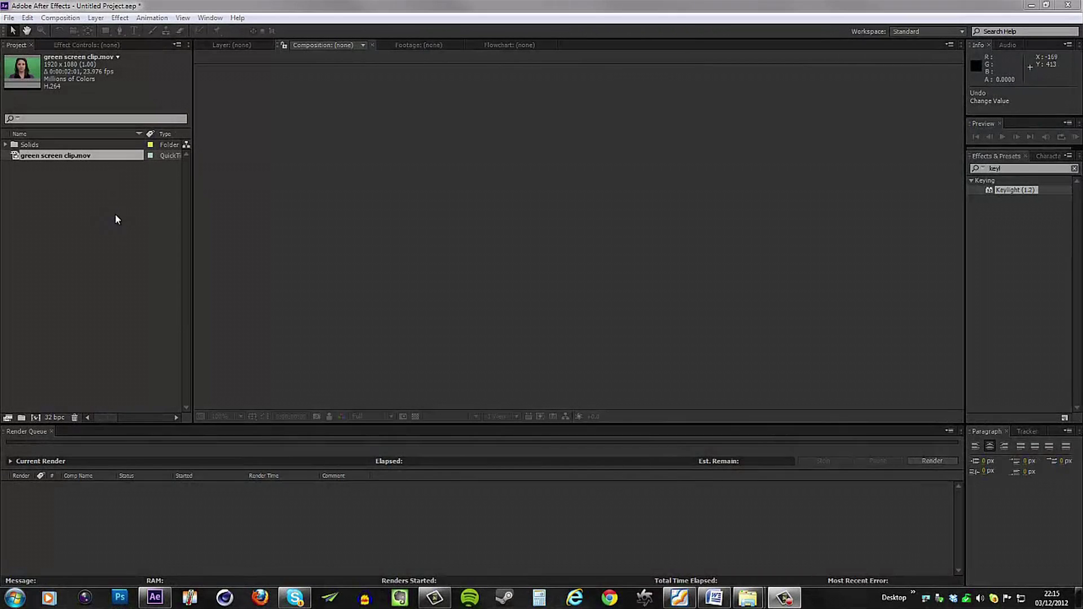
mouse_move(76, 213)
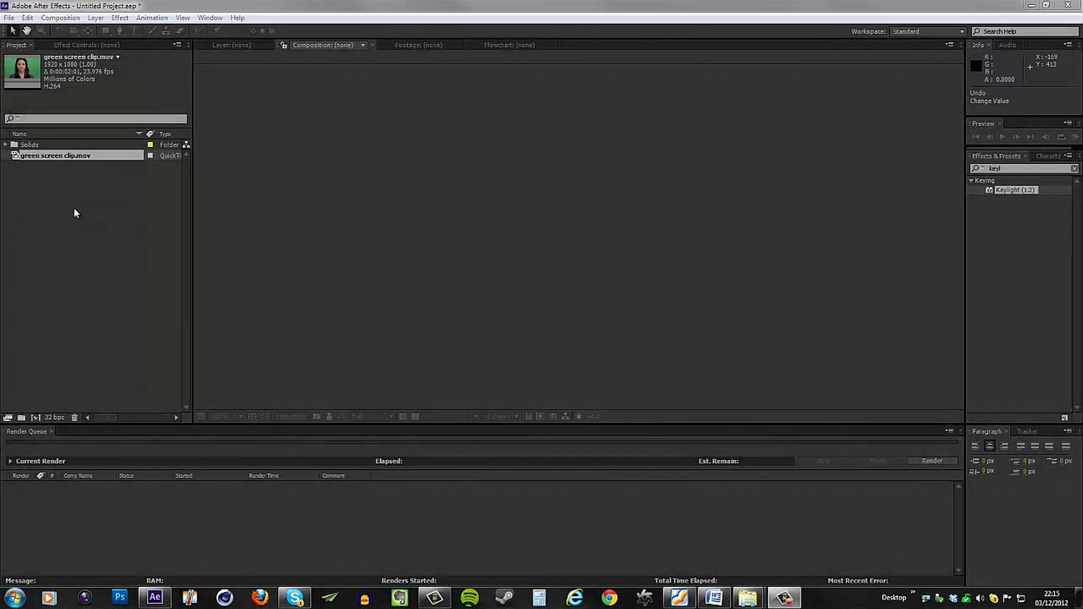
mouse_move(58, 216)
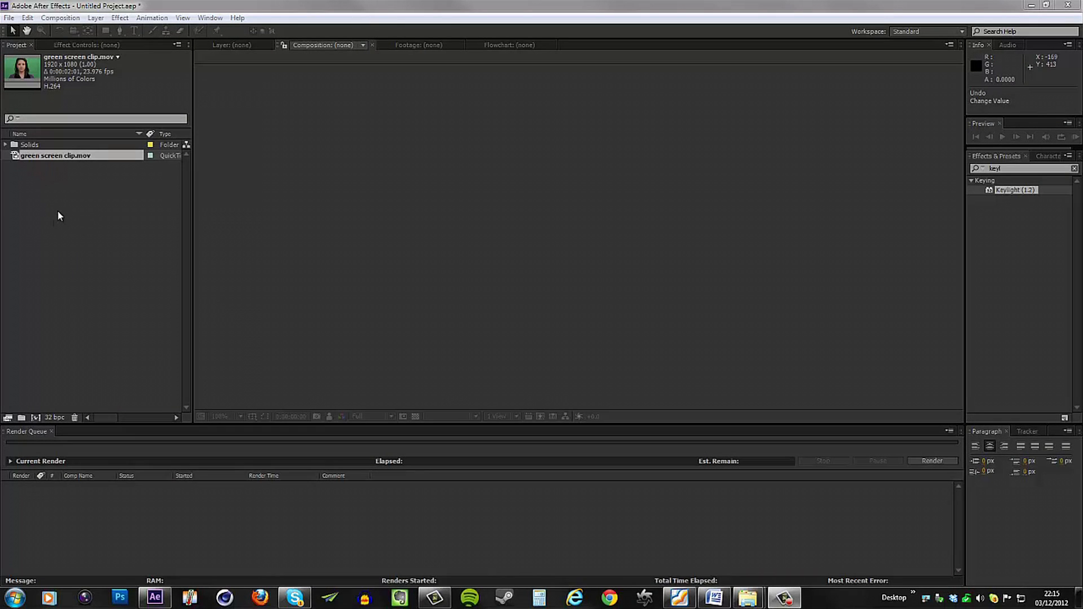
mouse_move(58, 213)
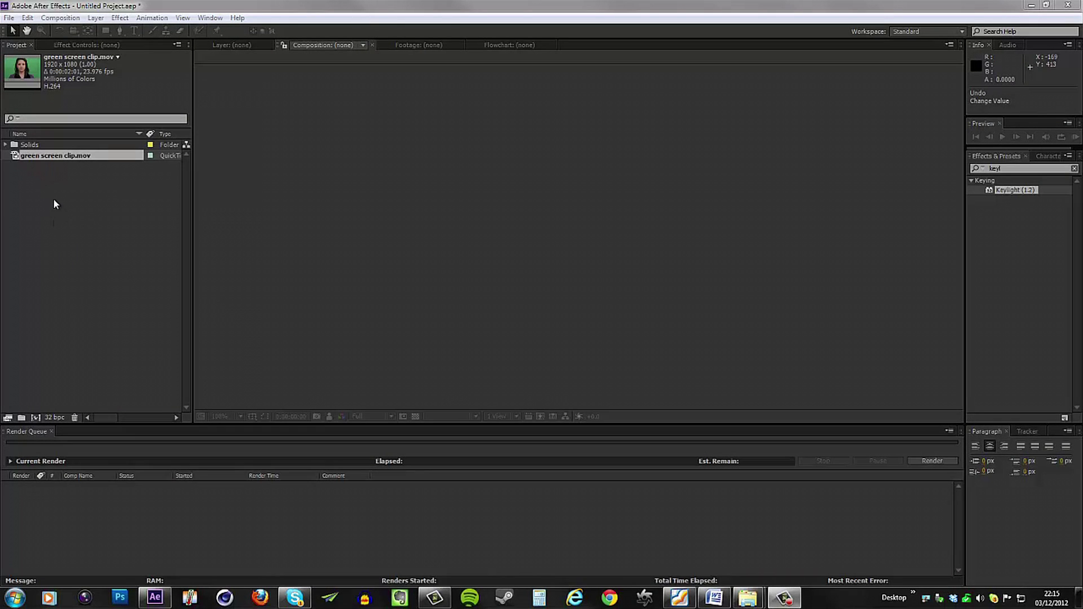
mouse_move(42, 204)
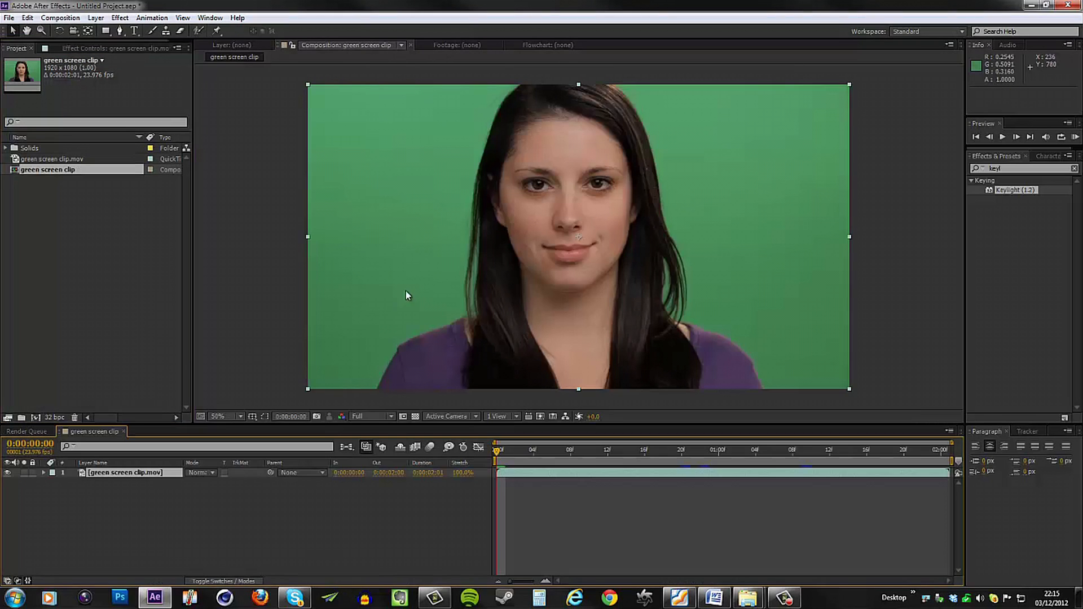
Play the green screen clip through to its two-second final frame.
left_click(505, 450)
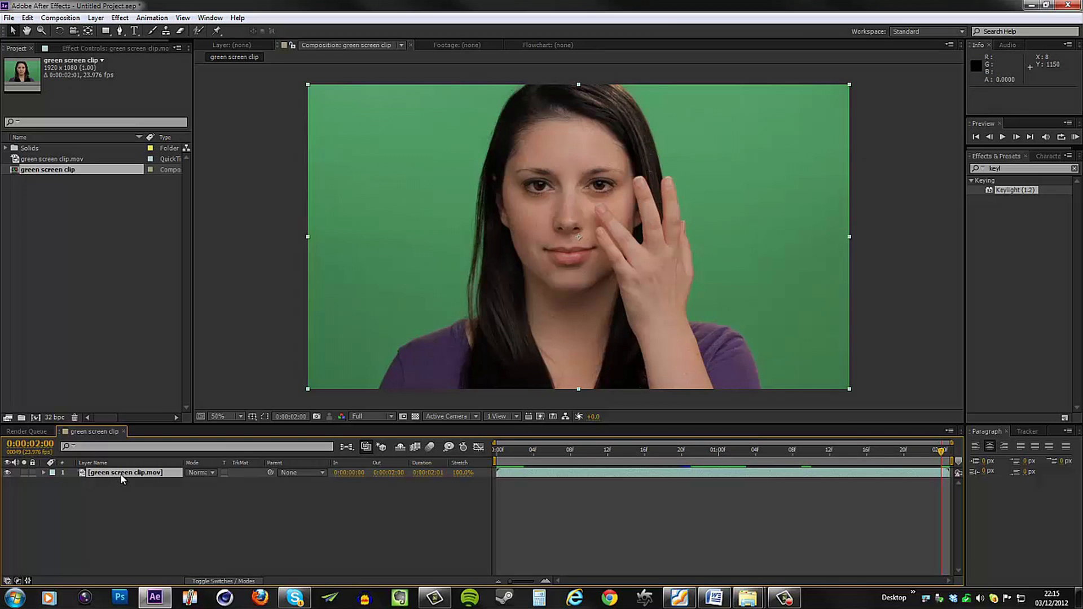
Apply Keylight (1.2) to the green screen layer from the Keying effects.
right_click(126, 473)
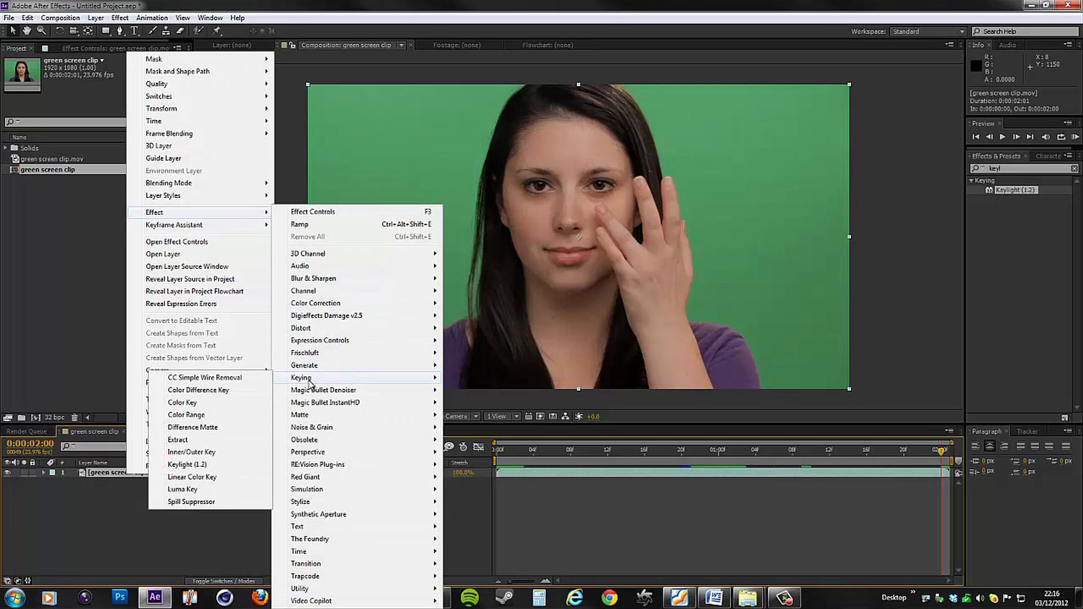
mouse_move(186, 465)
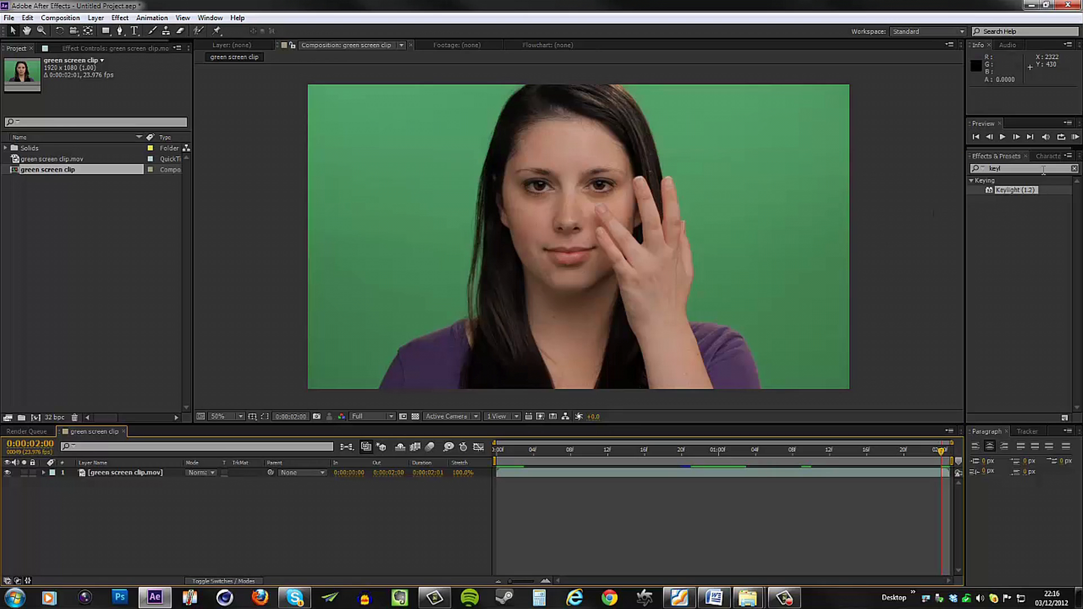
triple_click(1016, 168)
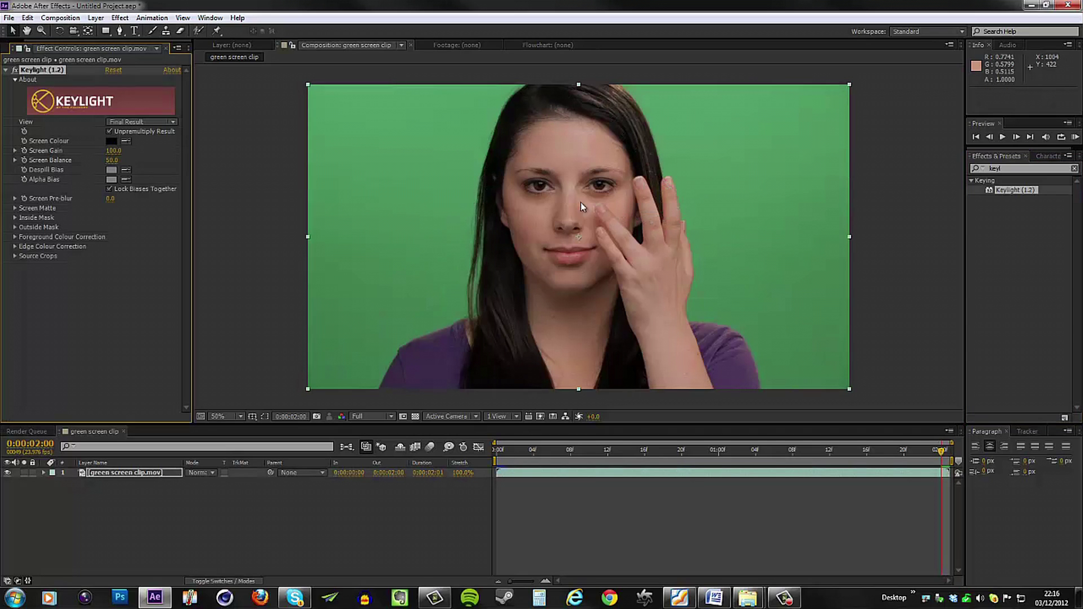
mouse_move(966, 189)
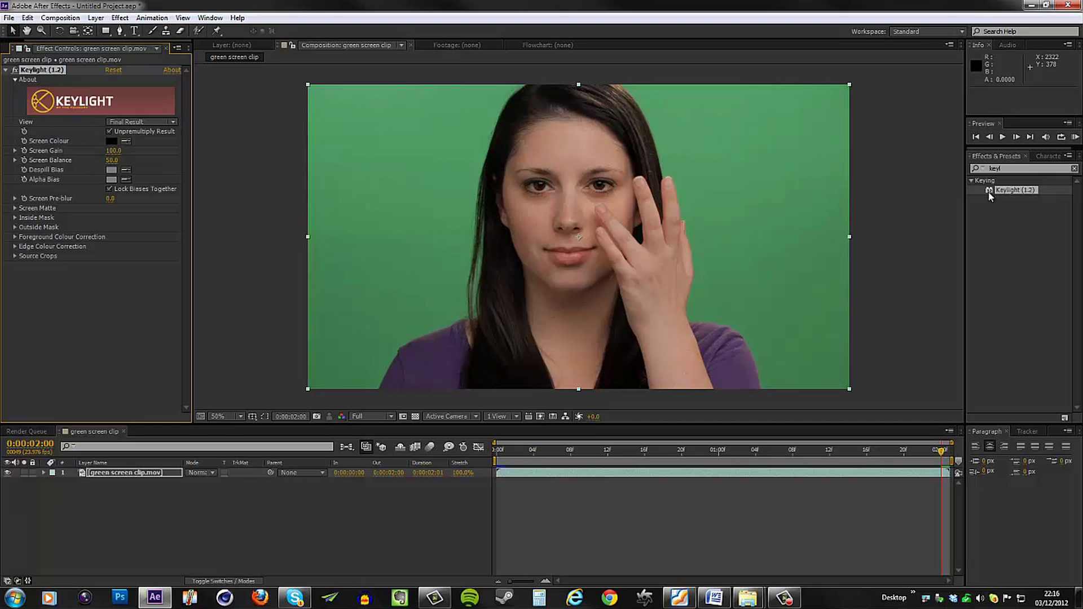
mouse_move(991, 196)
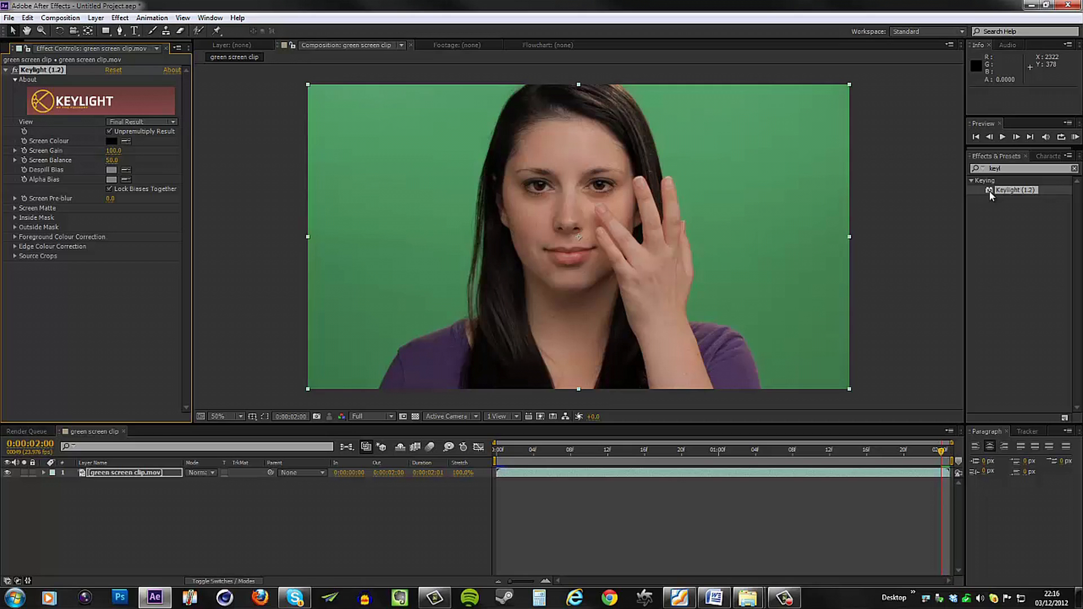
mouse_move(560, 371)
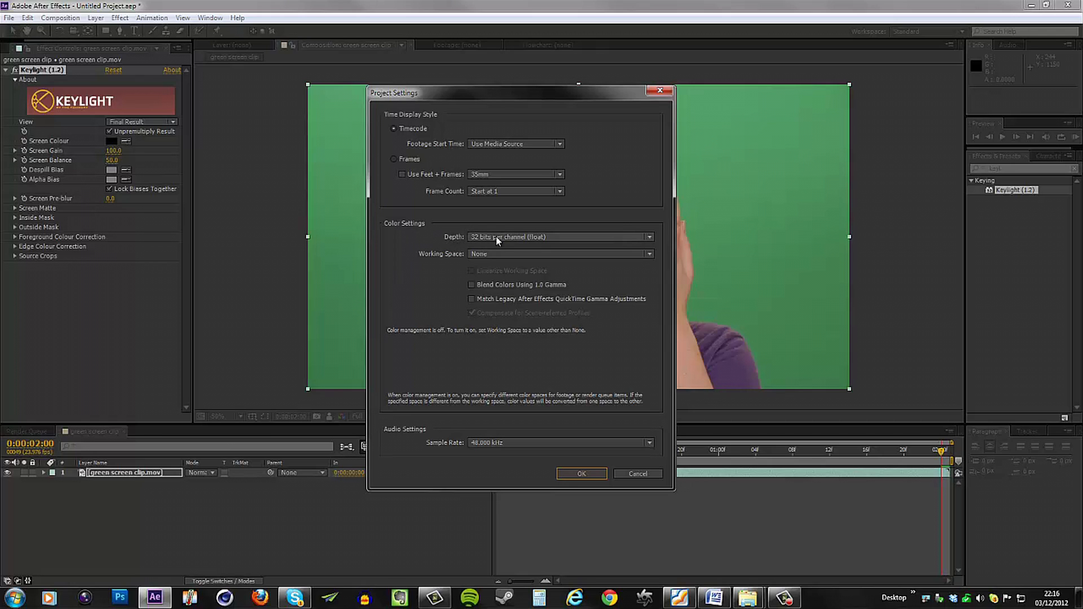
mouse_move(481, 240)
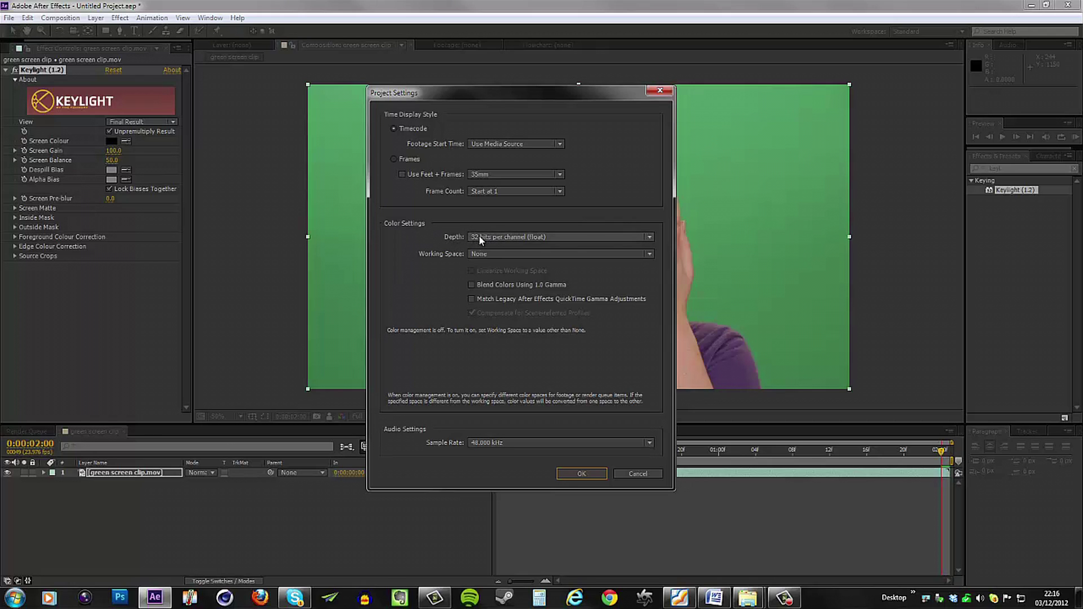
left_click(581, 473)
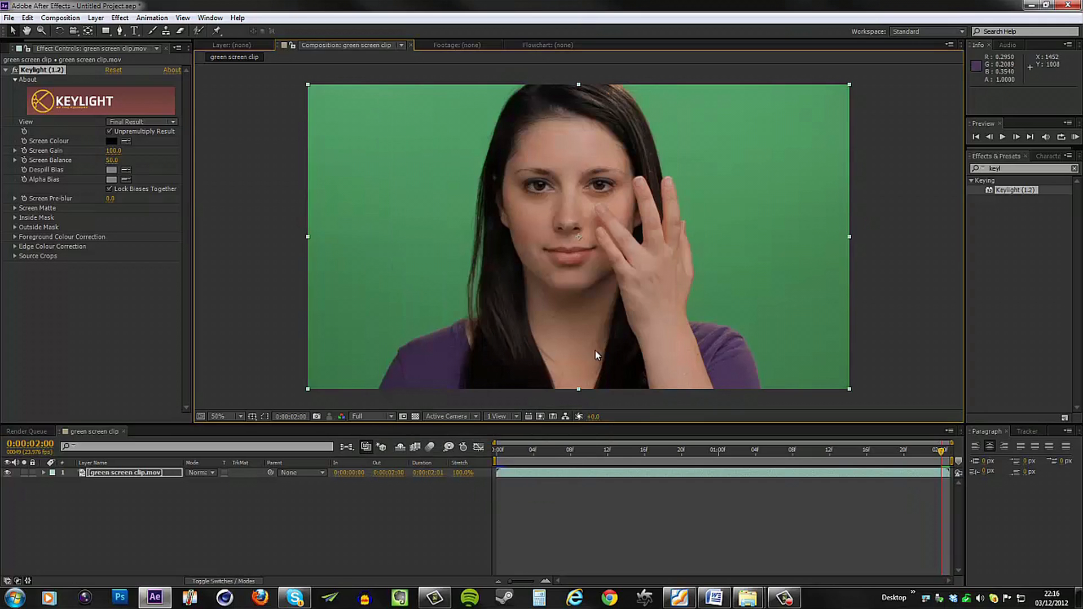
mouse_move(484, 237)
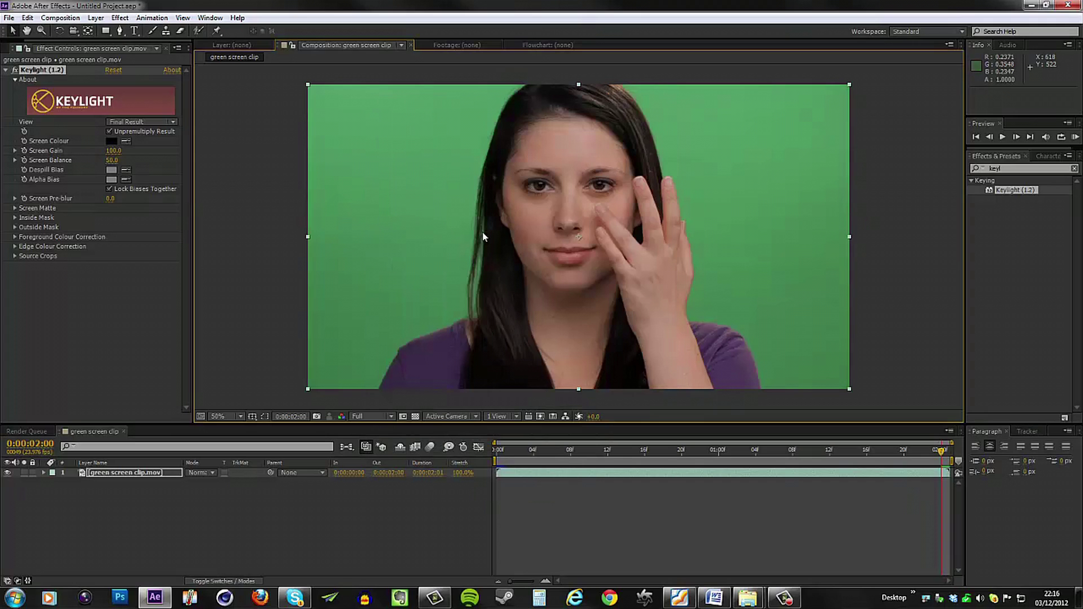
mouse_move(425, 193)
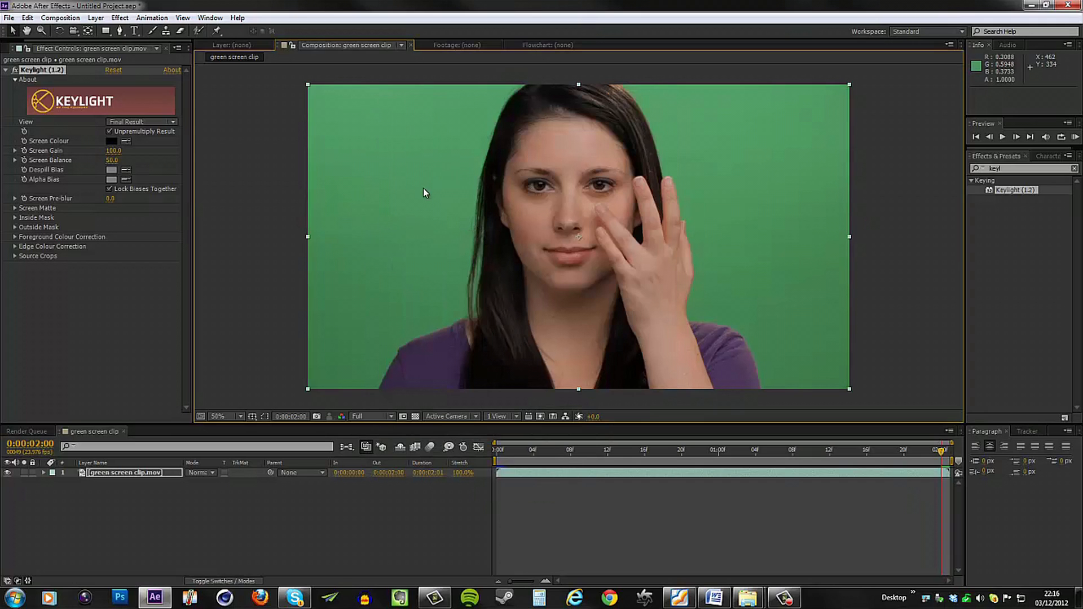
mouse_move(329, 147)
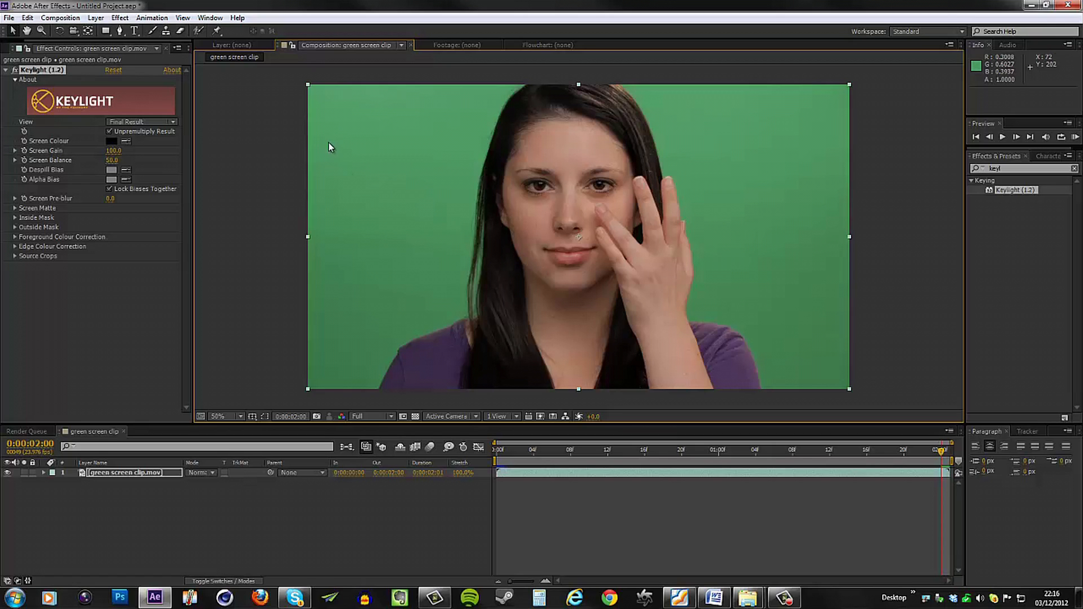
mouse_move(172, 178)
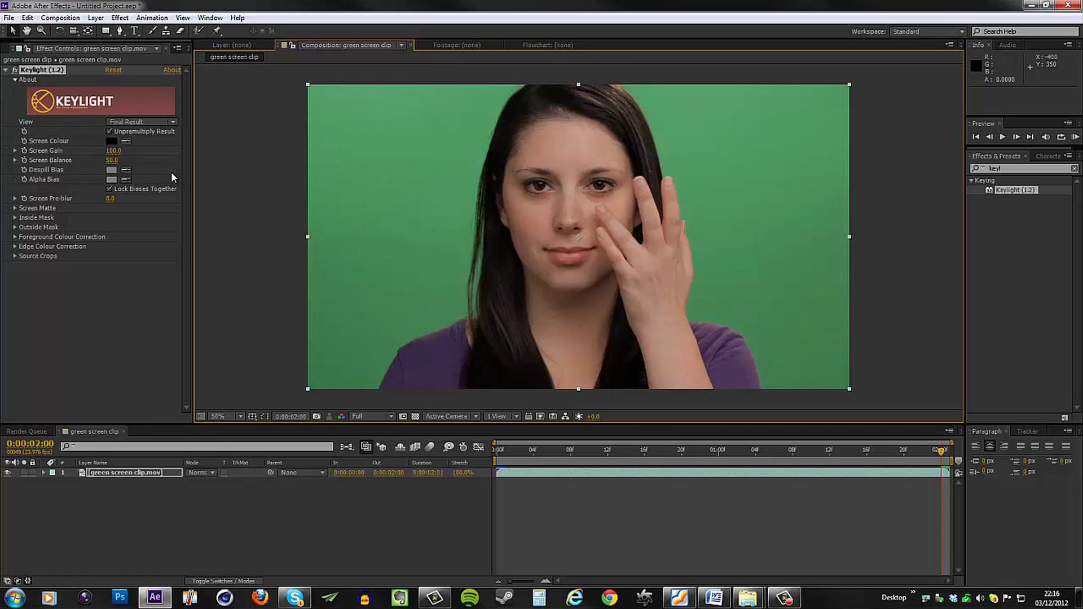
mouse_move(126, 145)
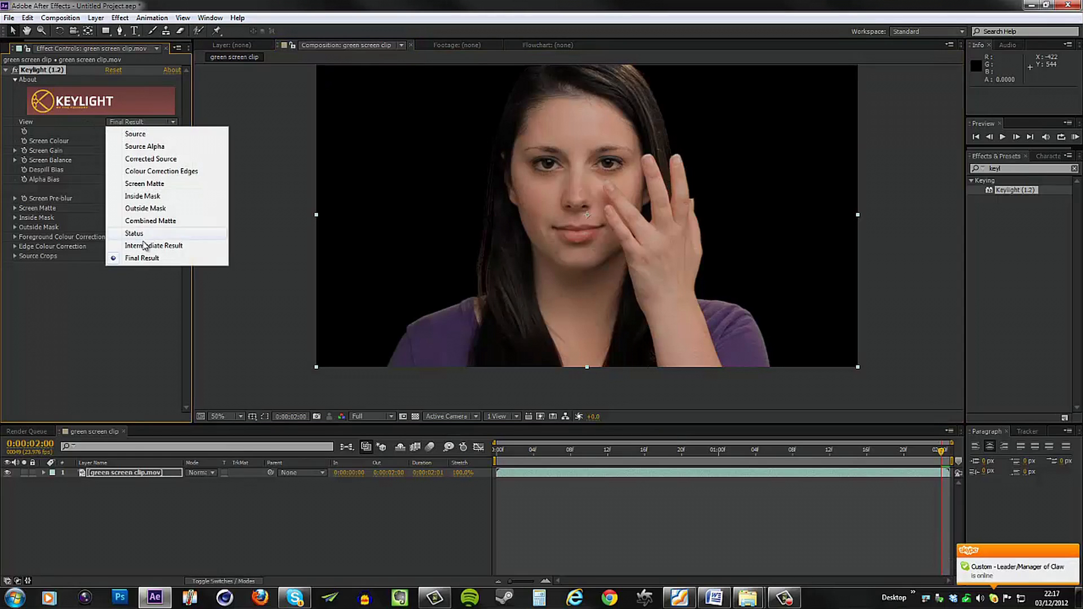
Set Keylight's View to Status to reveal the noisy gray matte patches.
left_click(133, 233)
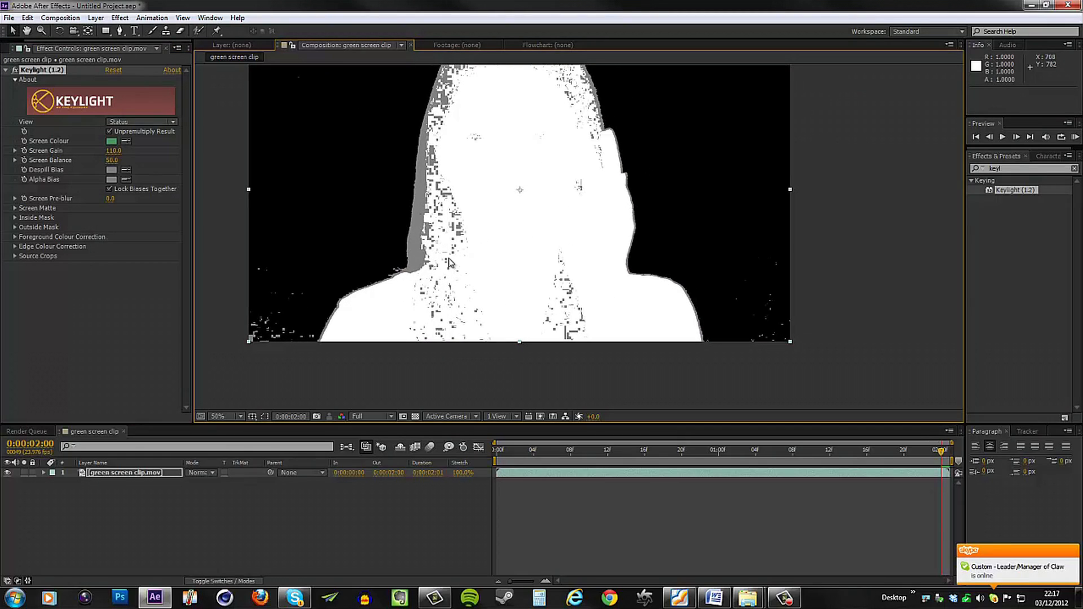
mouse_move(500, 289)
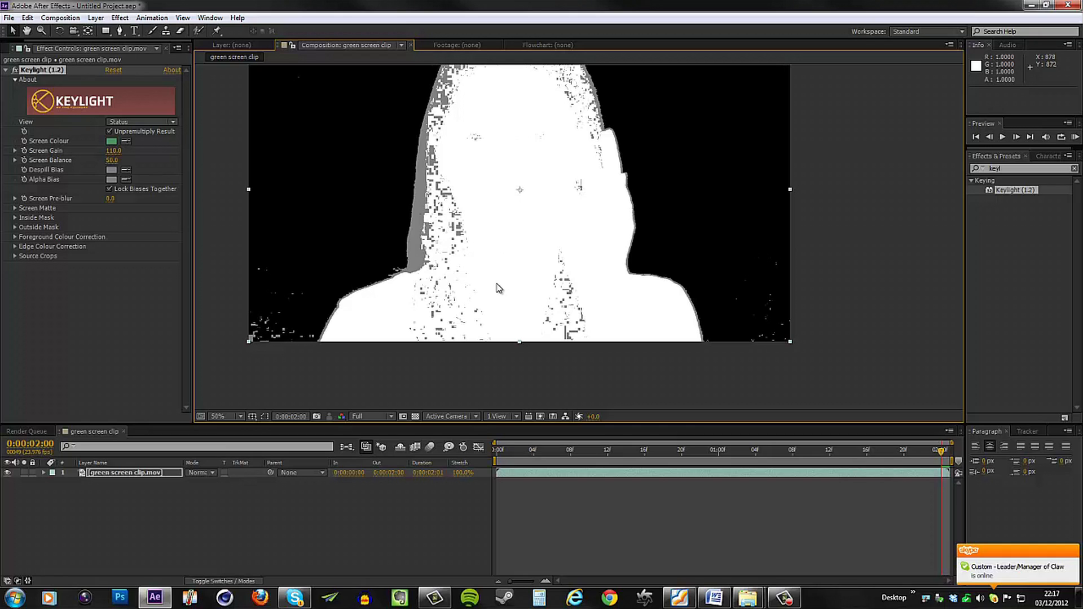
mouse_move(432, 152)
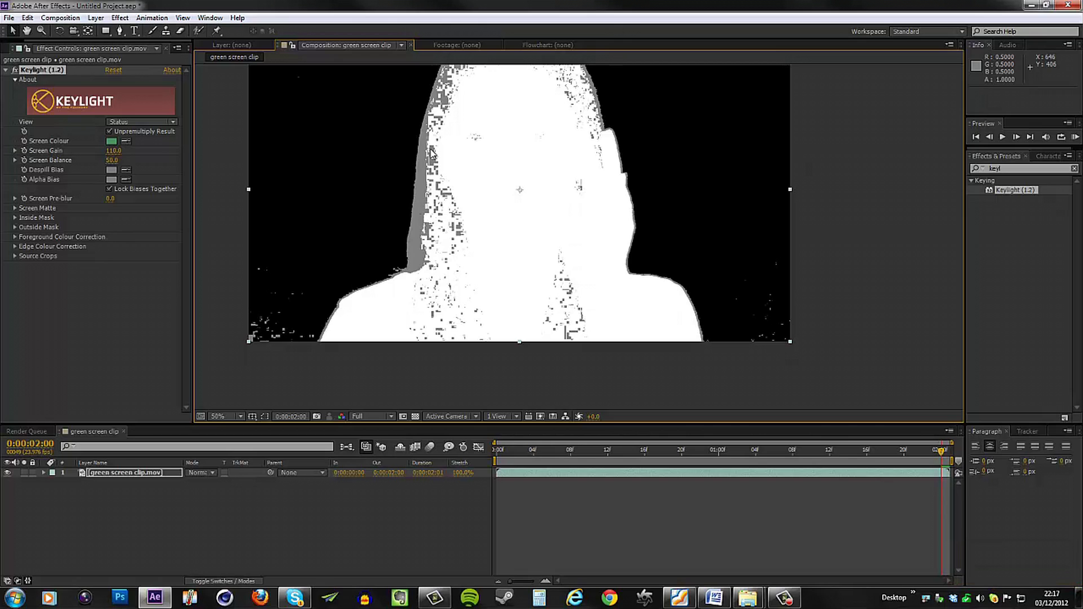
mouse_move(487, 269)
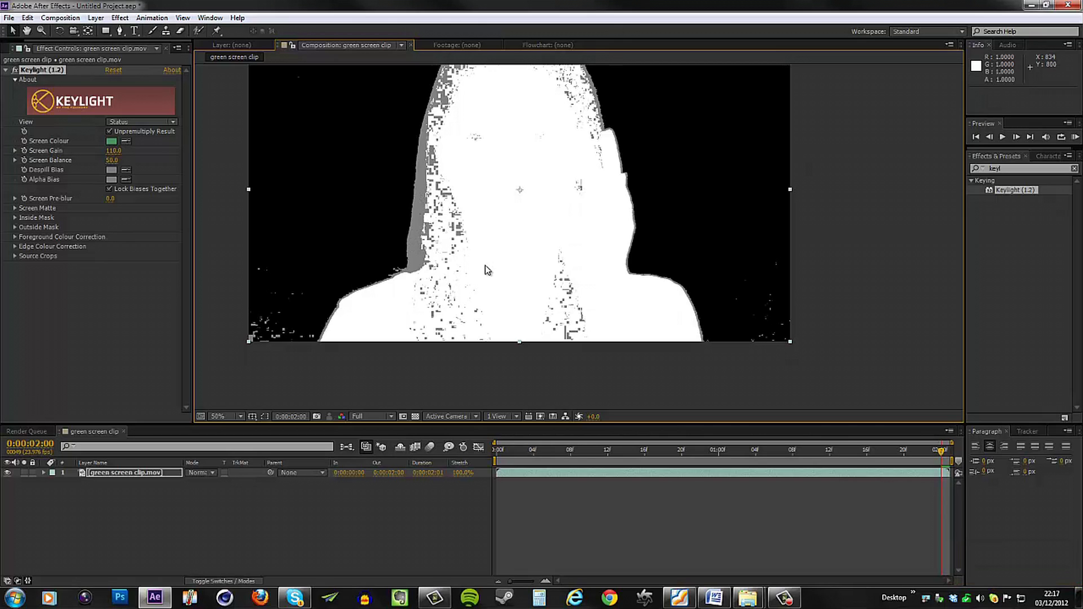
mouse_move(453, 220)
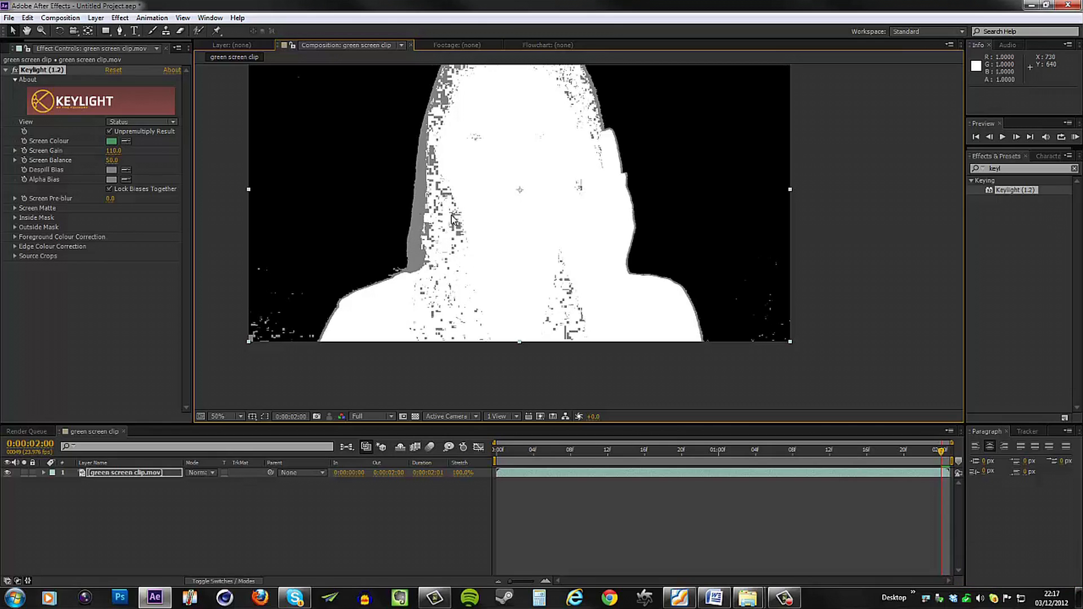
mouse_move(581, 101)
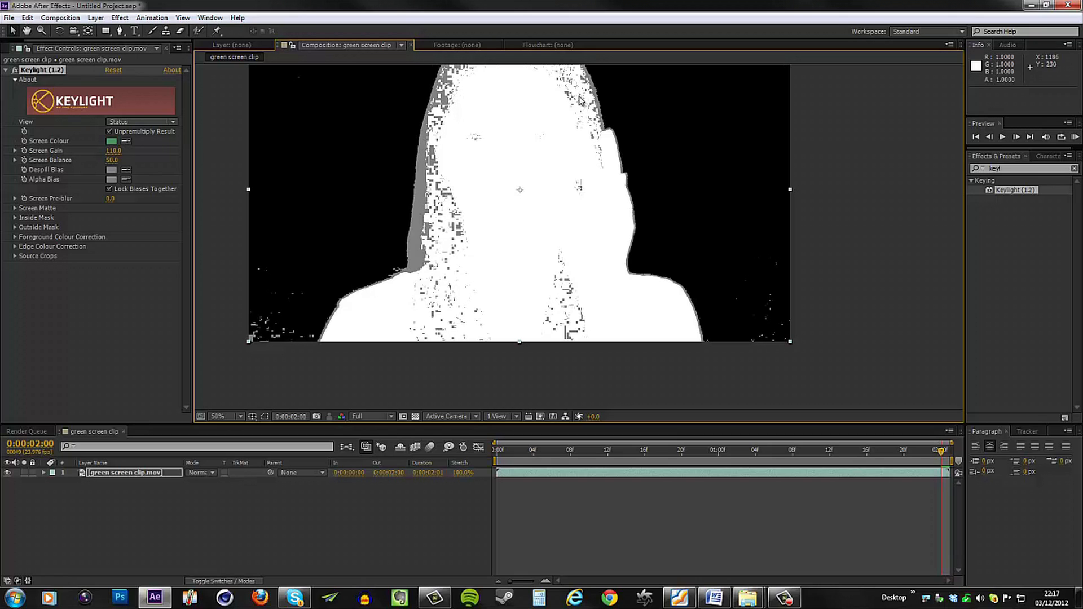
mouse_move(277, 309)
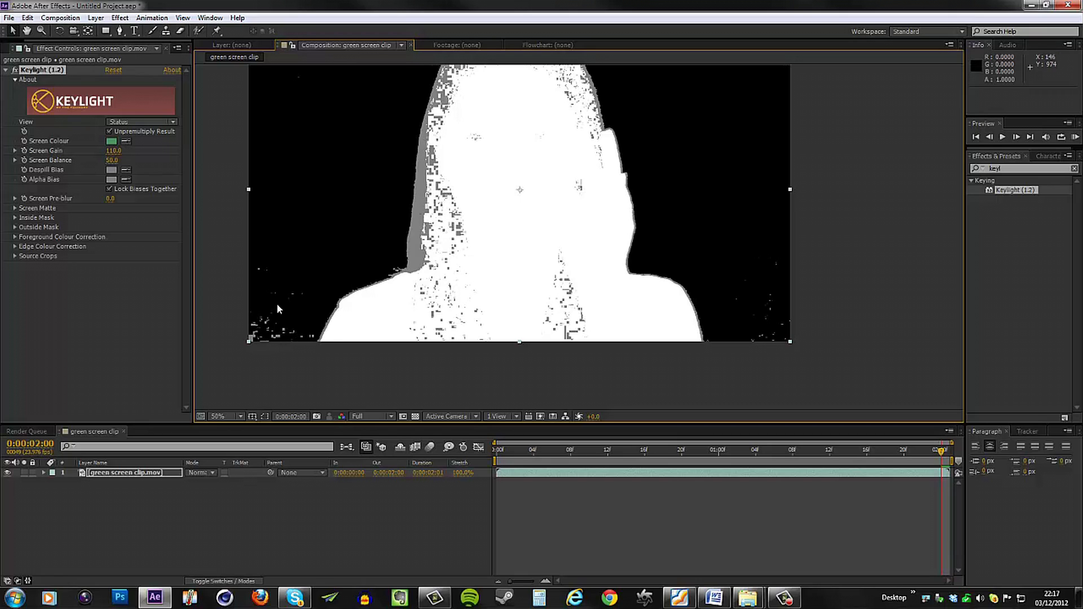
mouse_move(436, 270)
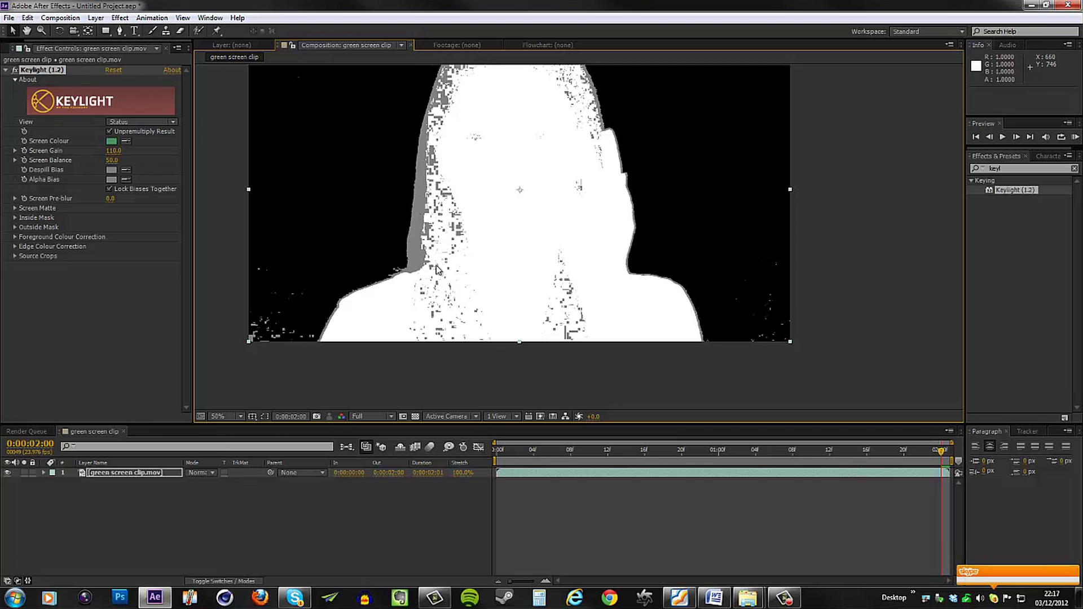
mouse_move(478, 182)
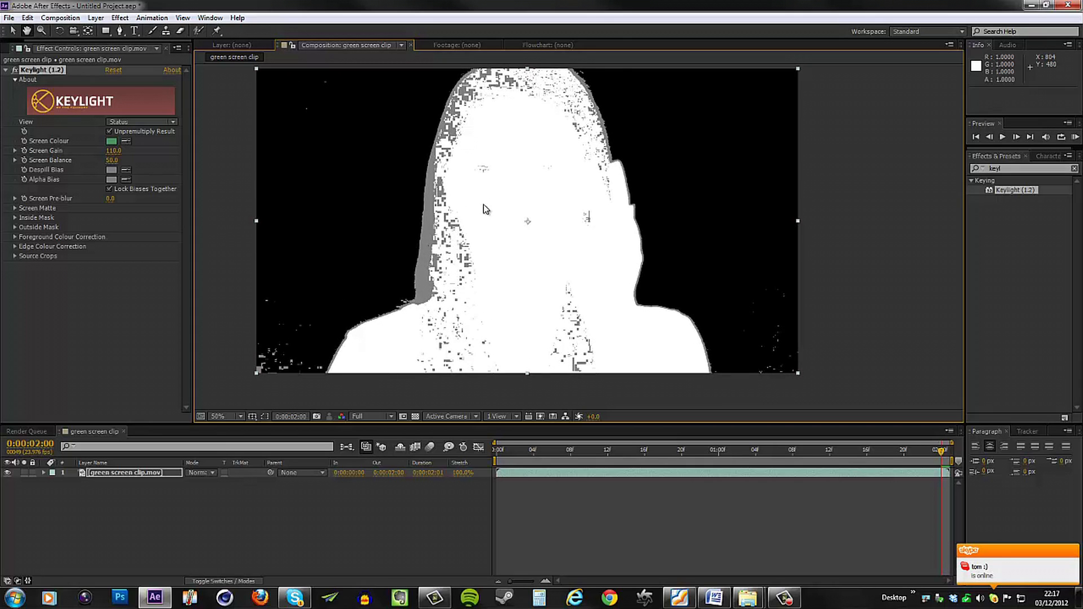
mouse_move(475, 243)
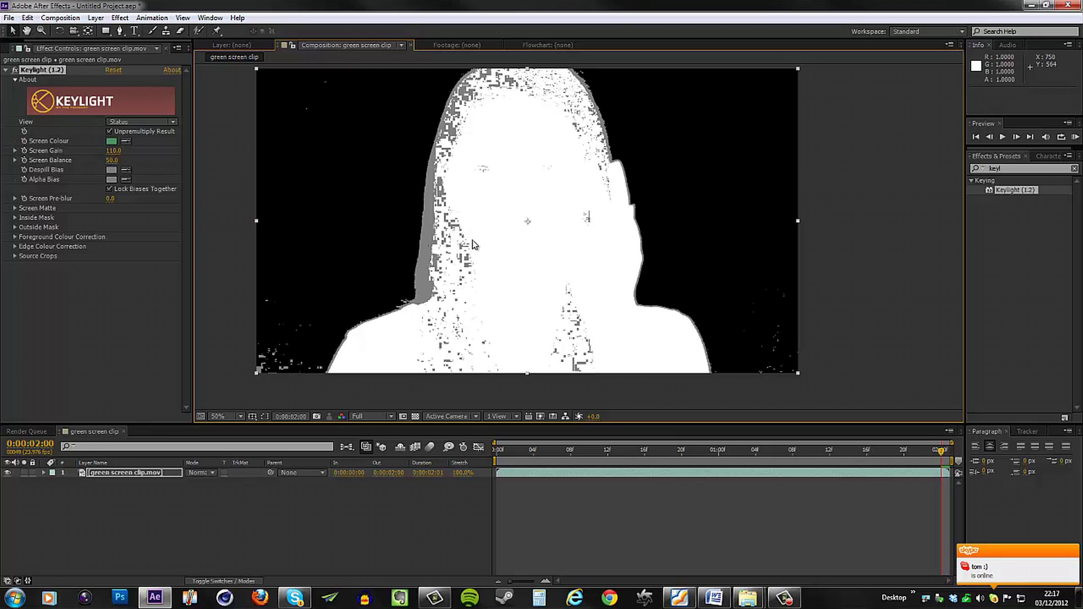
mouse_move(466, 92)
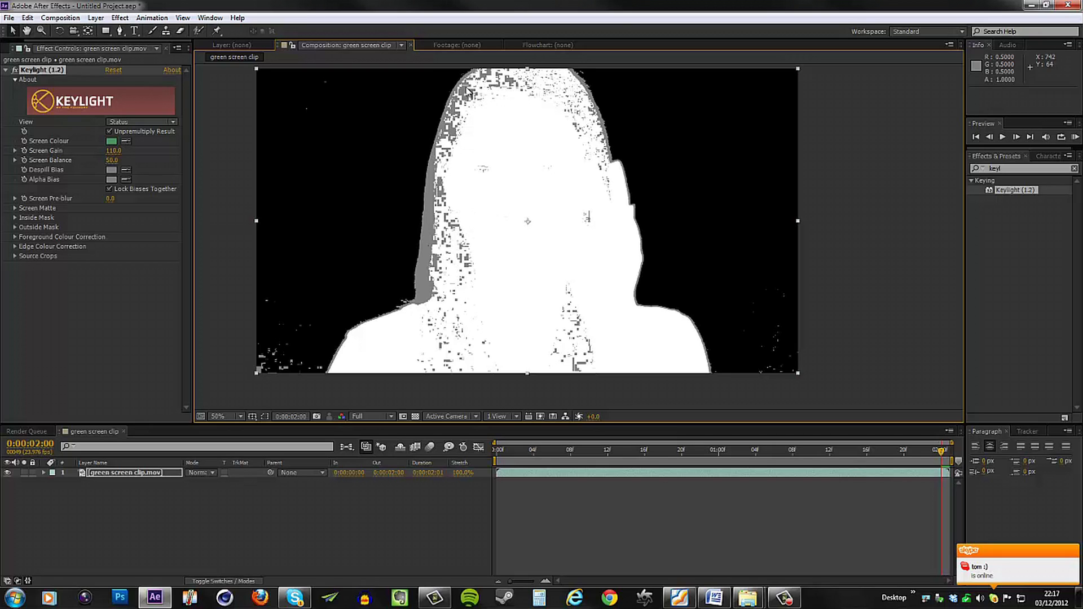
mouse_move(427, 235)
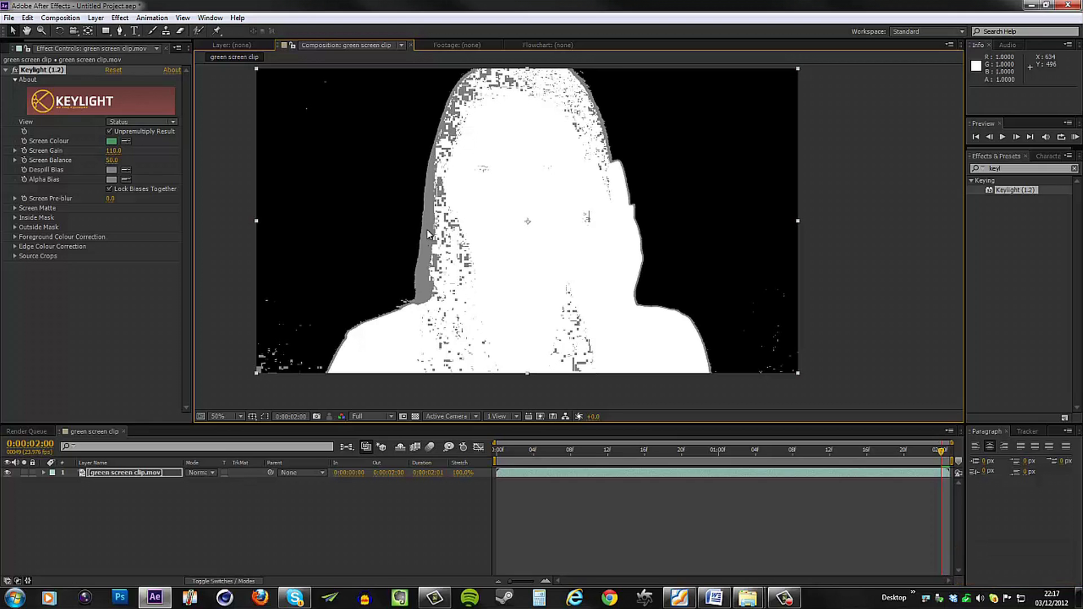
mouse_move(420, 282)
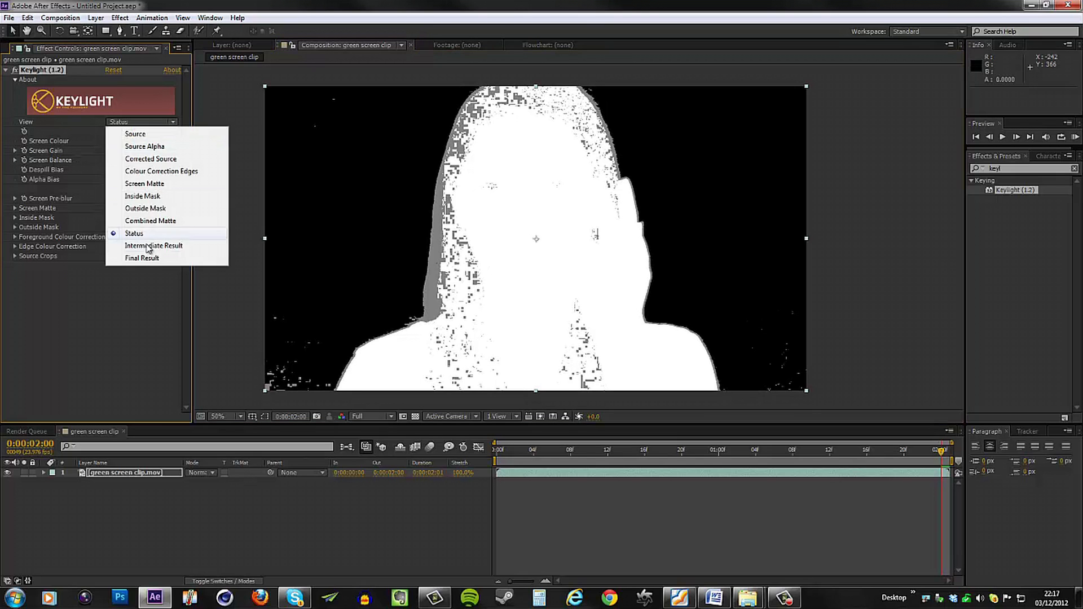
Show Keylight's Final Result, inspect the hair edge, and lower Screen Balance to 25.
left_click(141, 258)
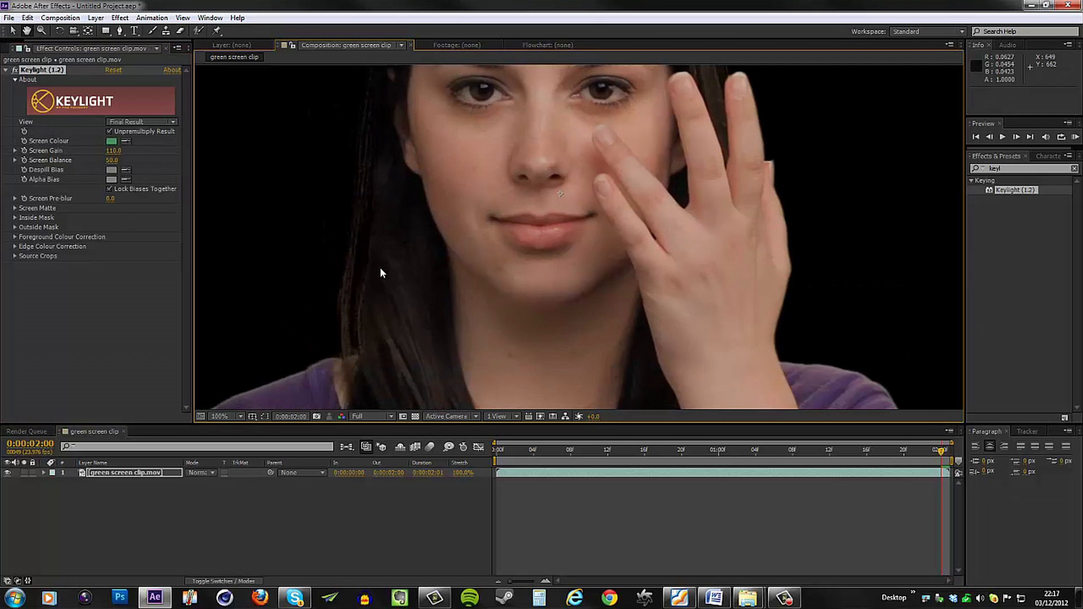
left_click(219, 416)
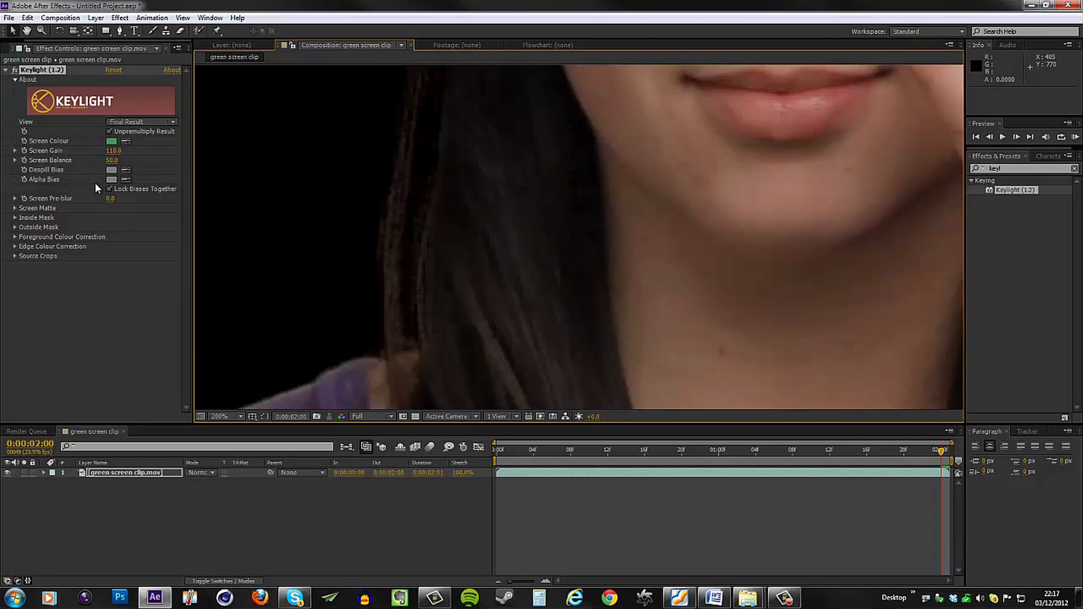
mouse_move(143, 187)
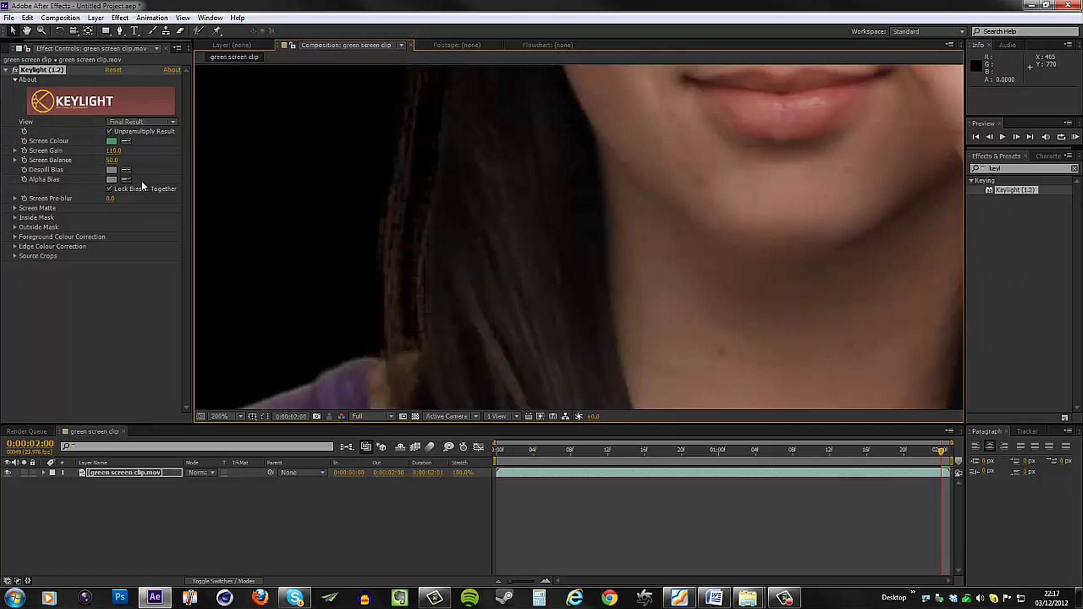
mouse_move(422, 244)
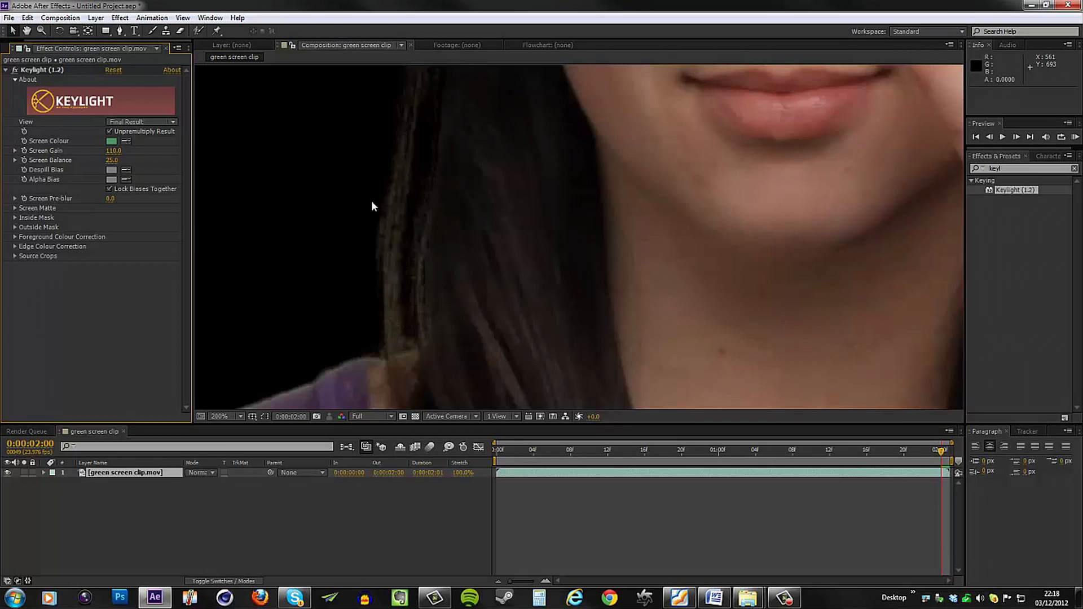
mouse_move(366, 216)
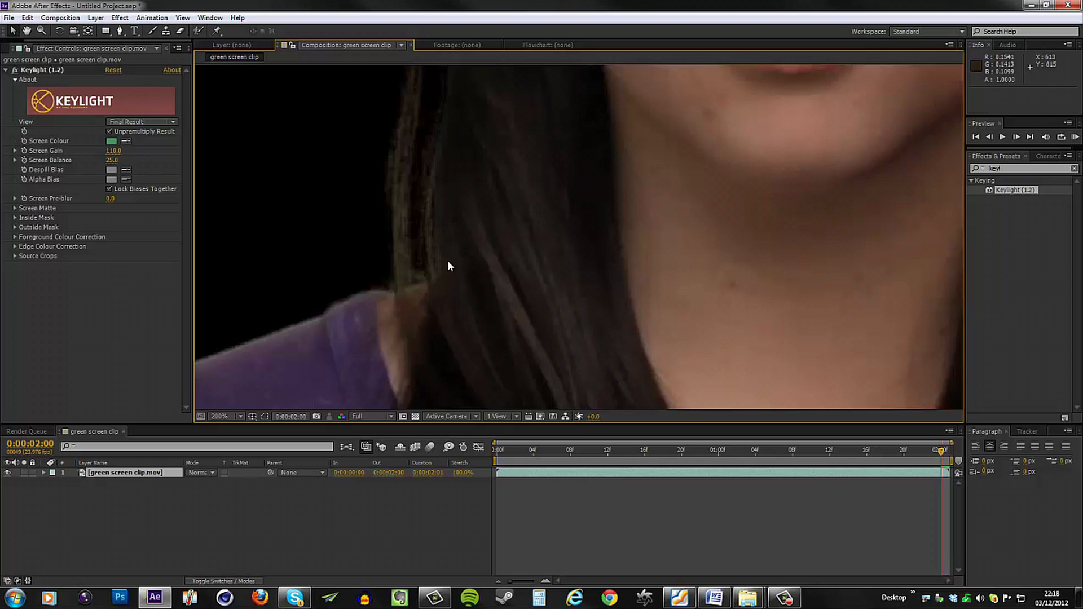
left_click(221, 416)
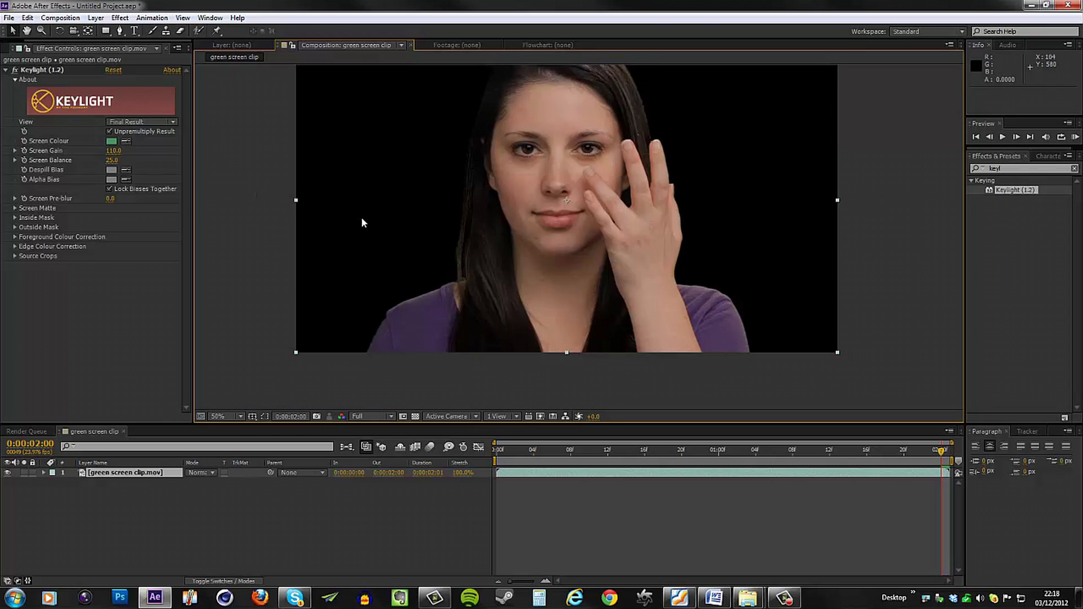
Expand Keylight's Screen Matte group, raise Clip Black to 25, and edit Clip White.
left_click(217, 416)
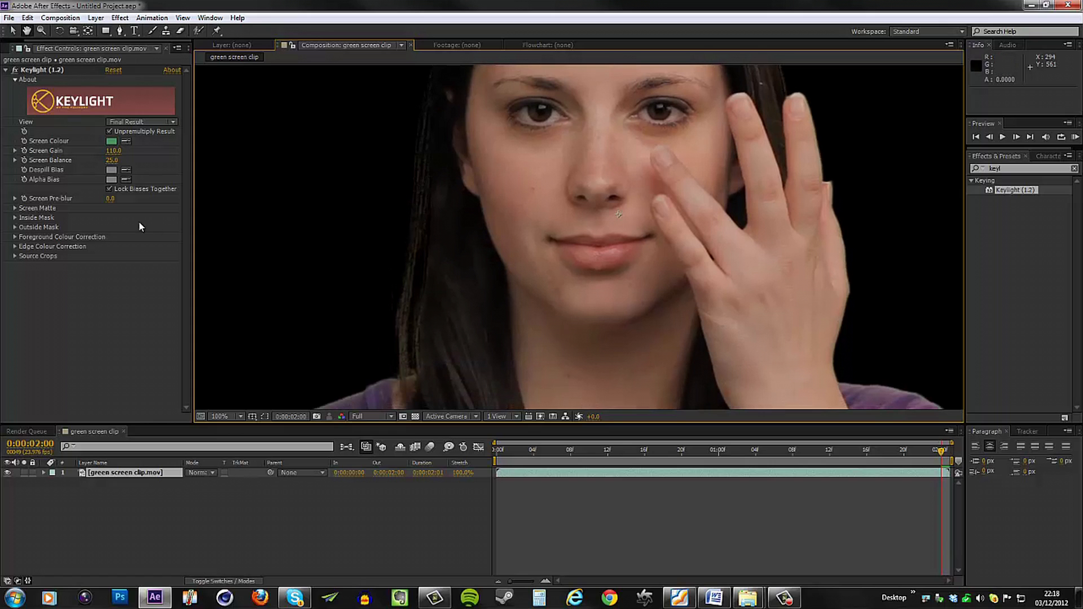
mouse_move(17, 215)
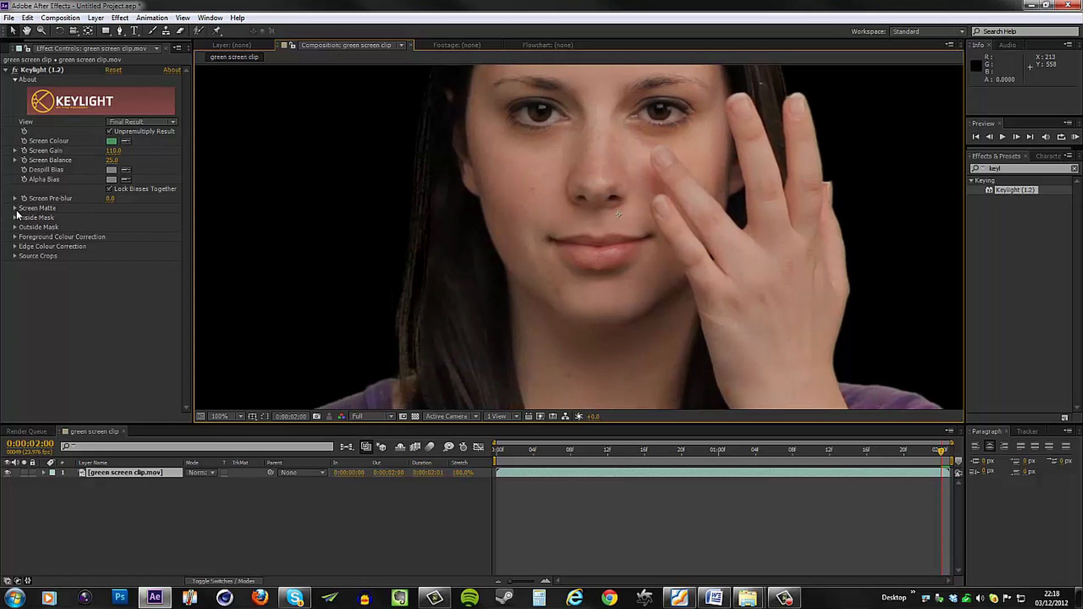
left_click(14, 208)
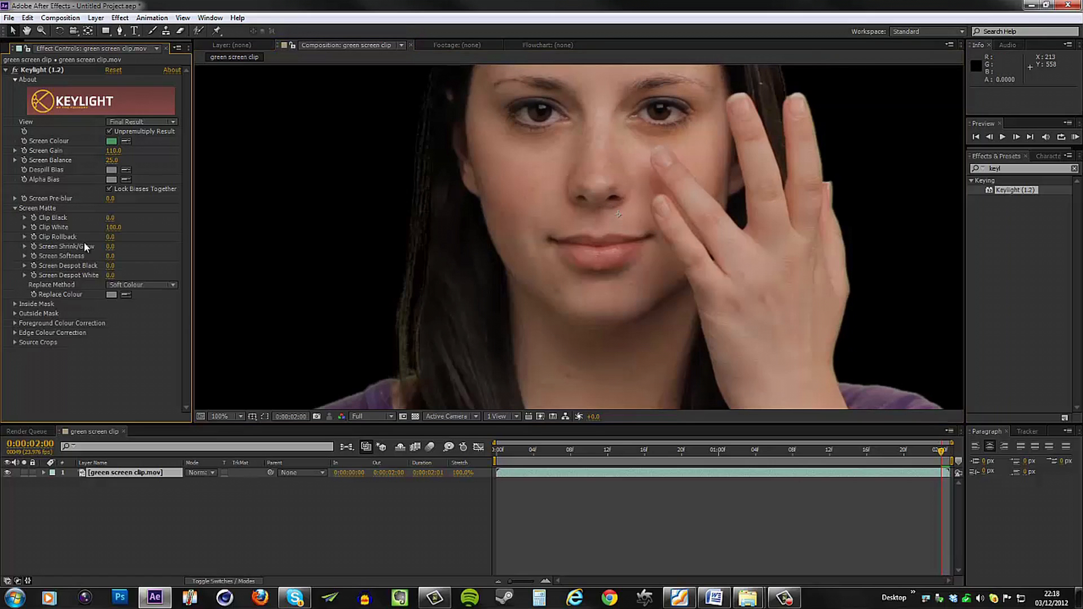
mouse_move(118, 239)
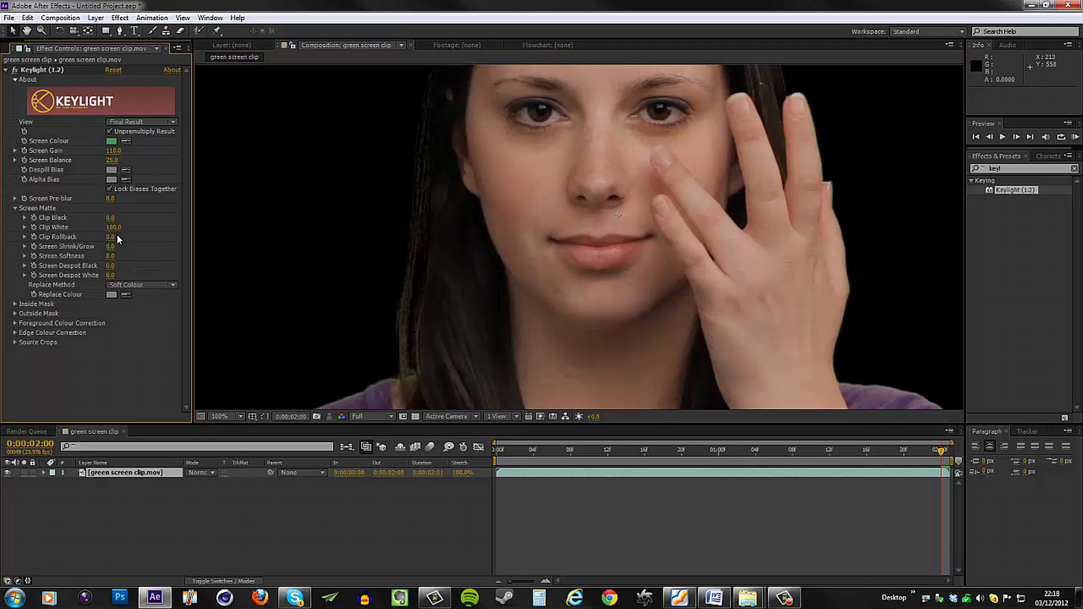
double_click(111, 217)
type("25")
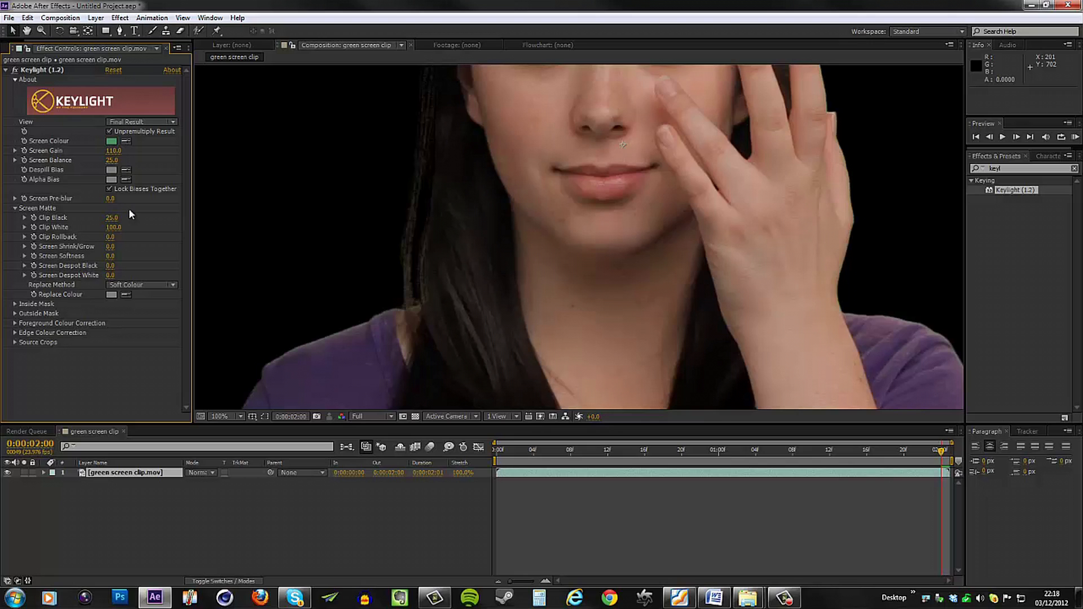
mouse_move(93, 228)
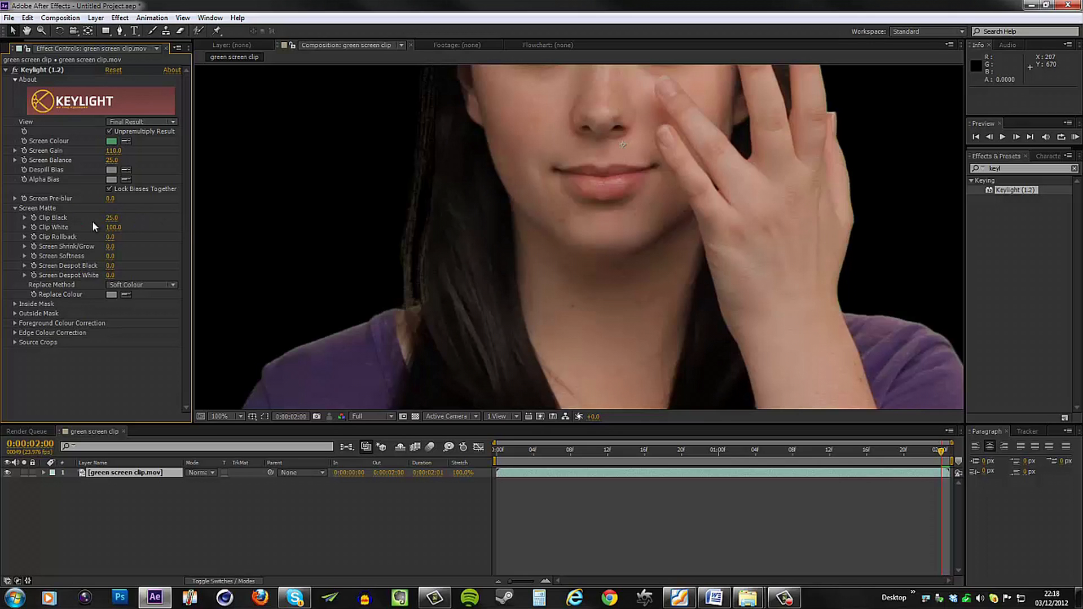
mouse_move(59, 219)
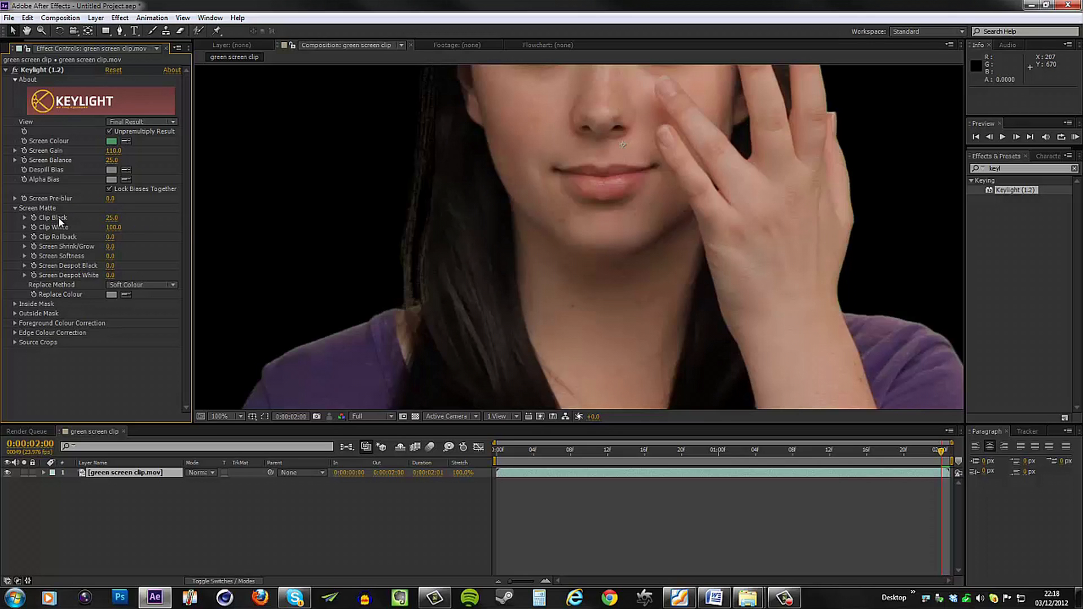
mouse_move(68, 225)
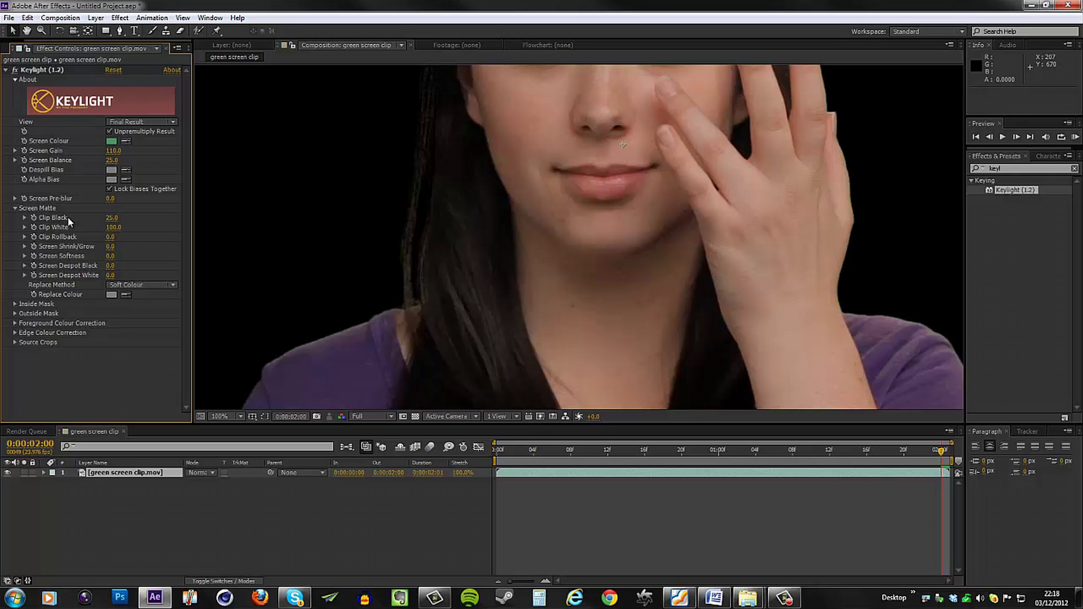
mouse_move(94, 232)
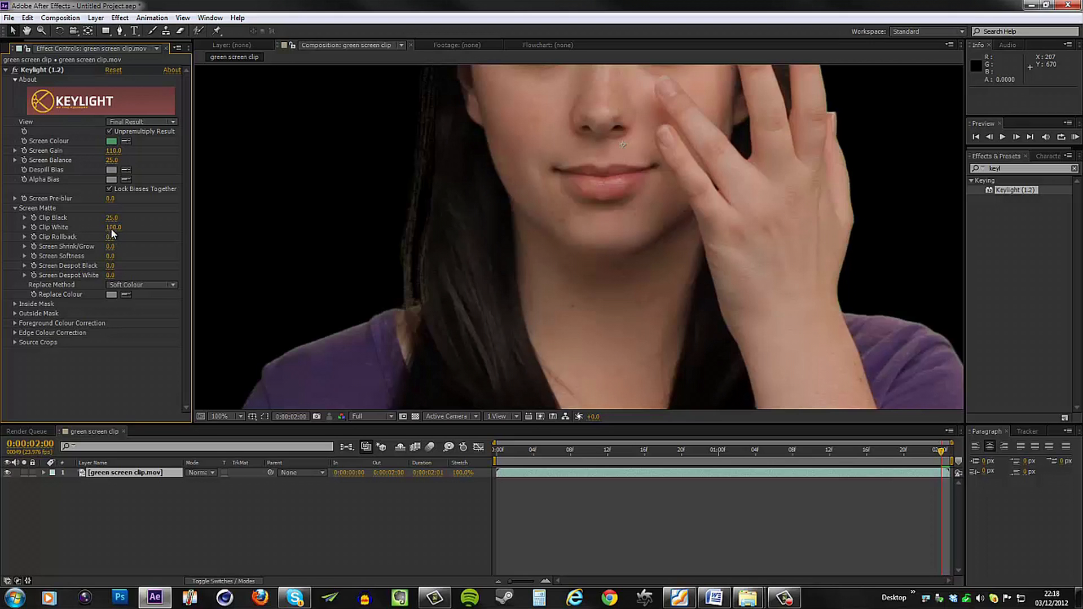
mouse_move(67, 235)
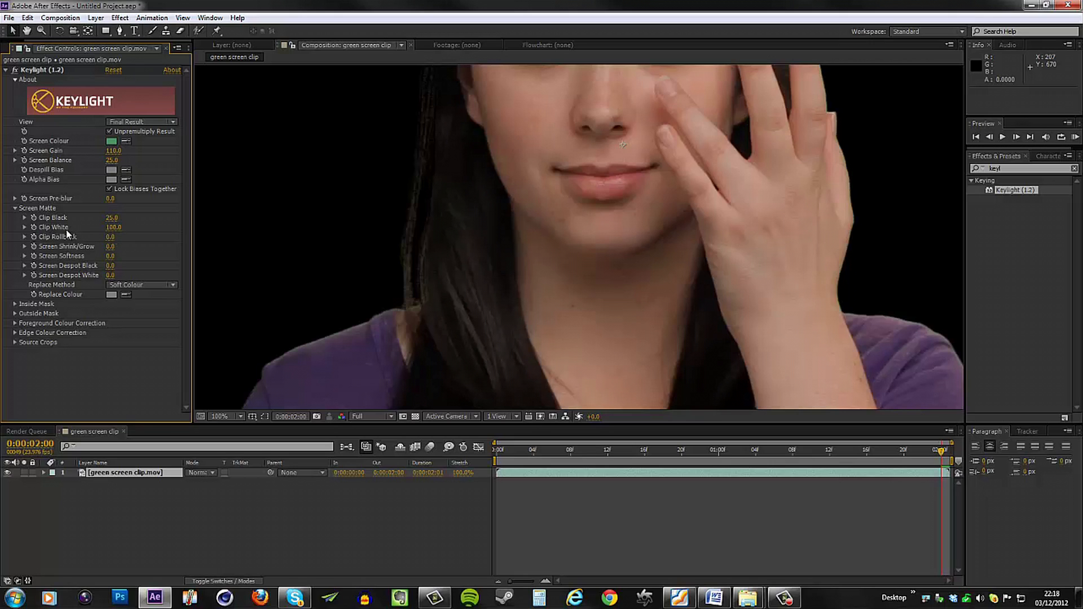
double_click(114, 227)
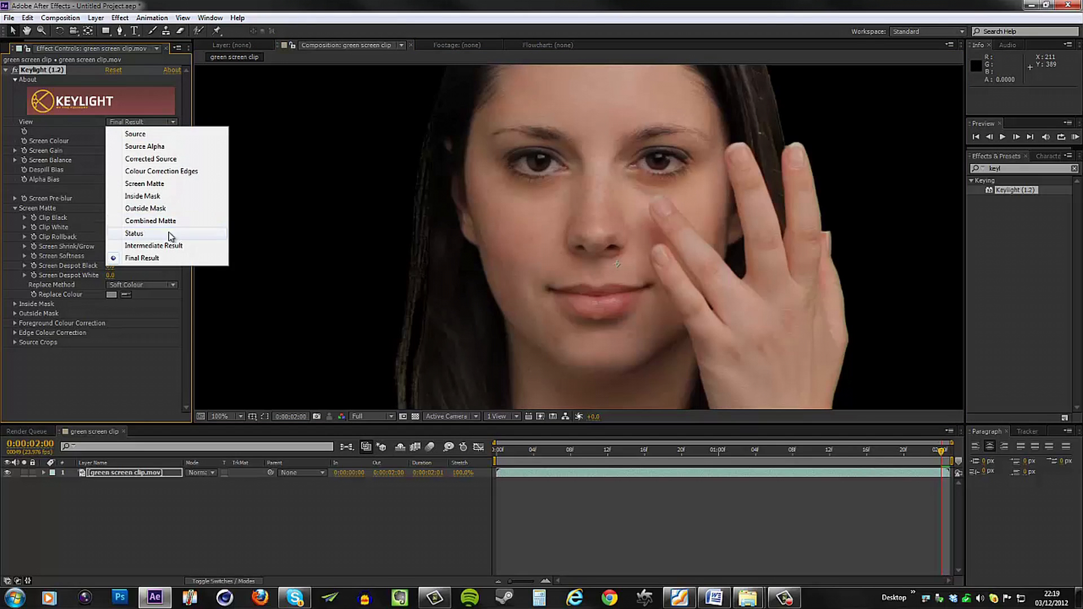
Set Clip White to 75, check the matte in Status view, and return to Final Result.
left_click(133, 233)
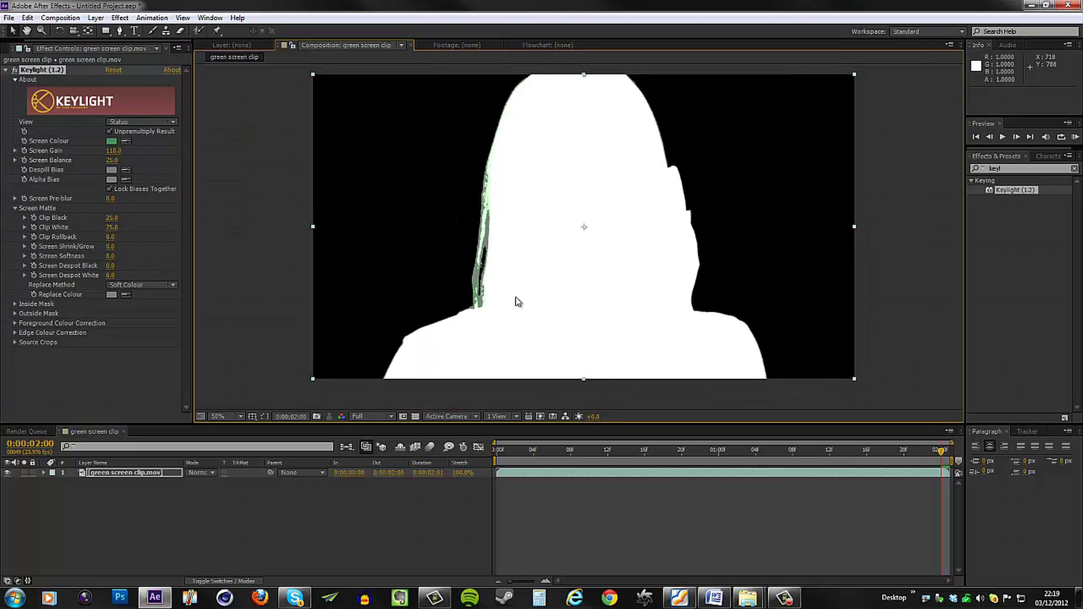
mouse_move(514, 297)
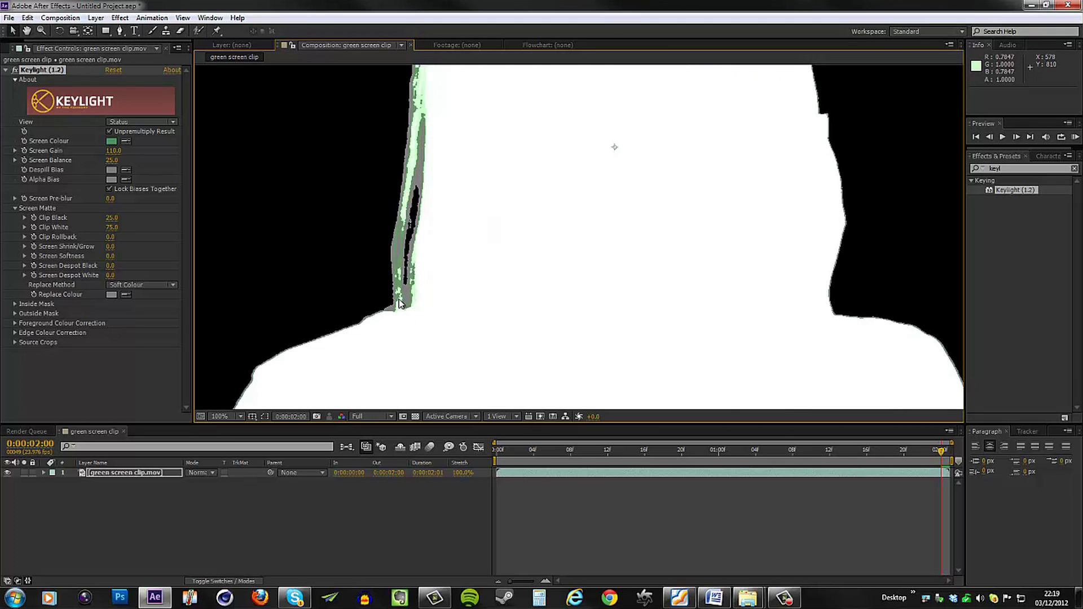
left_click(219, 416)
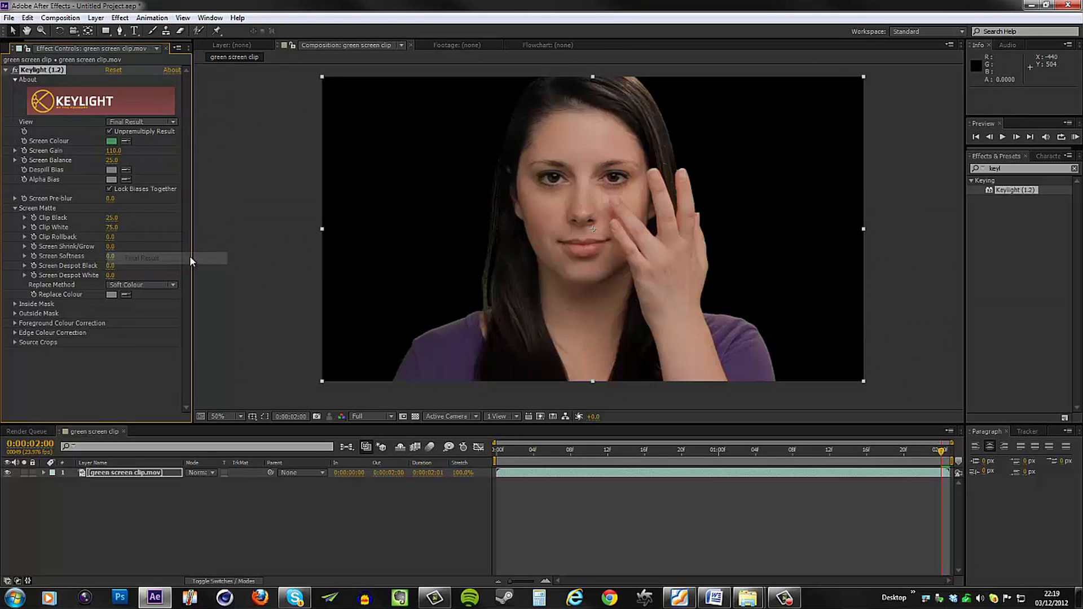
left_click(218, 416)
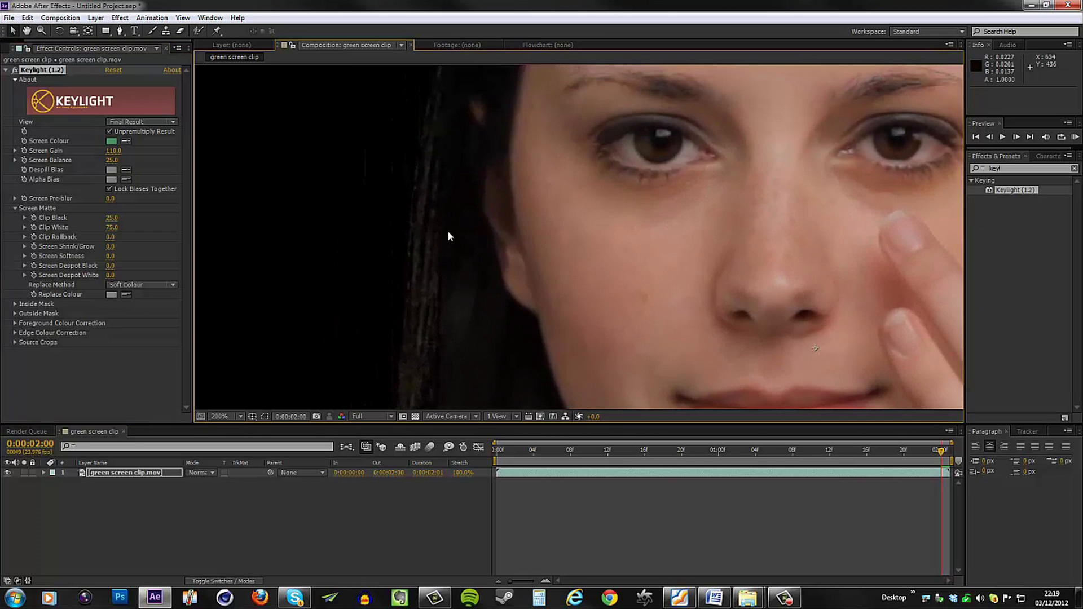
Duplicate the keyed layer and set one copy's Keylight View to Screen Matte.
left_click(219, 416)
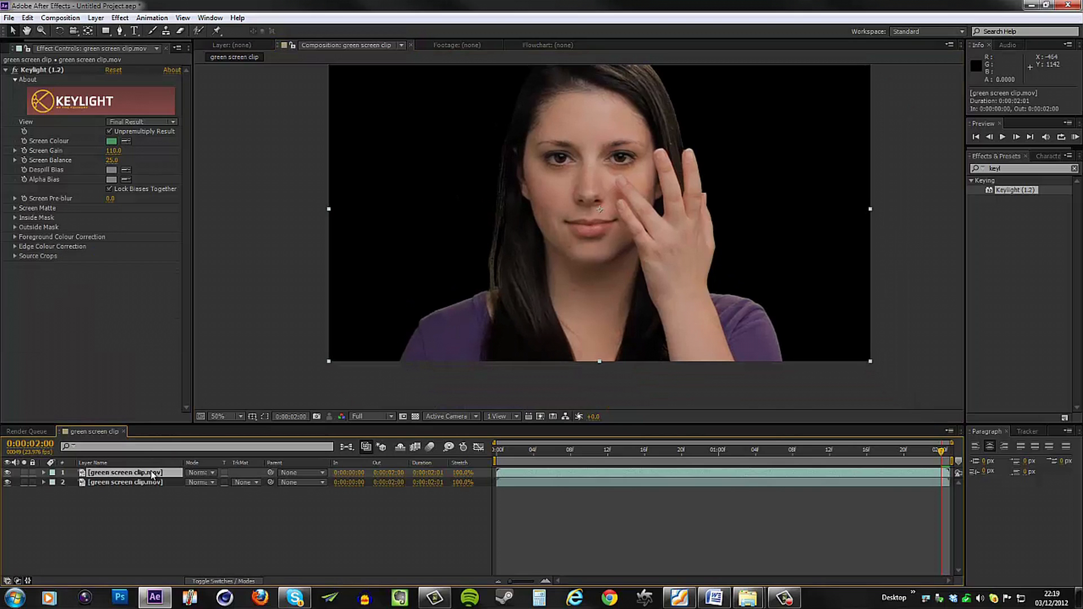
left_click(124, 482)
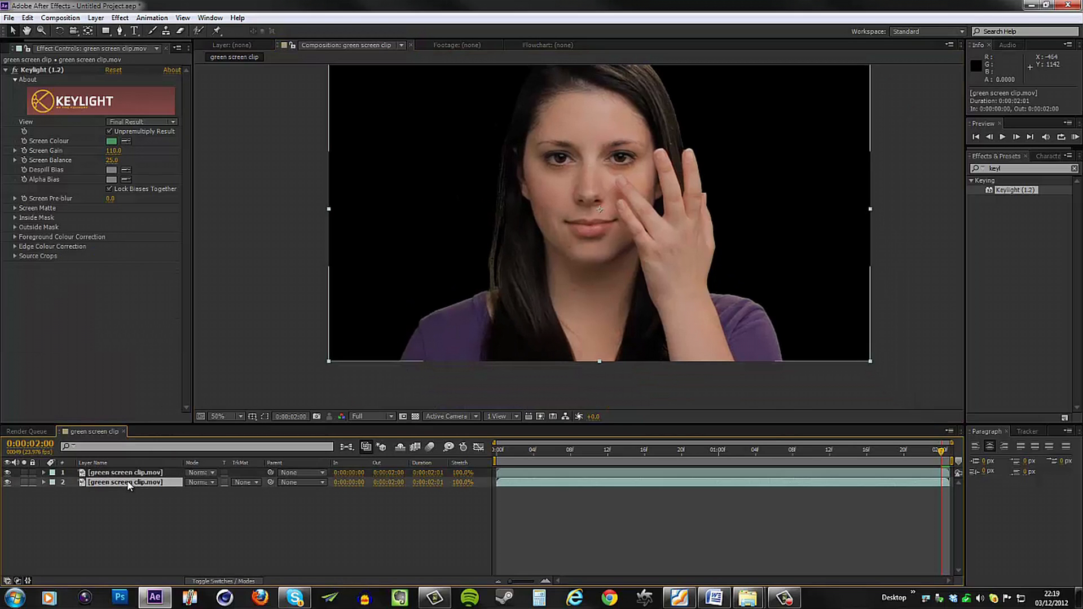
left_click(15, 208)
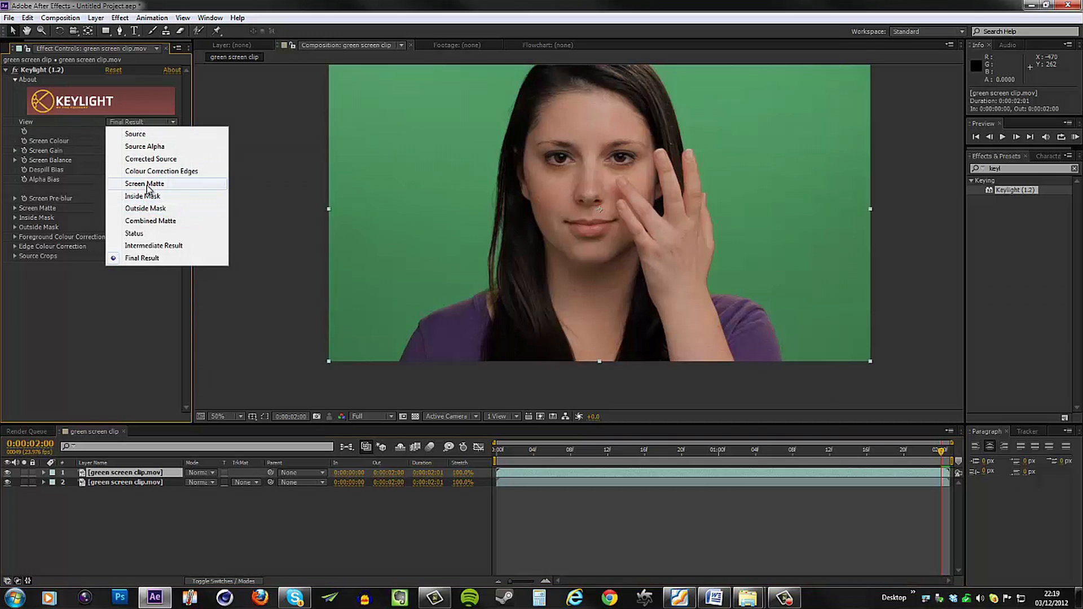
left_click(144, 183)
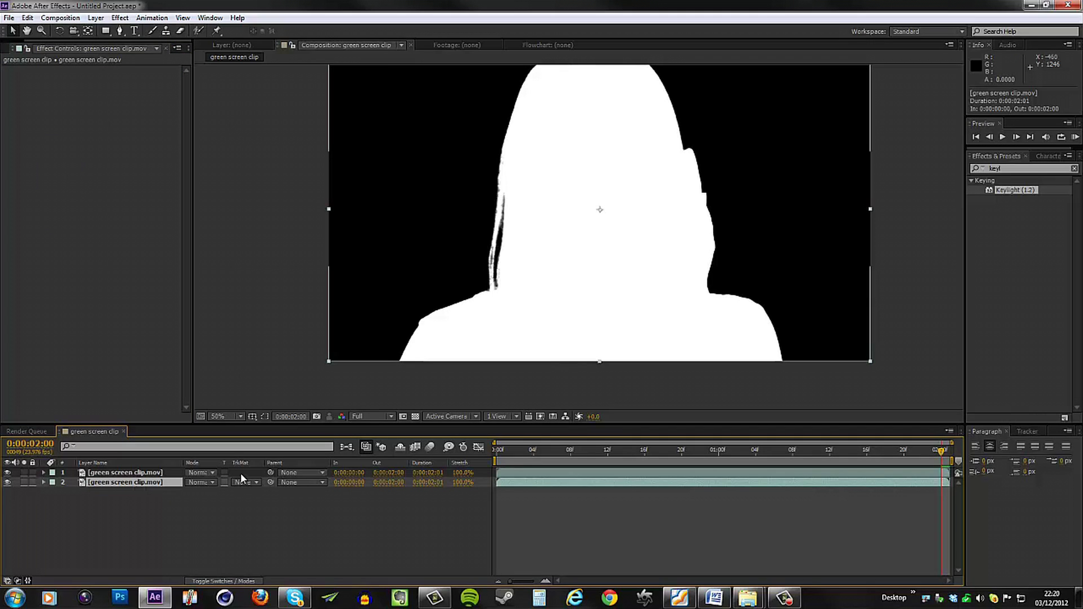
left_click(244, 482)
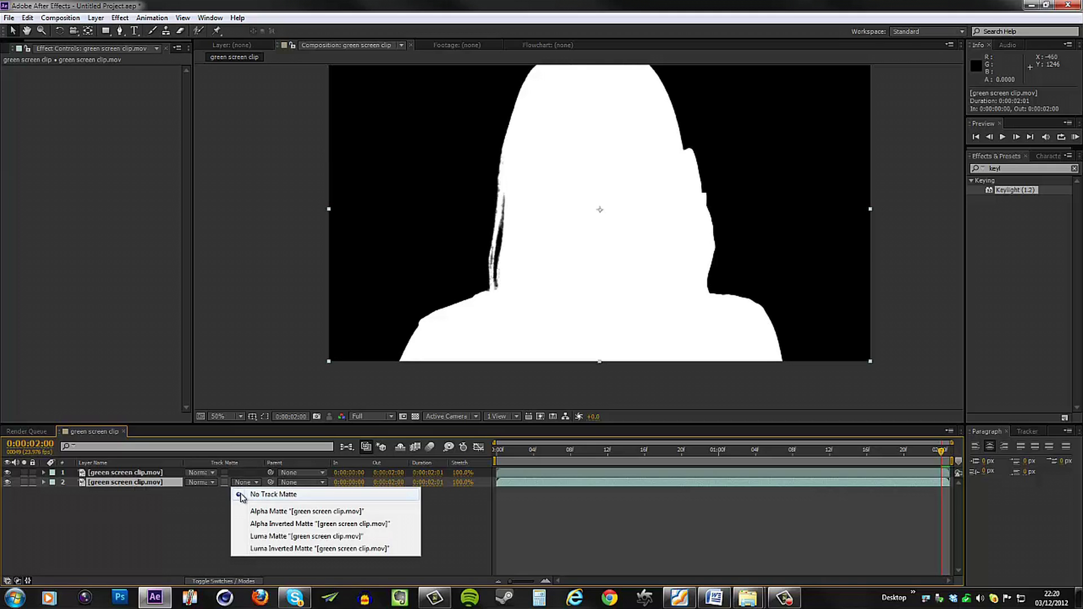
mouse_move(314, 541)
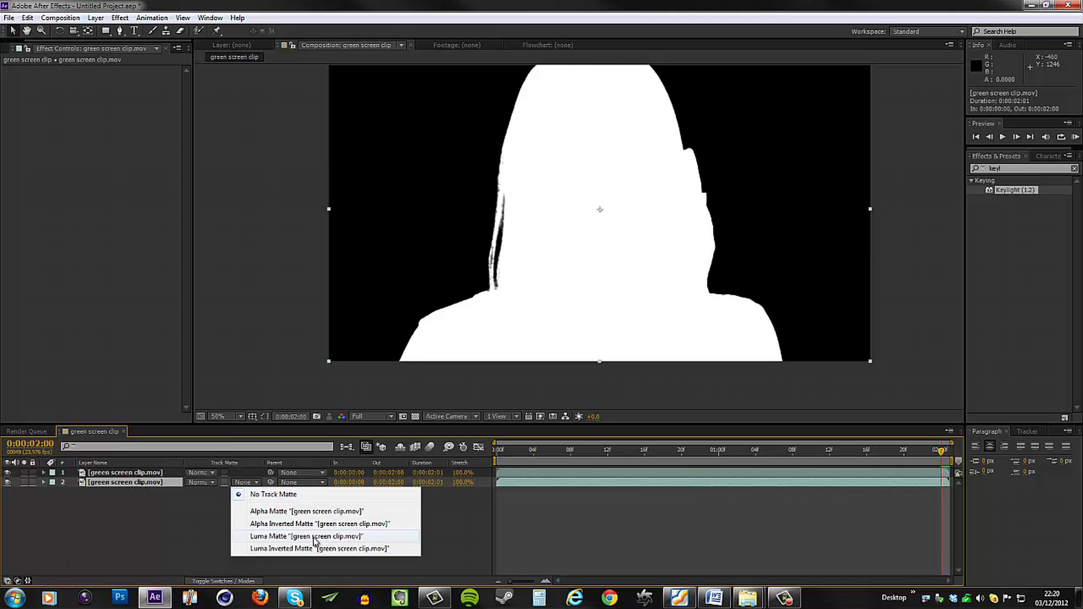
left_click(306, 536)
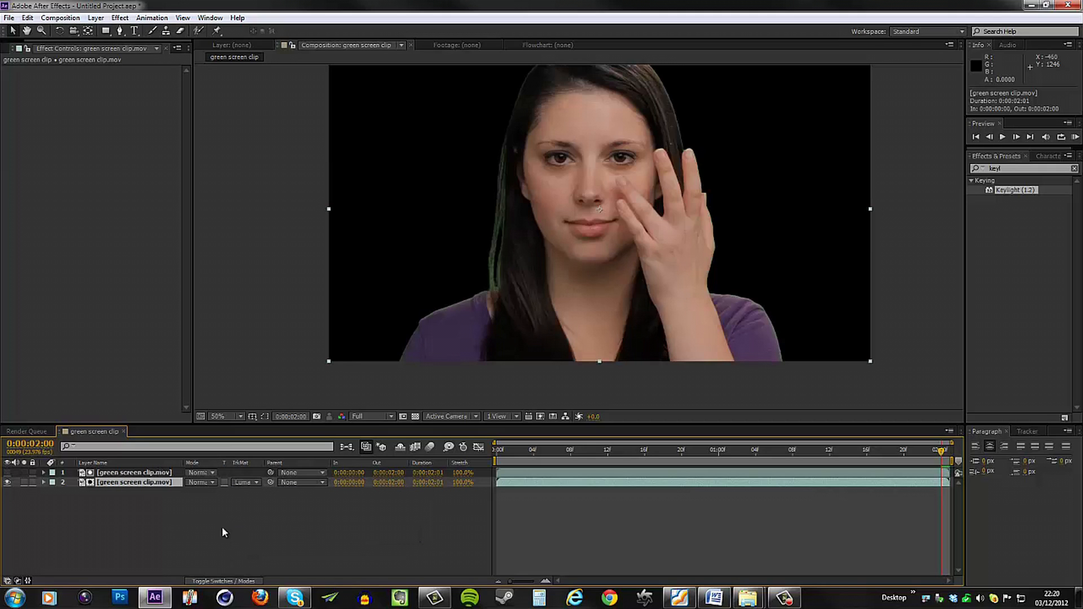
mouse_move(147, 483)
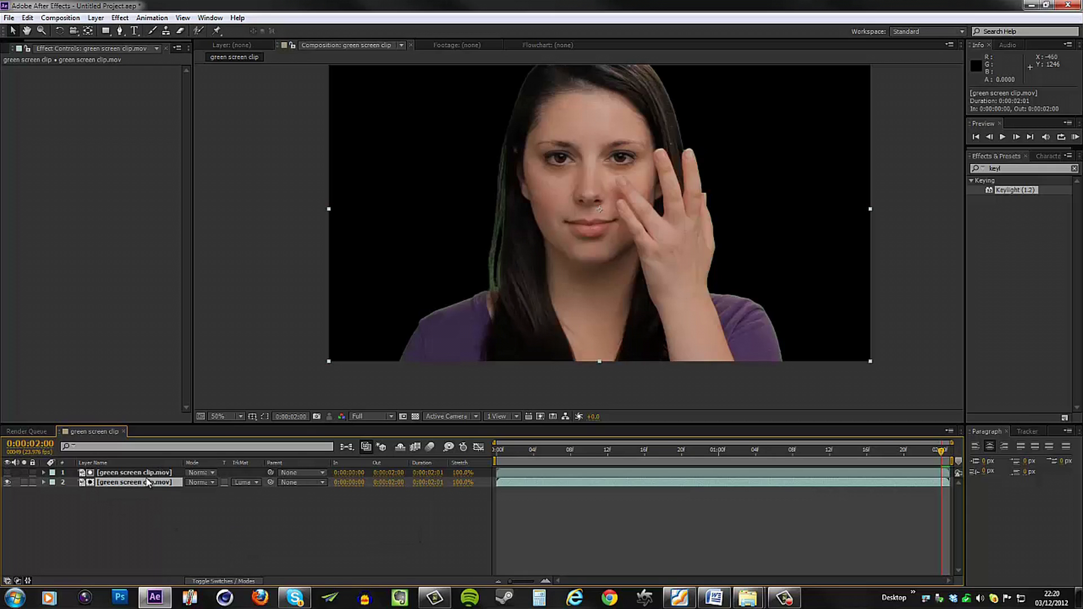
mouse_move(231, 435)
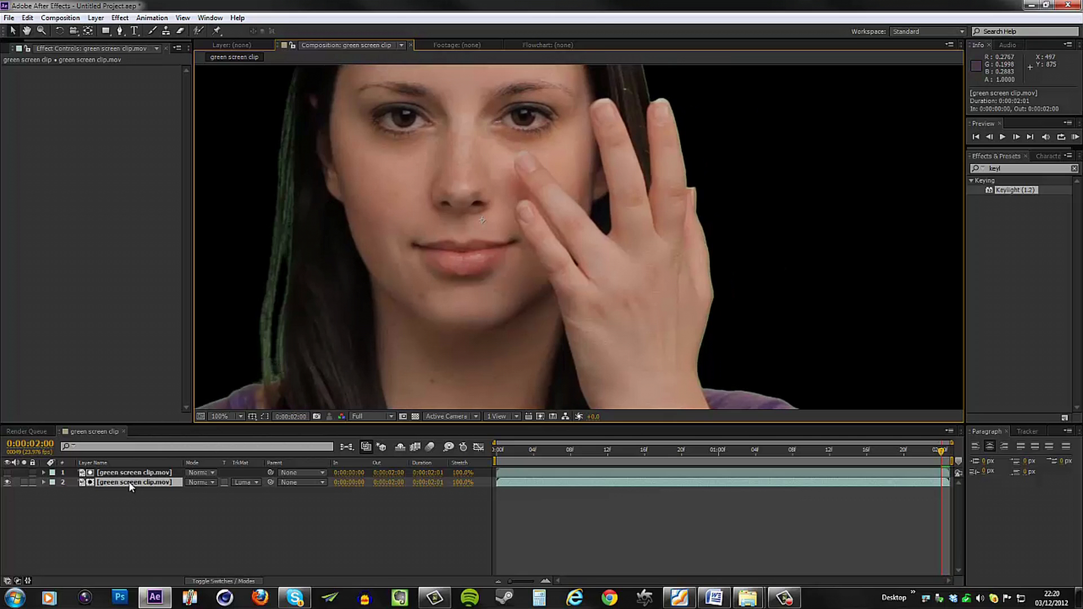
mouse_move(538, 136)
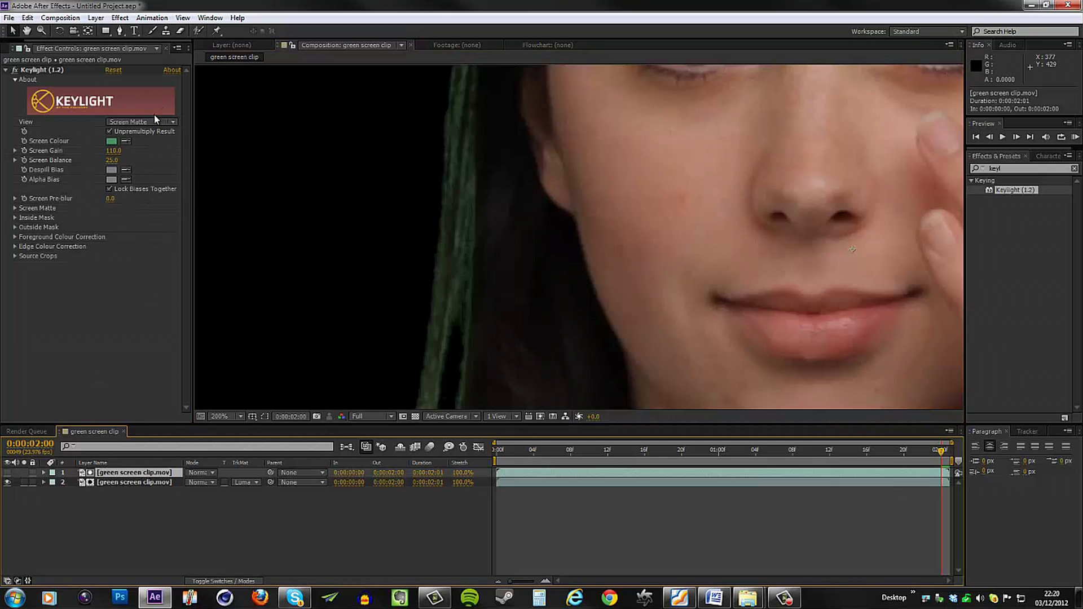
mouse_move(38, 214)
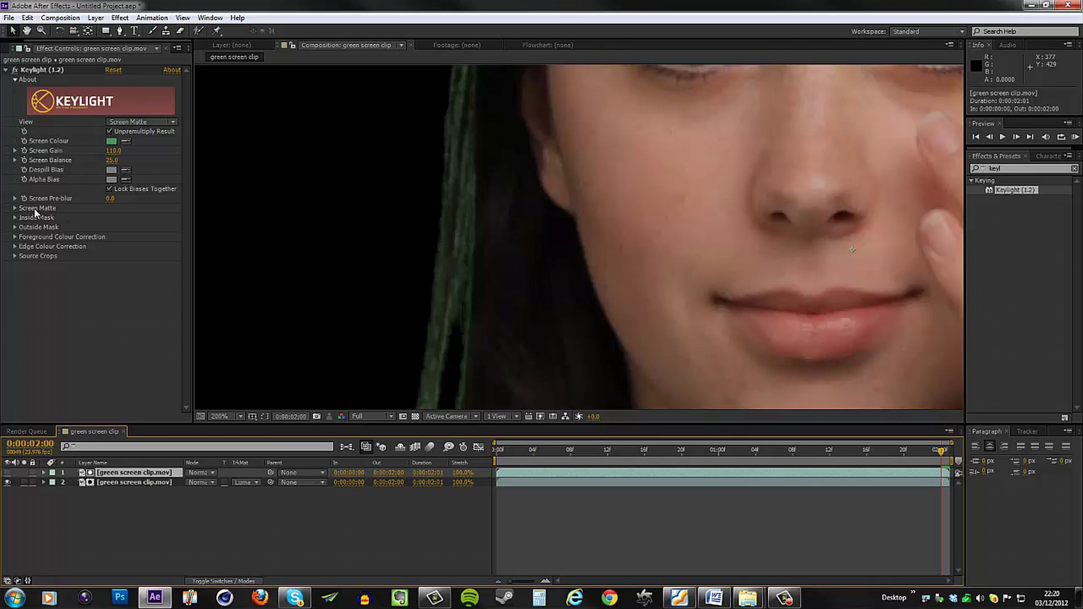
mouse_move(17, 169)
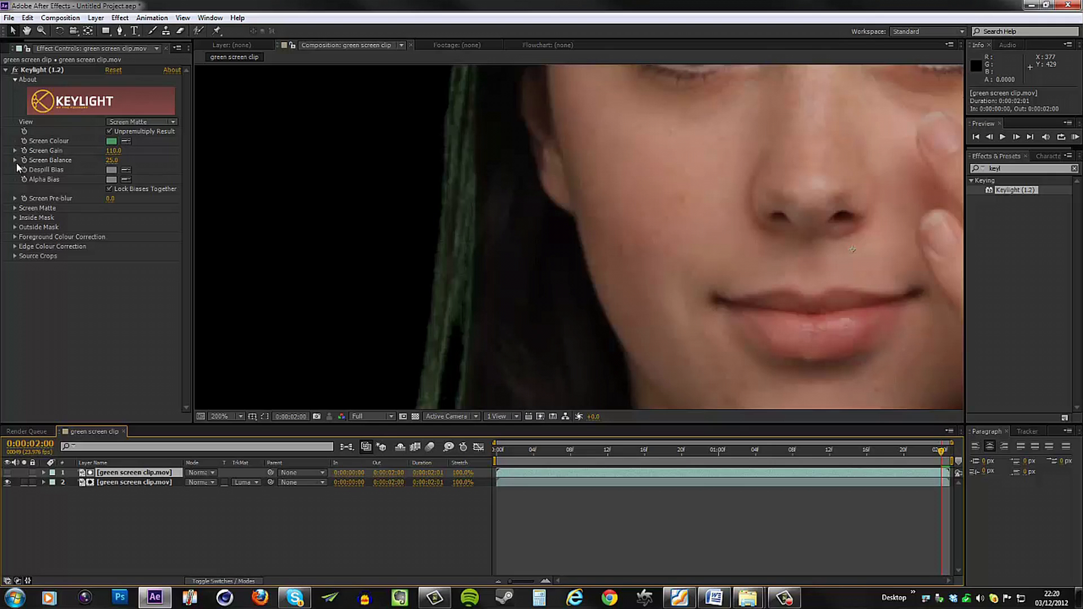
mouse_move(61, 171)
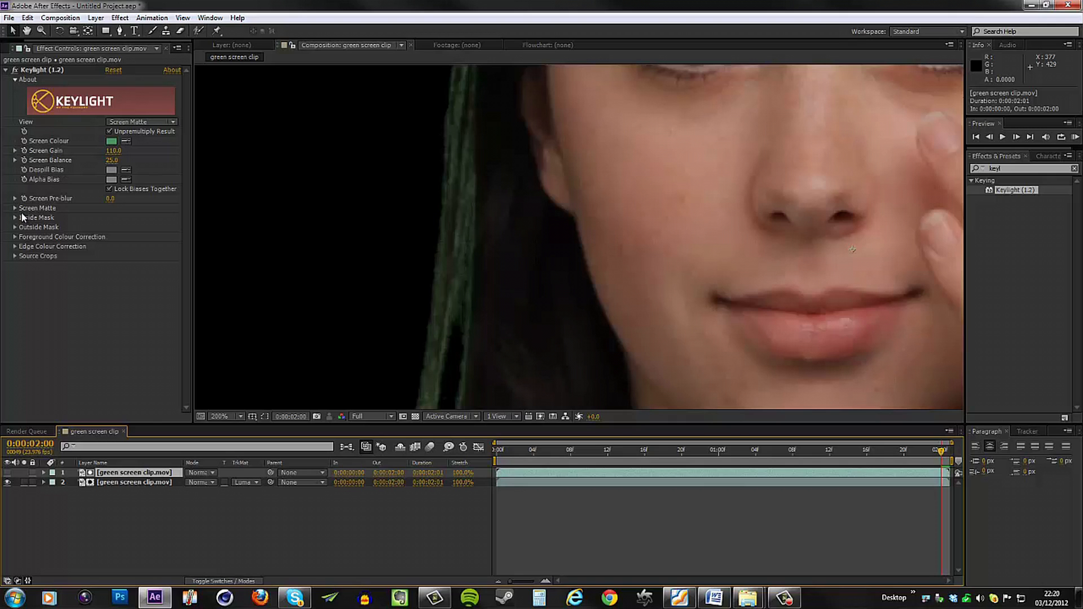
mouse_move(320, 180)
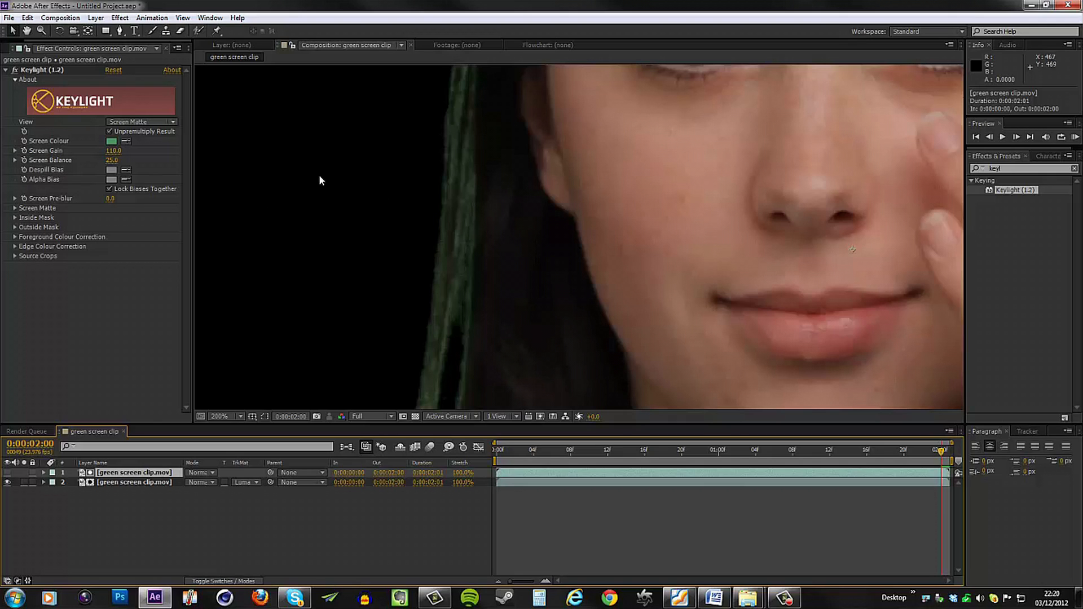
mouse_move(236, 191)
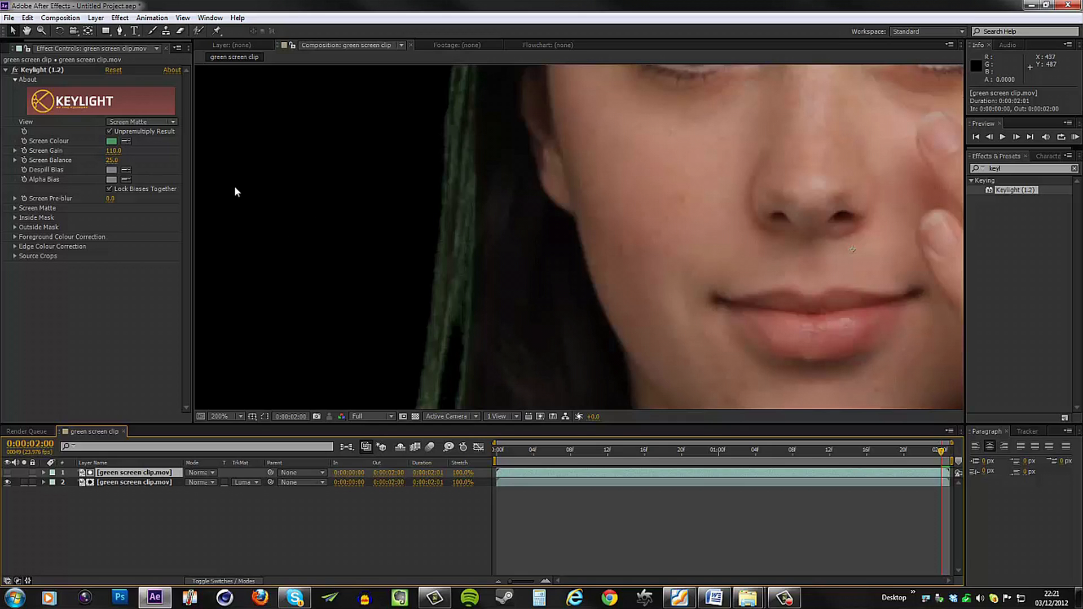
mouse_move(36, 234)
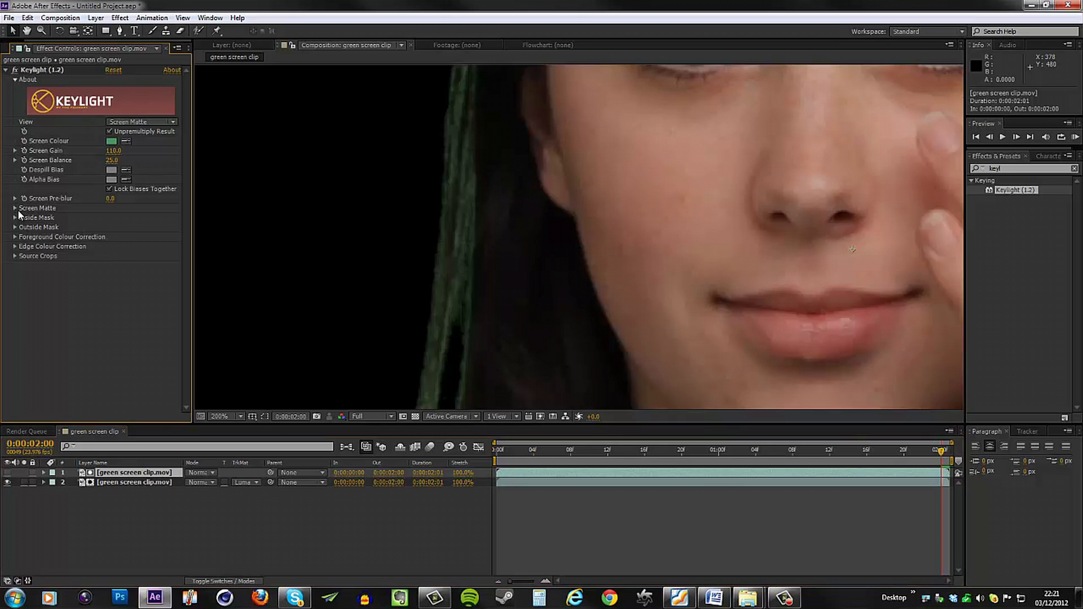
Expand the top copy's Screen Matte group and set Screen Pre-blur to 1.0.
left_click(15, 208)
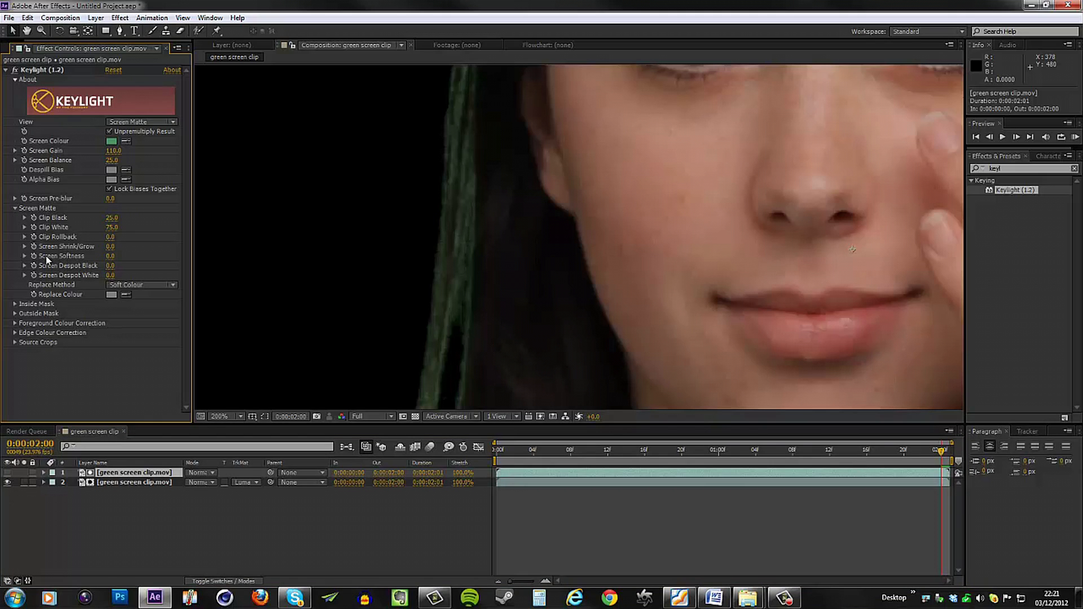
double_click(110, 255)
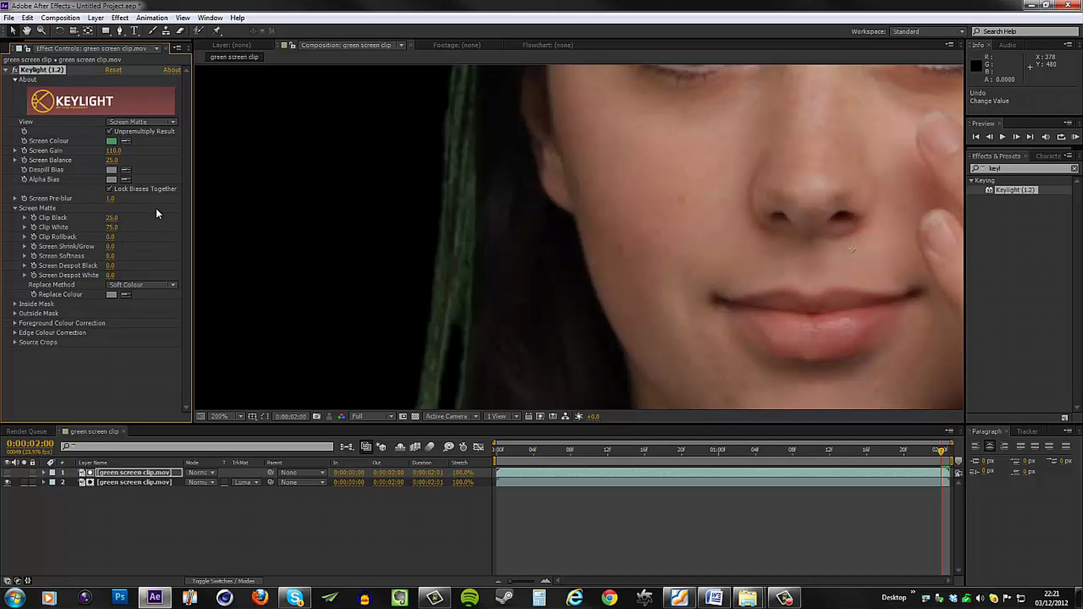
mouse_move(465, 227)
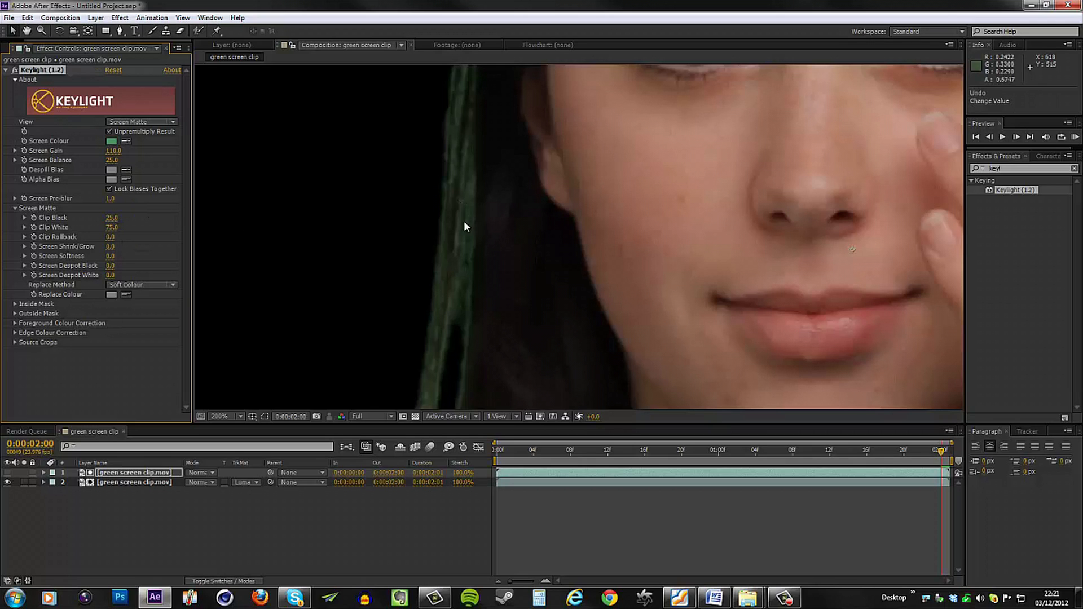
mouse_move(88, 197)
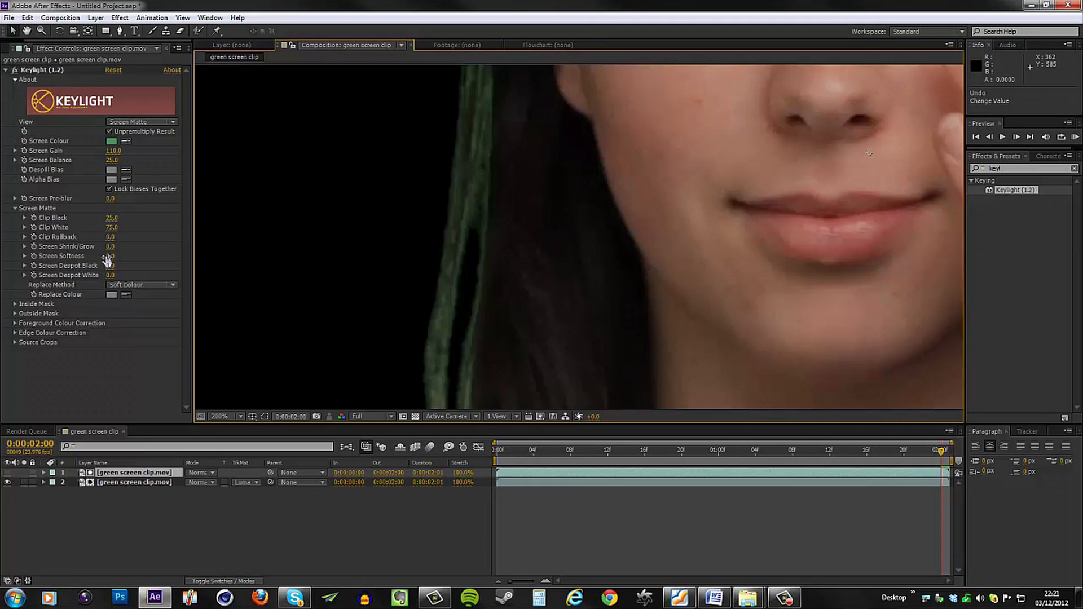
Set Screen Softness to 1.0 and Screen Shrink/Grow to -2.0 on the matte copy.
left_click(111, 256)
type("1")
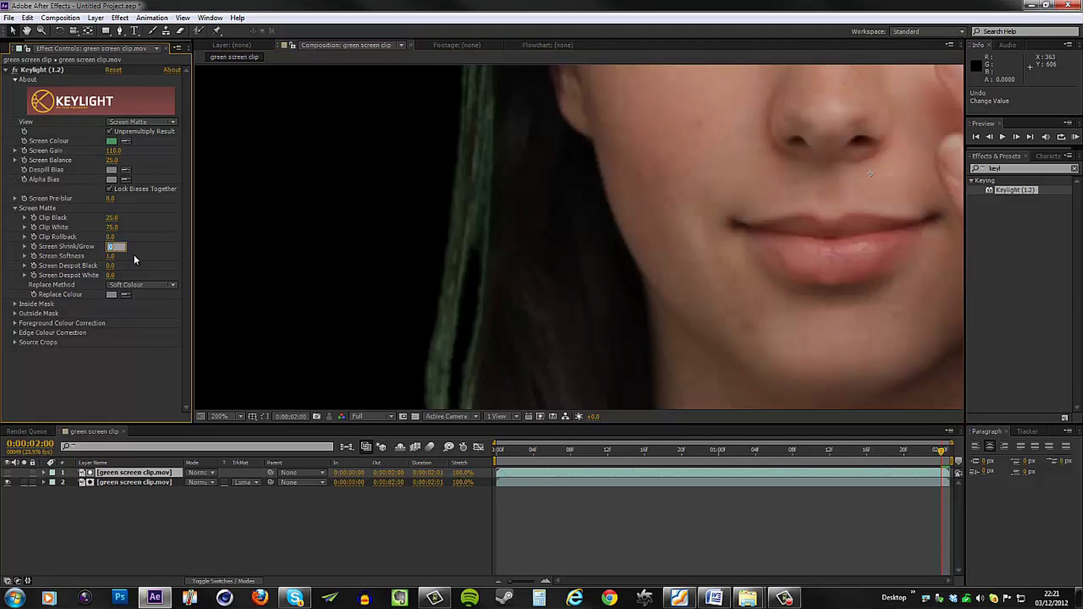
left_click_drag(116, 247, 107, 246)
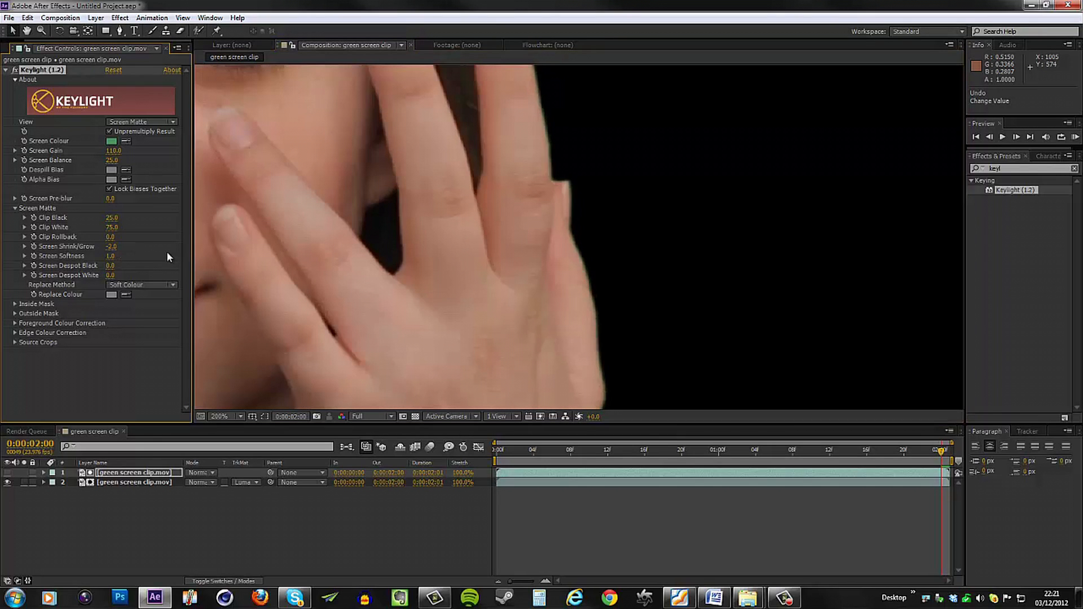
left_click(218, 416)
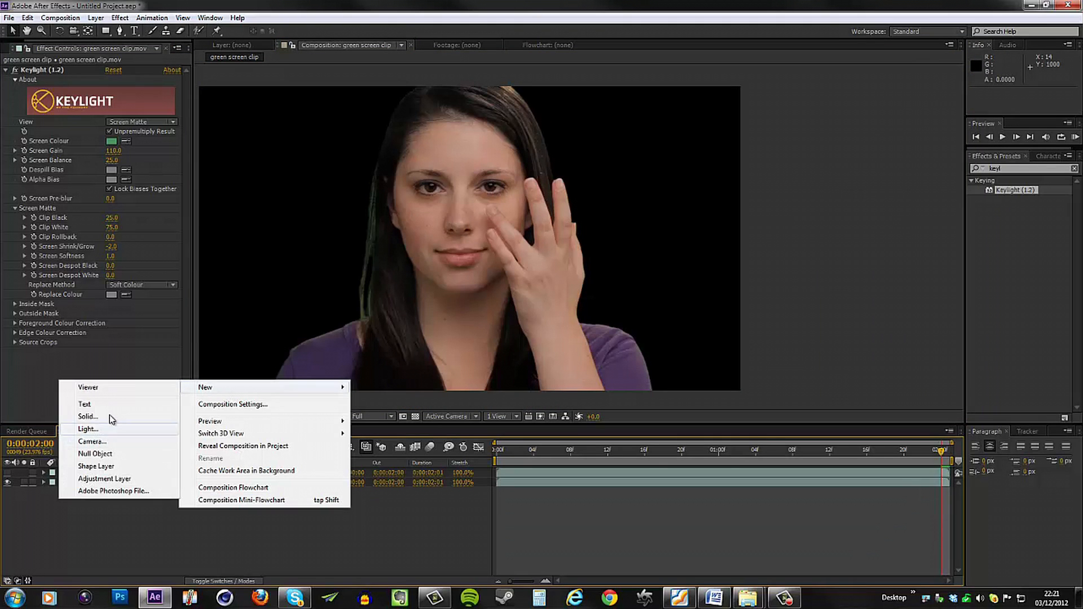
Add a black 1920×1080 solid named bg beneath the two clip layers.
left_click(87, 416)
type("bg")
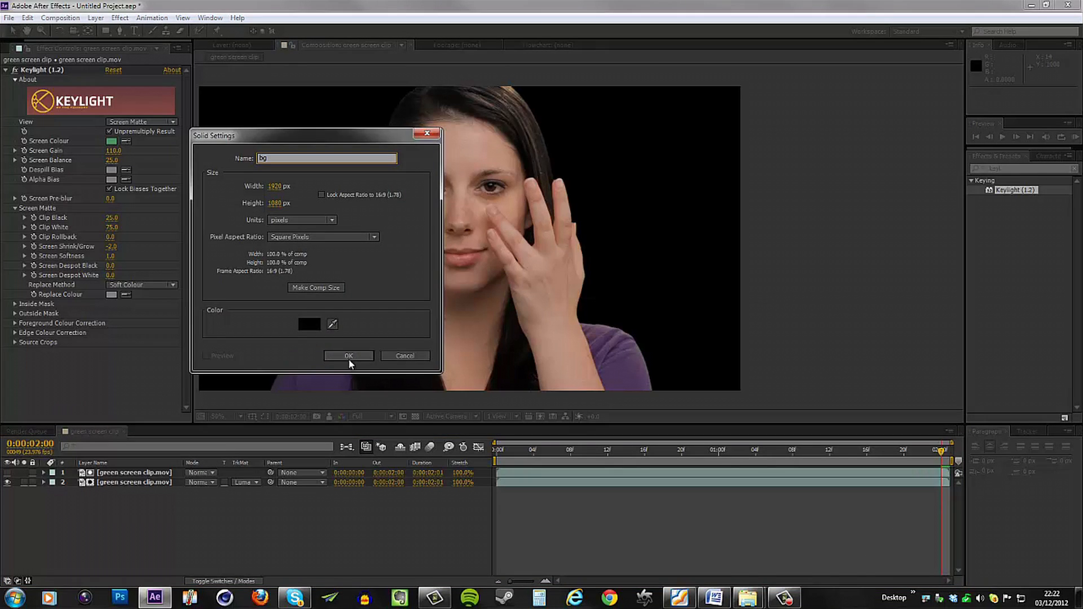
left_click(348, 356)
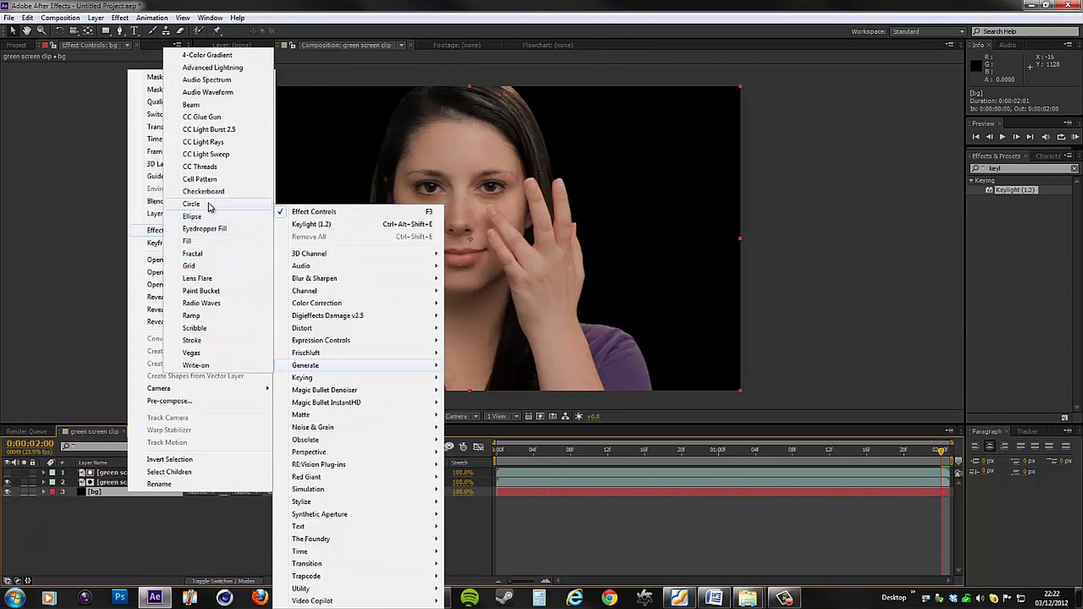
Add a radial Ramp to bg: light start colour above frame, 121212 end colour.
left_click(191, 316)
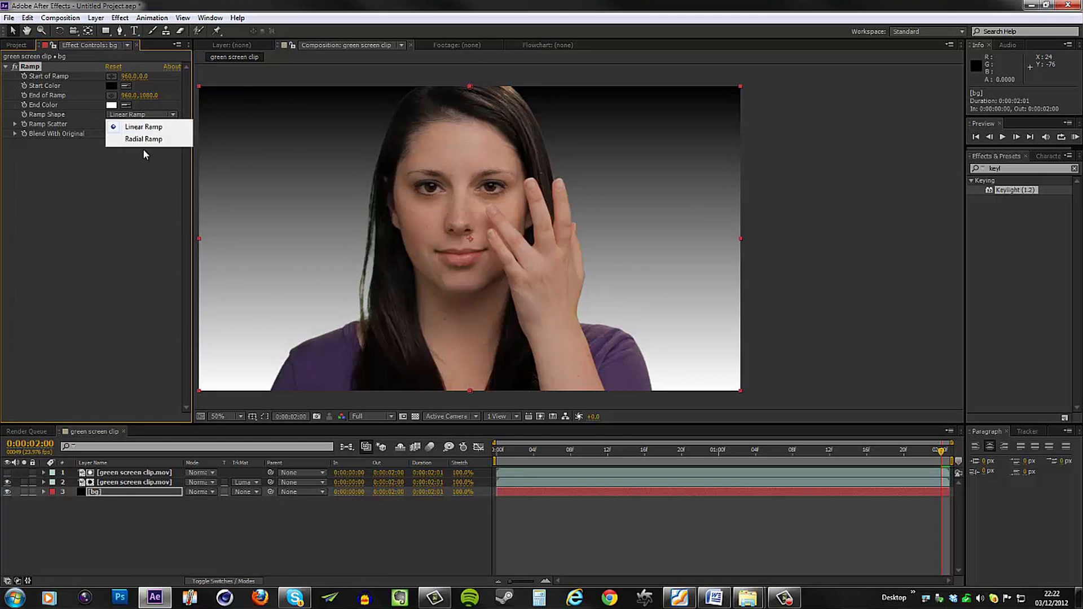
left_click(142, 139)
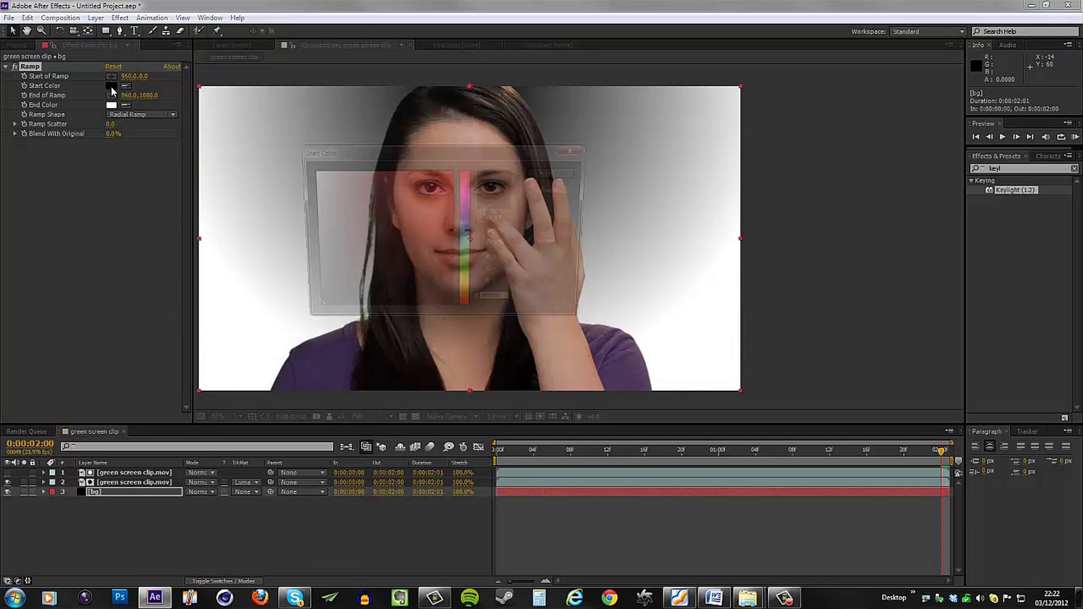
left_click(112, 86)
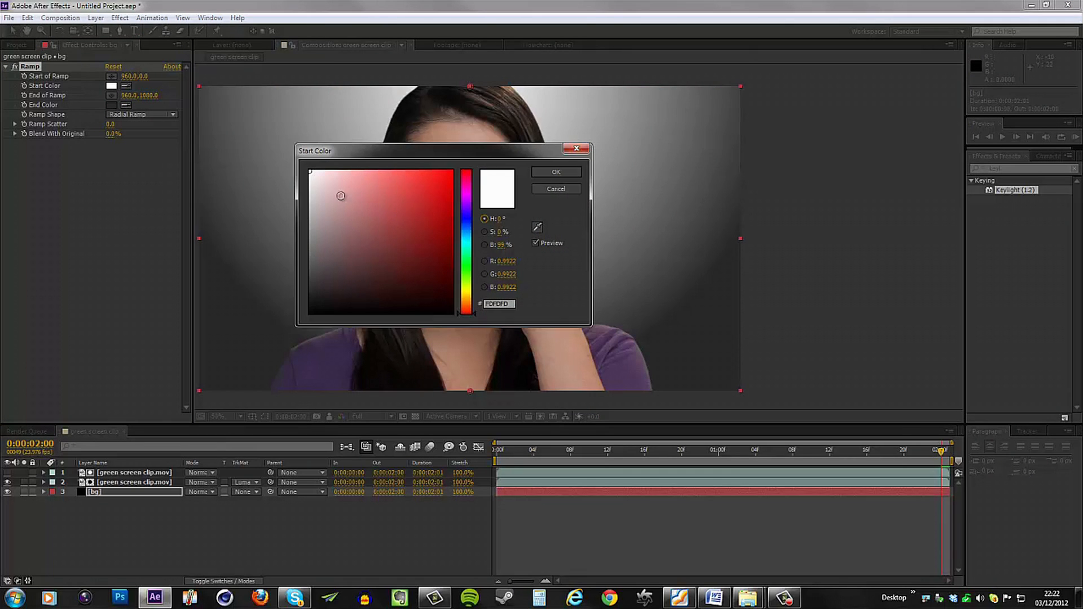
left_click(556, 171)
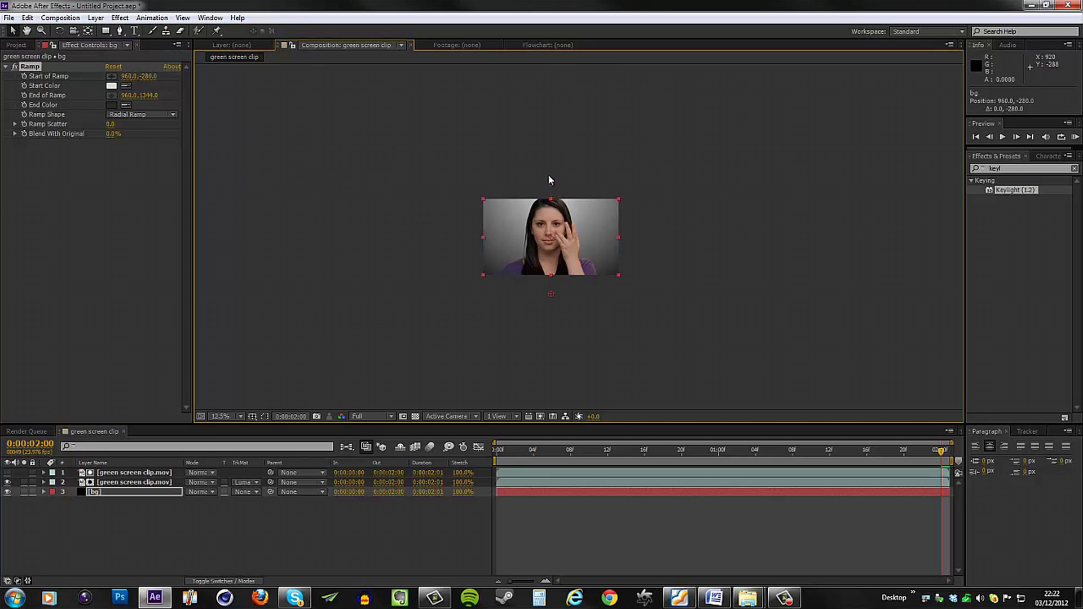
left_click(223, 416)
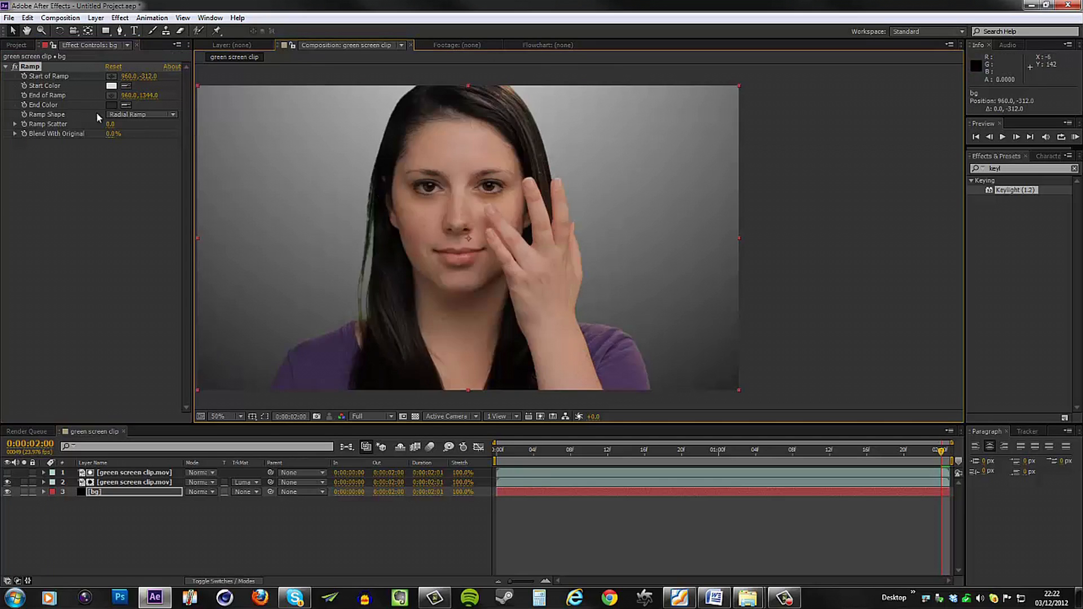
left_click(112, 85)
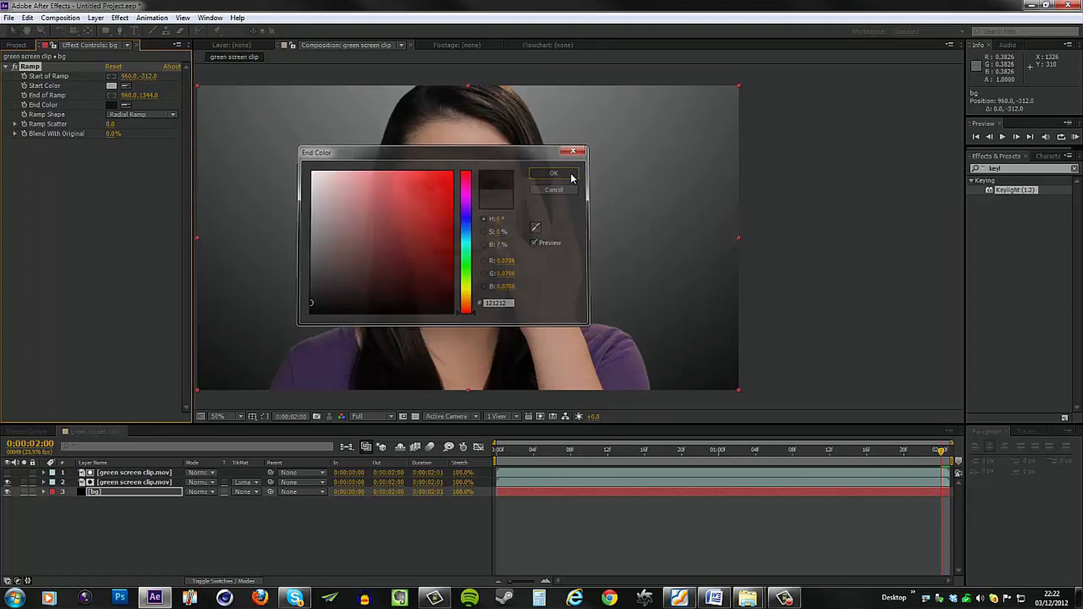
left_click(553, 173)
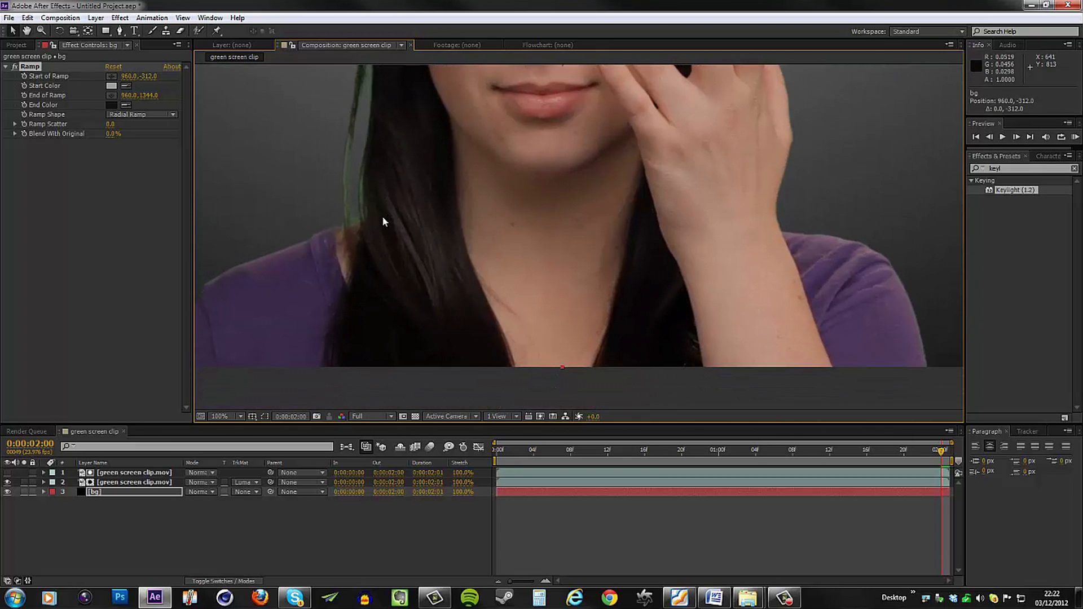
mouse_move(358, 93)
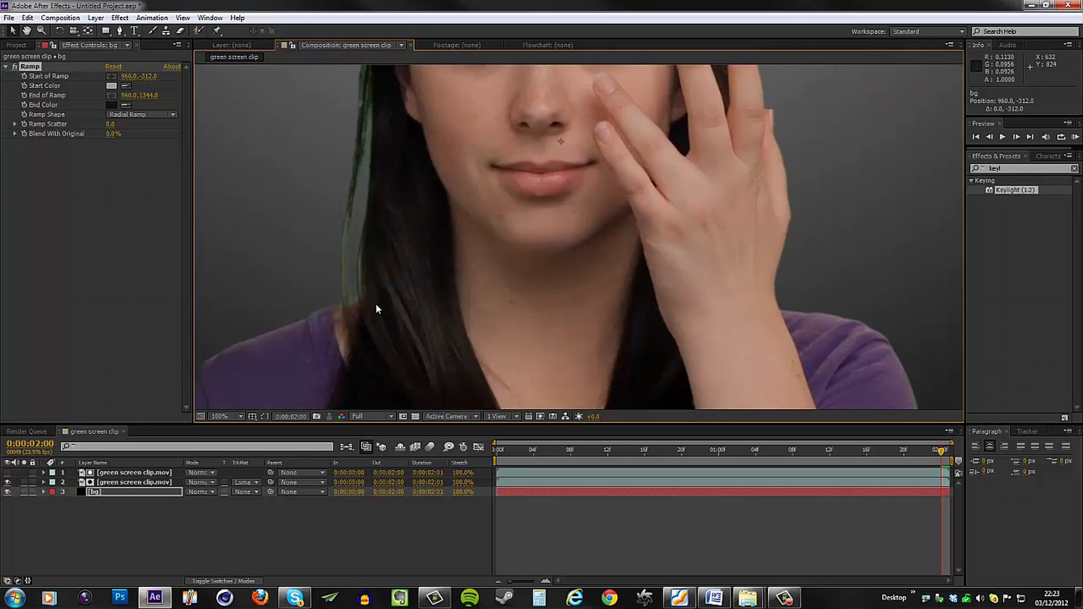
mouse_move(372, 308)
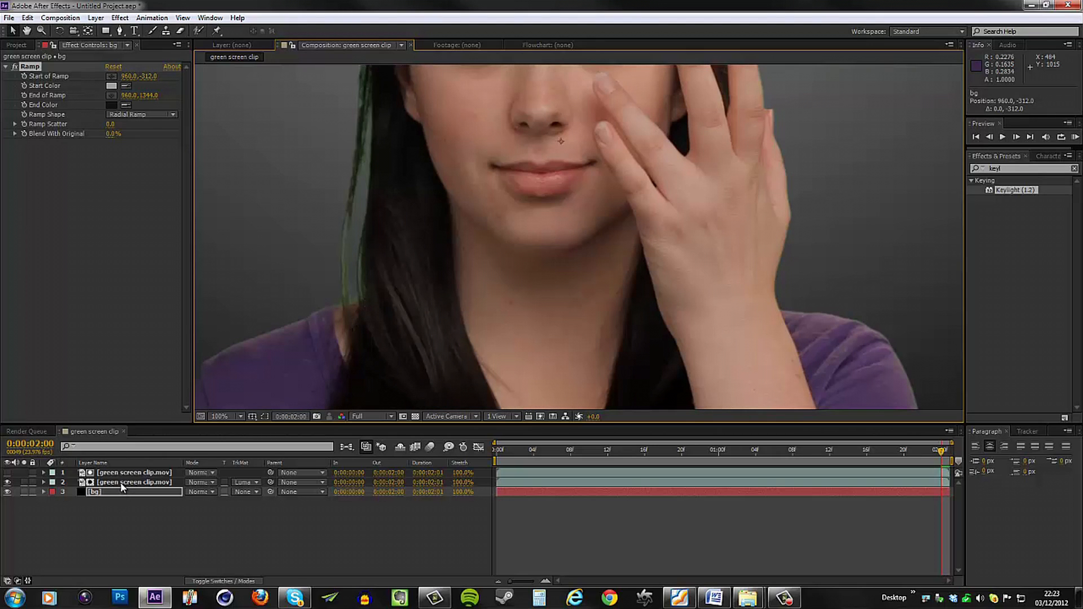
left_click(135, 482)
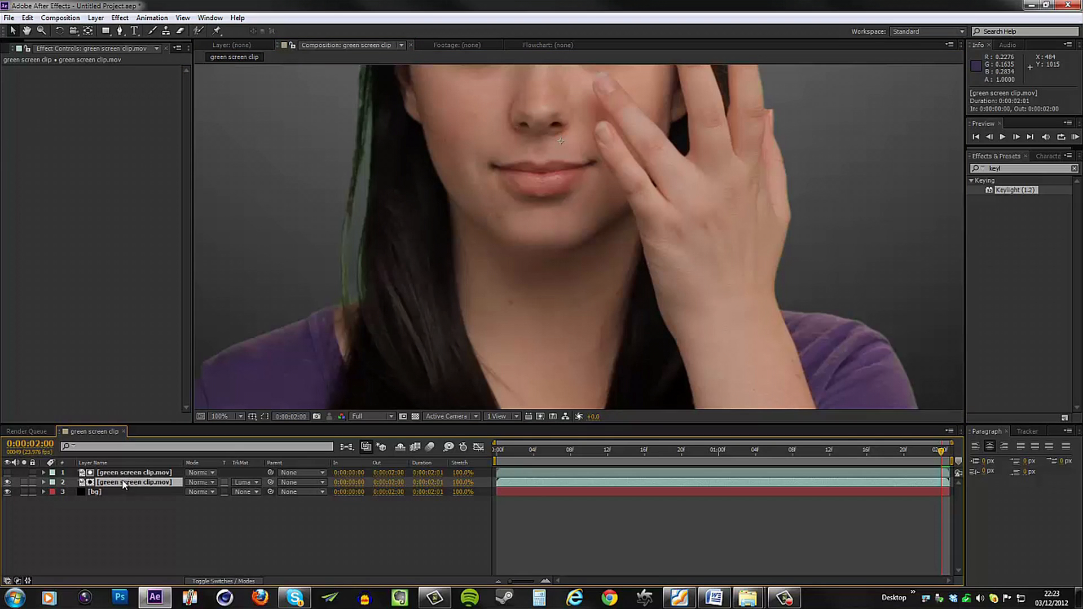
Select a clip layer in the timeline to rename it.
left_click(132, 473)
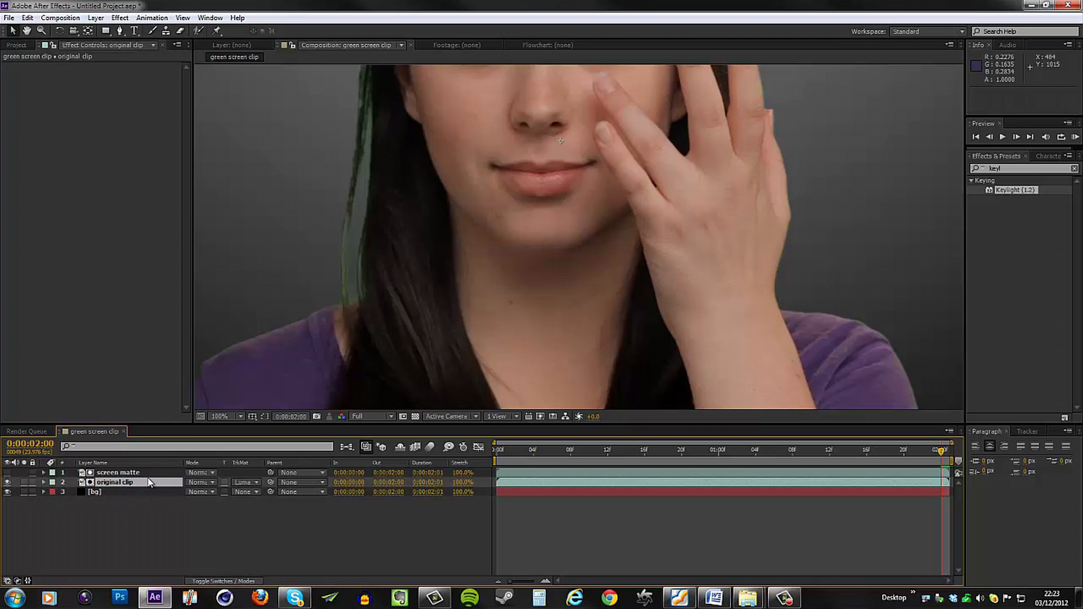
Apply Hue/Saturation to original clip, set Channel Control to Greens, and zoom to check edges.
right_click(114, 481)
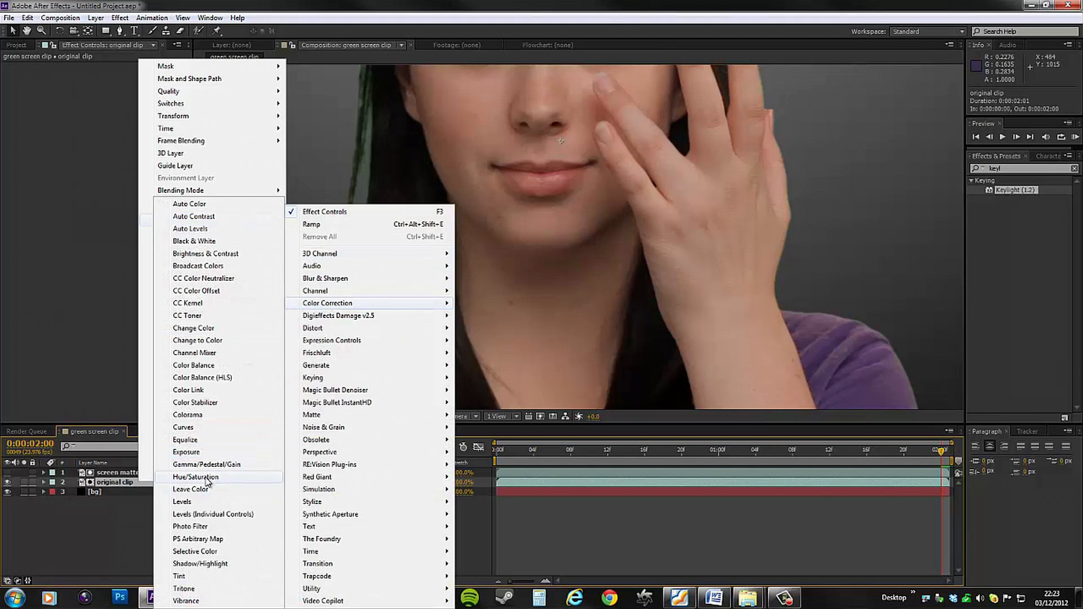
left_click(194, 477)
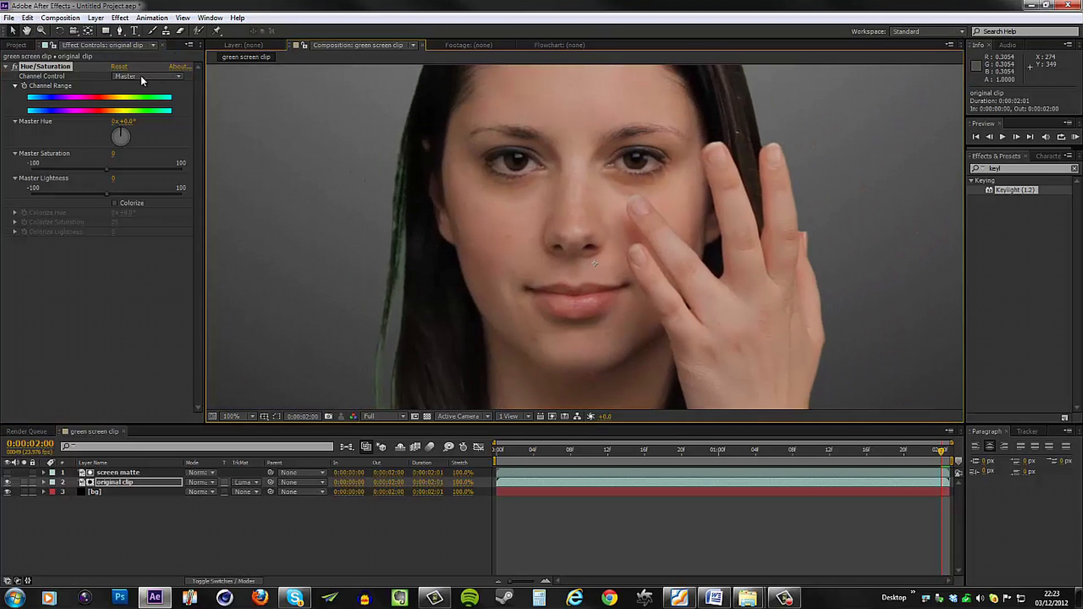
left_click(146, 76)
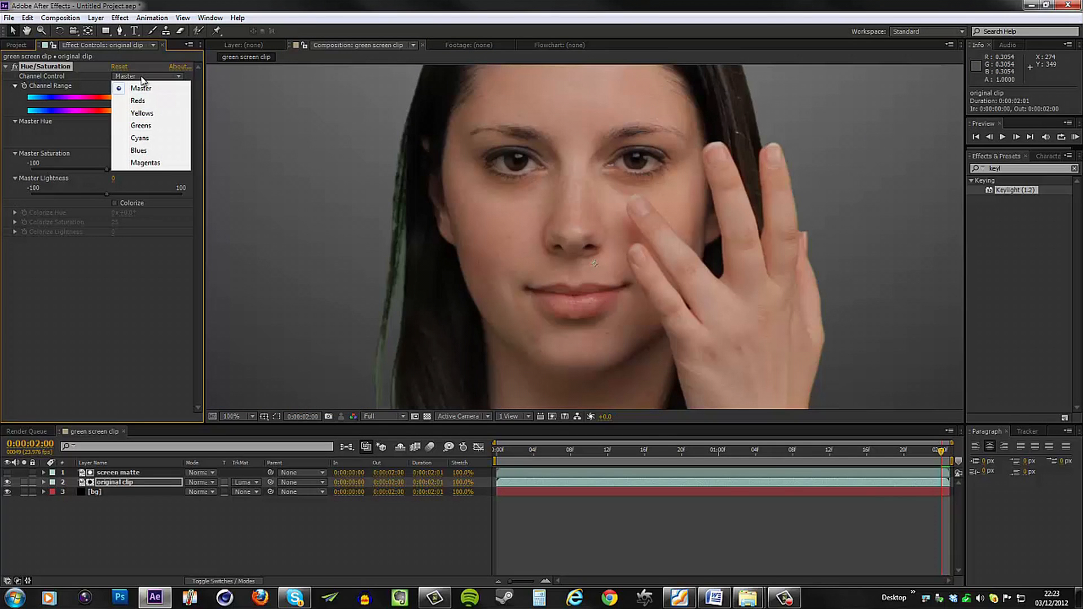
left_click(141, 125)
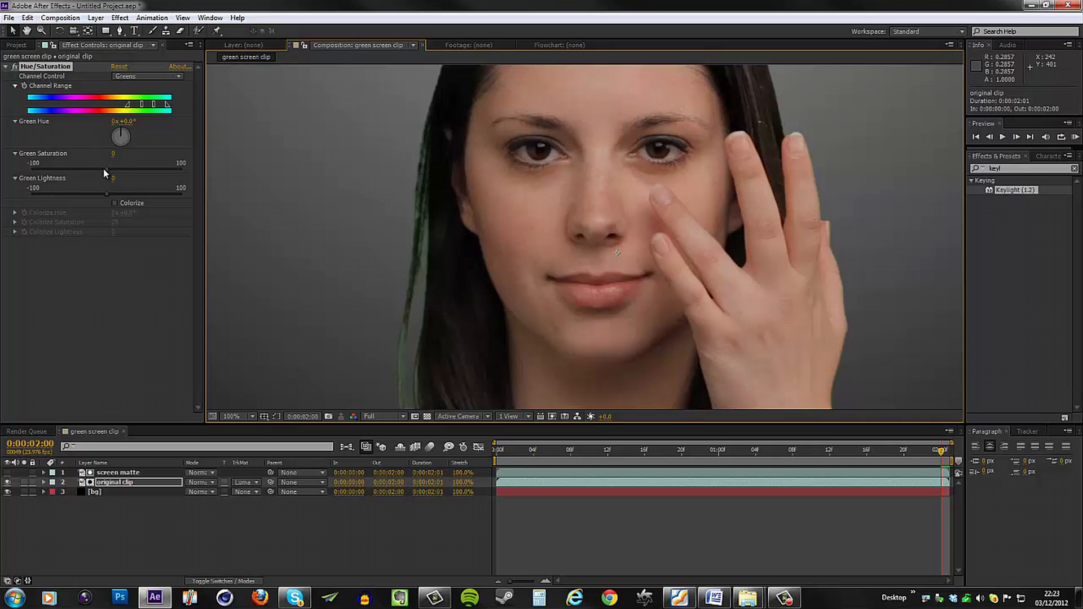
mouse_move(326, 196)
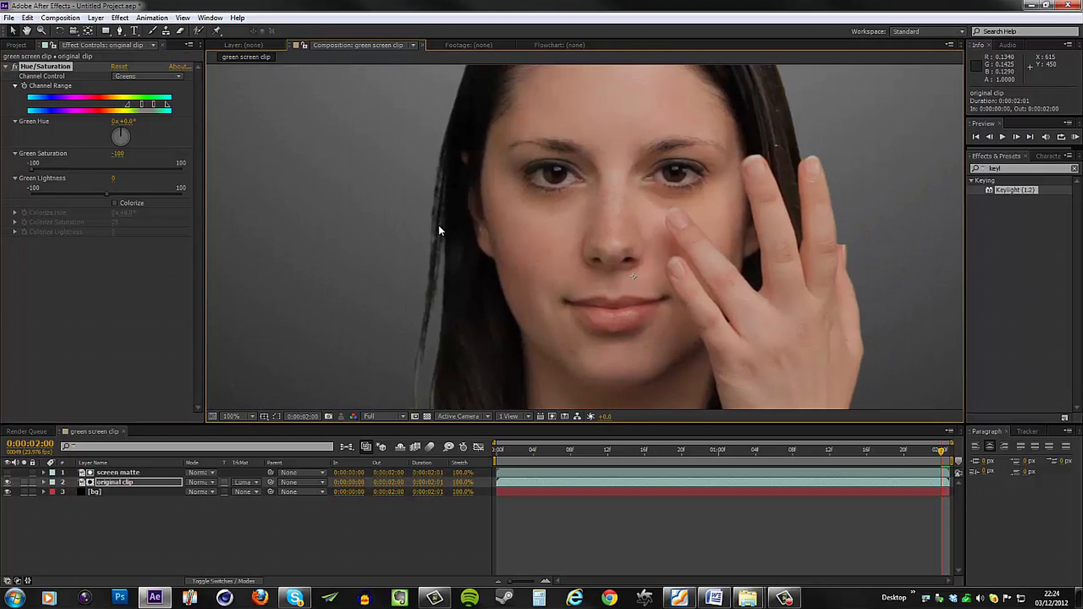
left_click(232, 416)
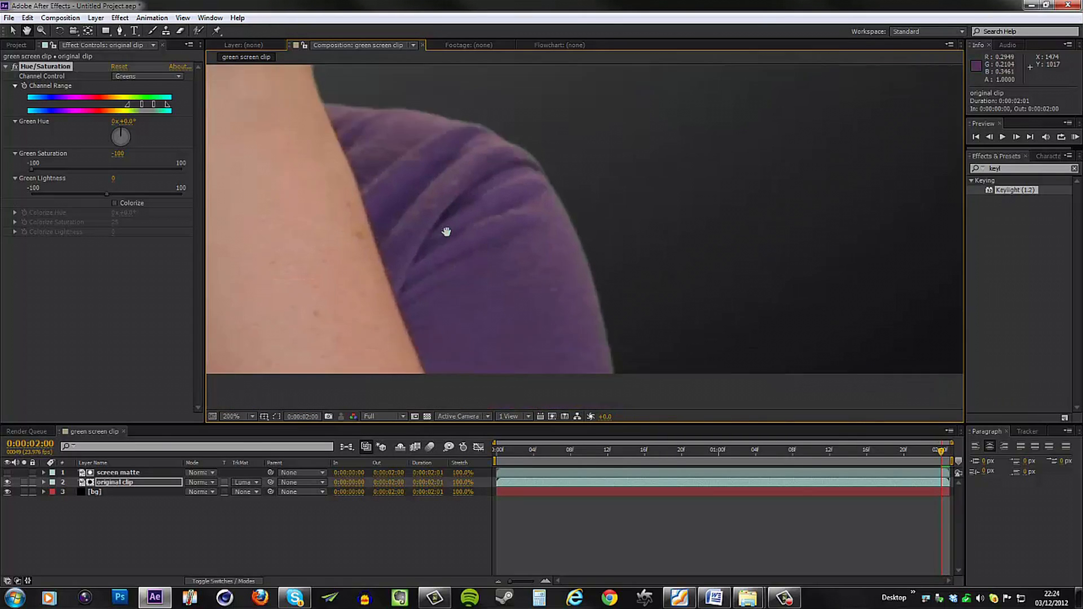
left_click(234, 416)
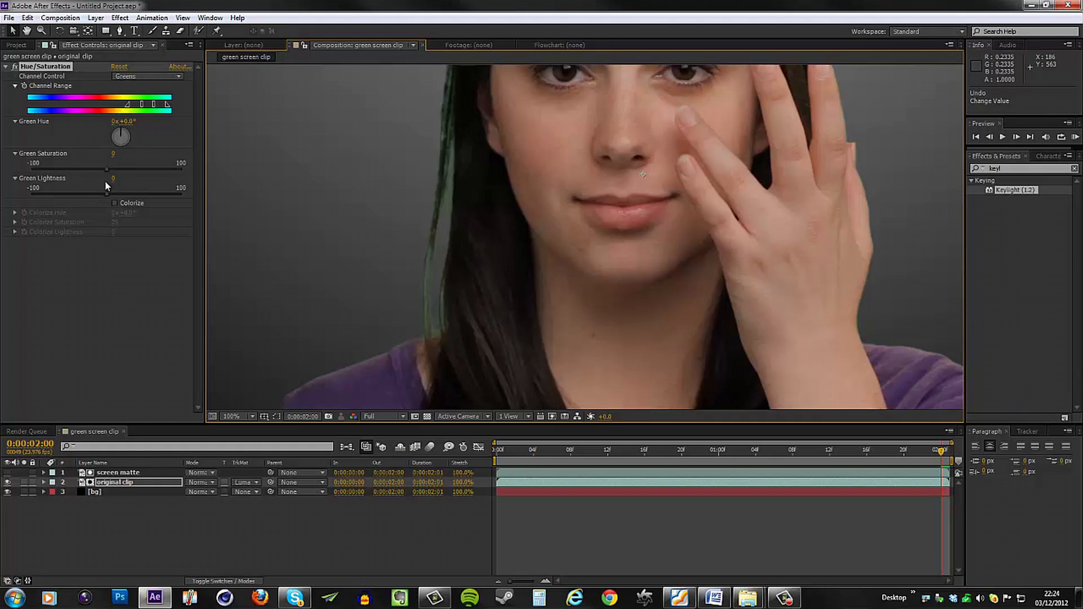
mouse_move(109, 130)
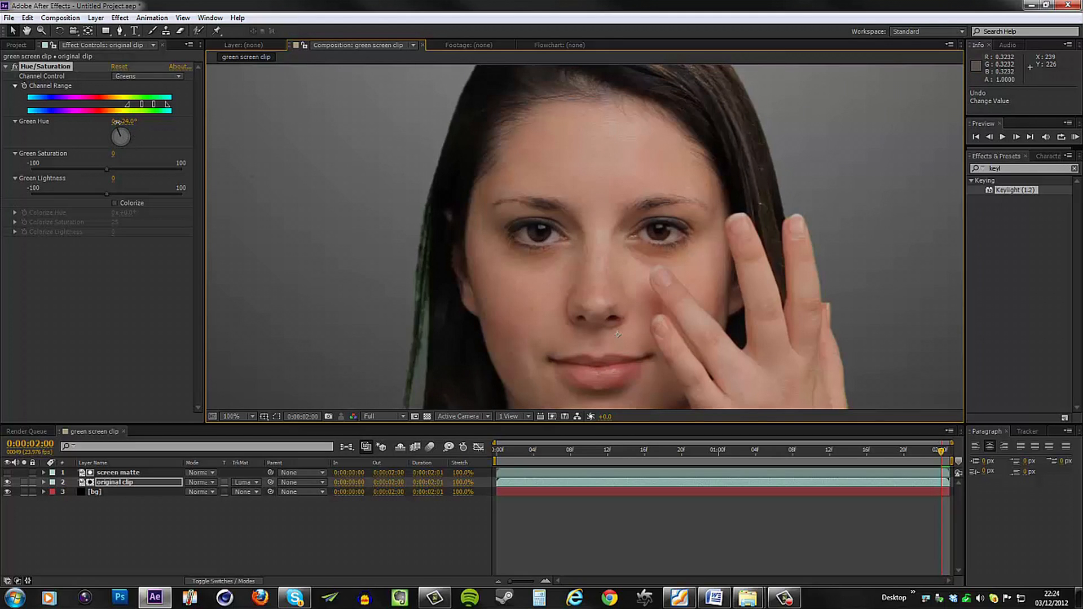
Set Green Hue to about -79° and zoom in on the hair spill.
left_click_drag(138, 122, 110, 122)
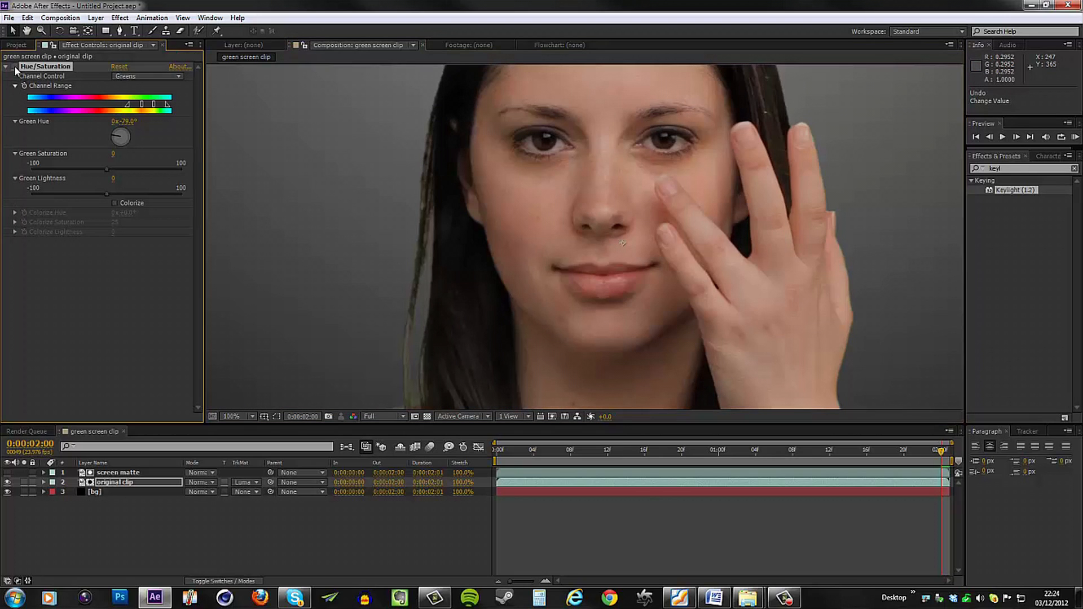
mouse_move(369, 136)
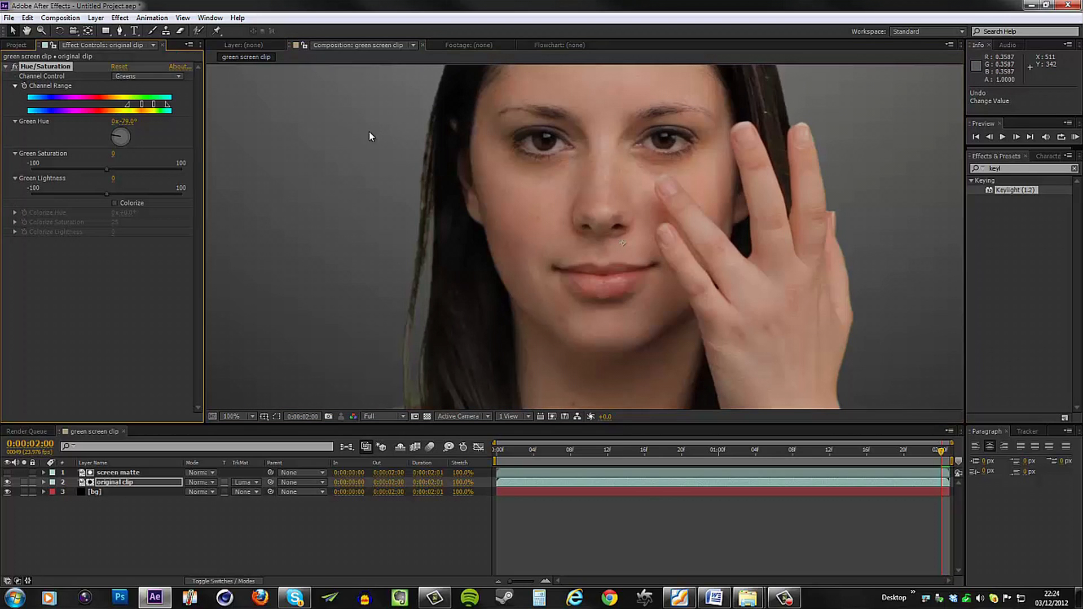
left_click(253, 416)
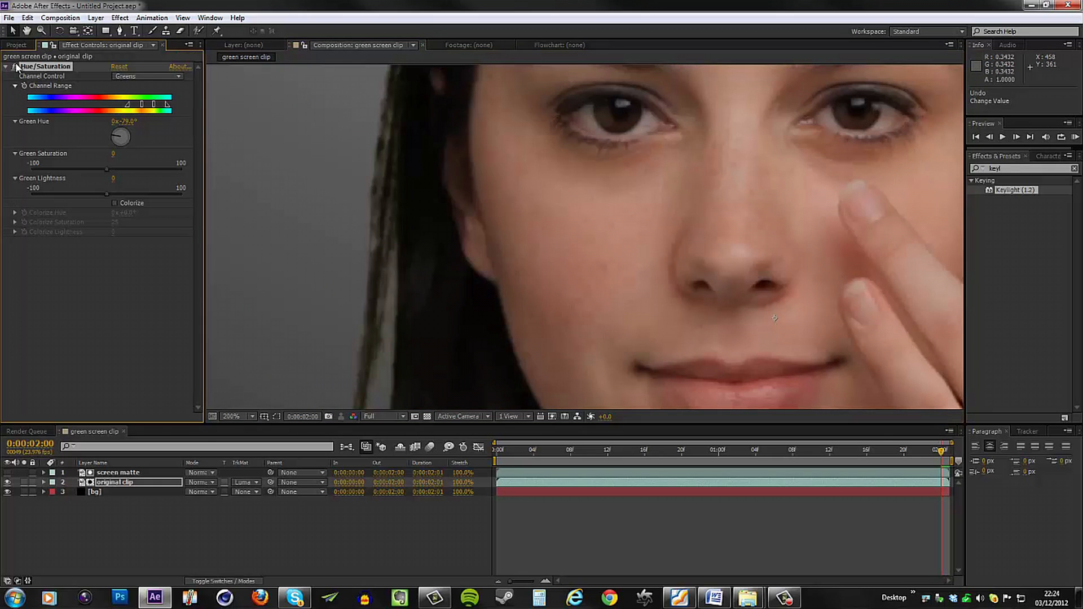
left_click(253, 416)
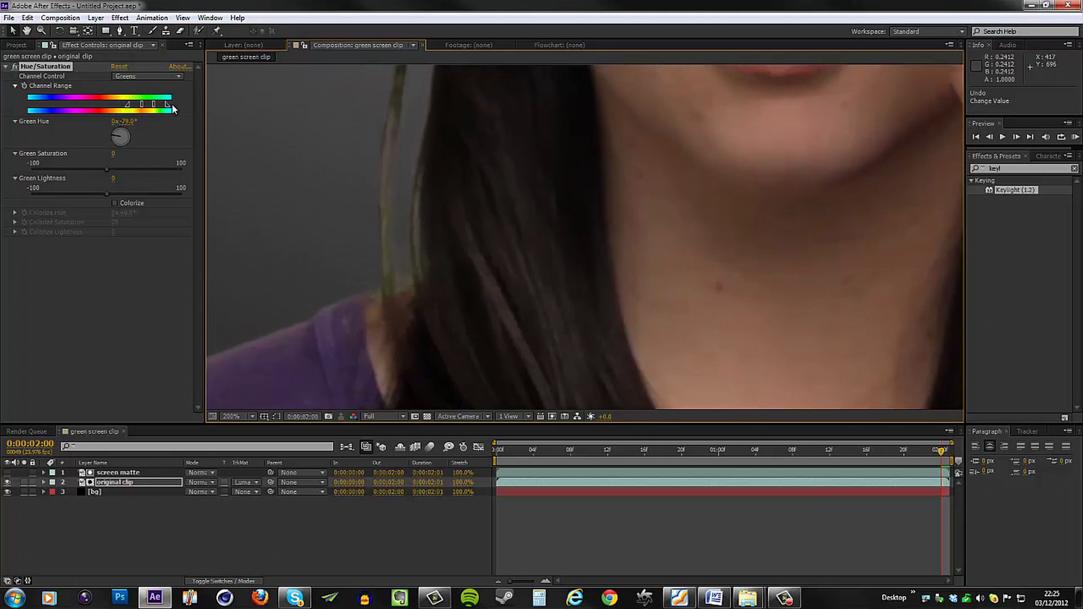
mouse_move(404, 152)
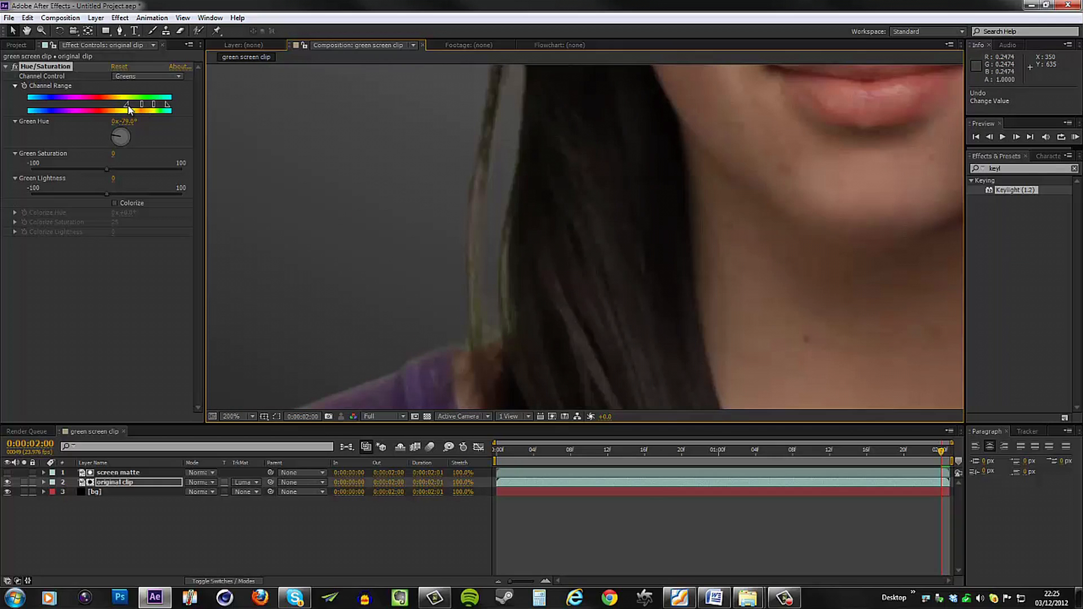
Drag both Channel Range markers outward to include yellow-green tones.
left_click_drag(128, 108, 112, 108)
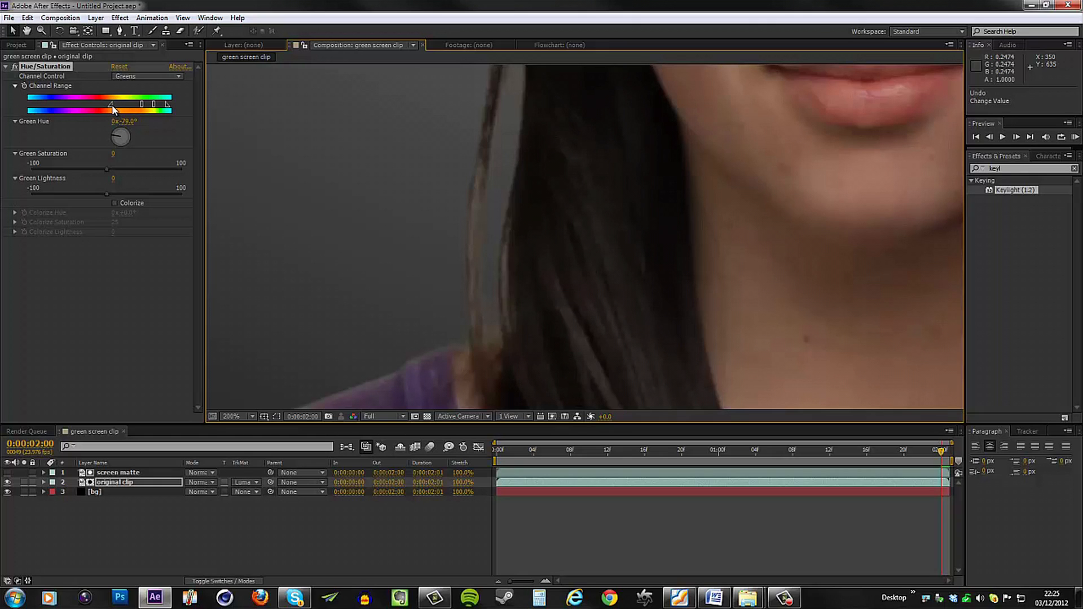
left_click_drag(112, 105, 128, 105)
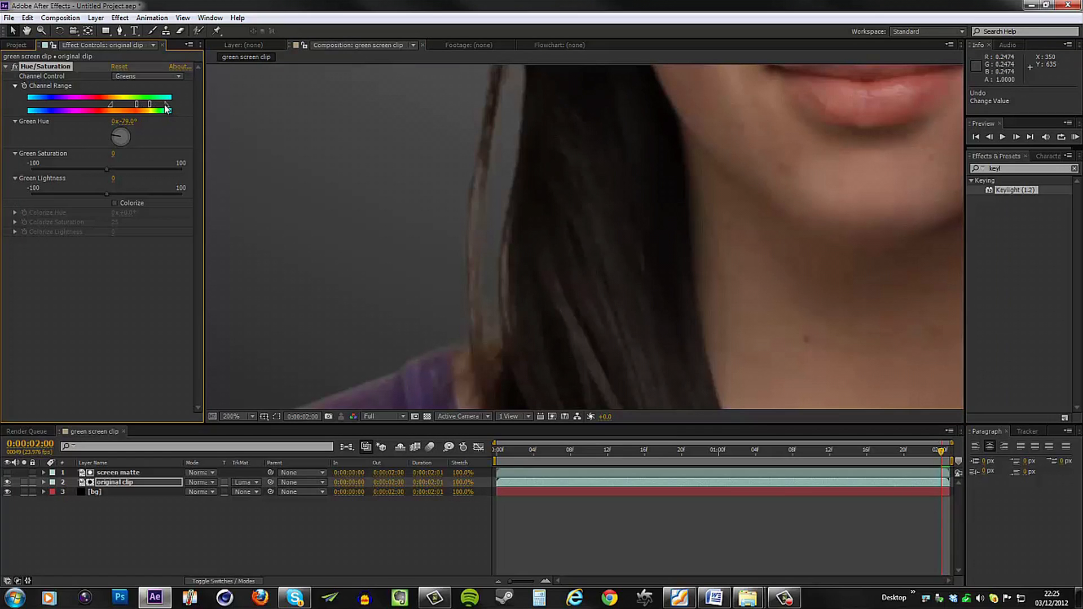
mouse_move(515, 316)
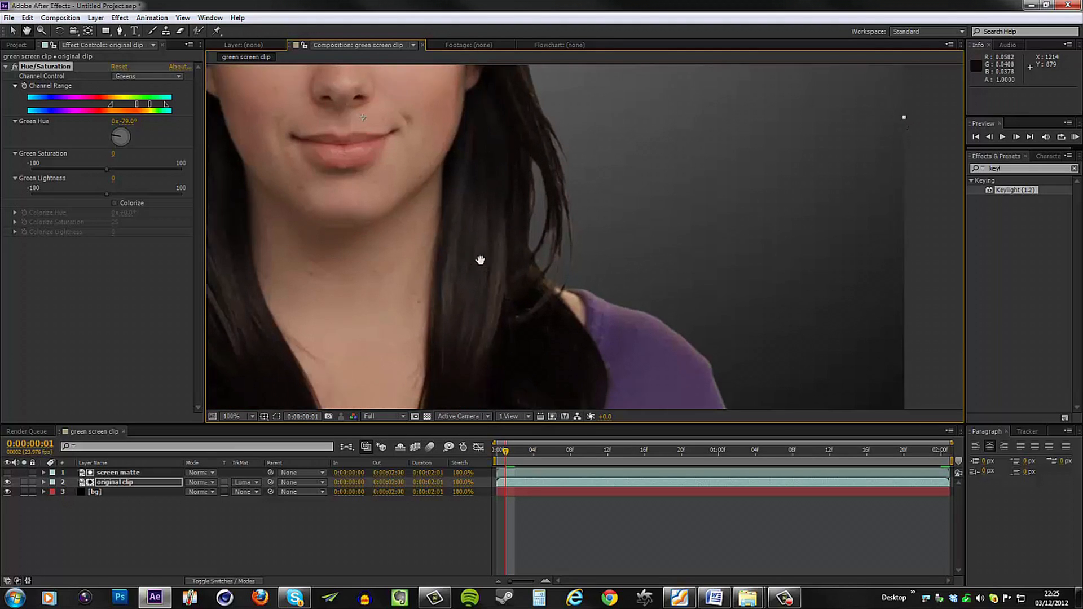
Move to frame 17, zoom in and out to review the key, and select screen matte.
left_click(233, 416)
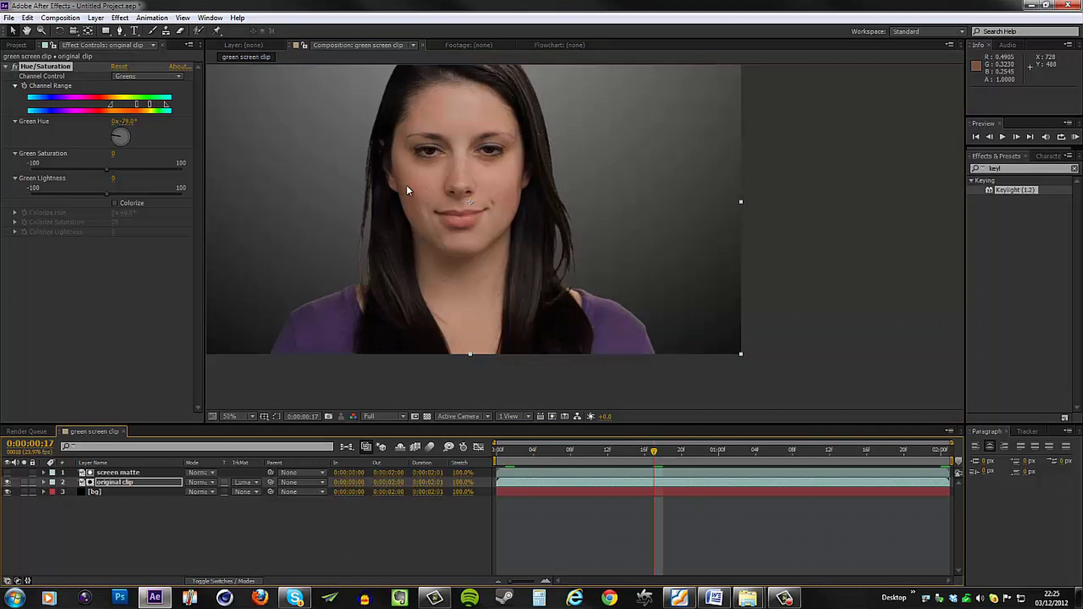
left_click(247, 416)
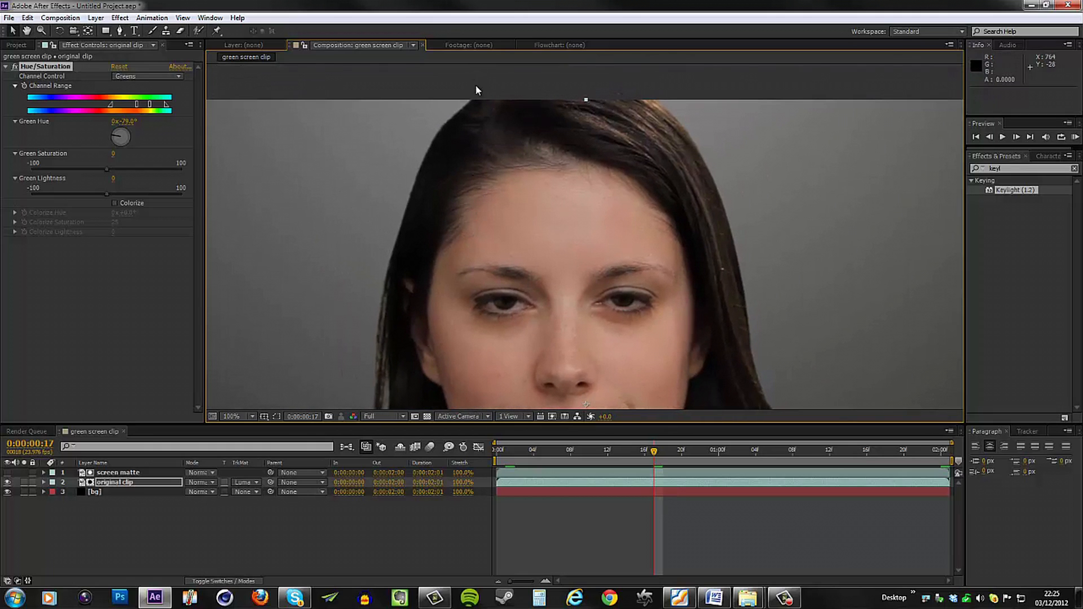
mouse_move(449, 64)
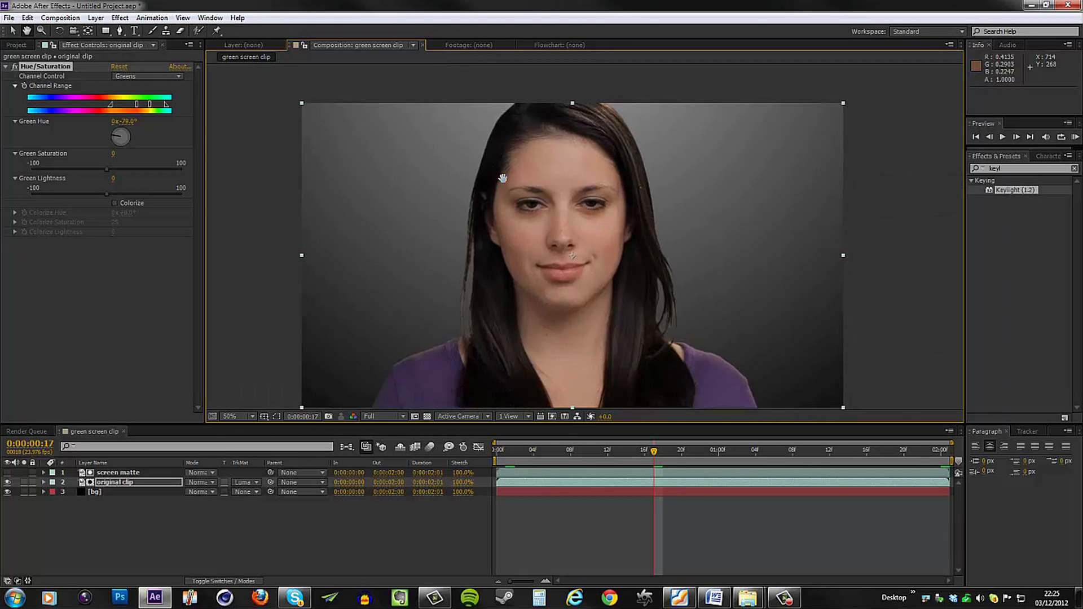
mouse_move(519, 107)
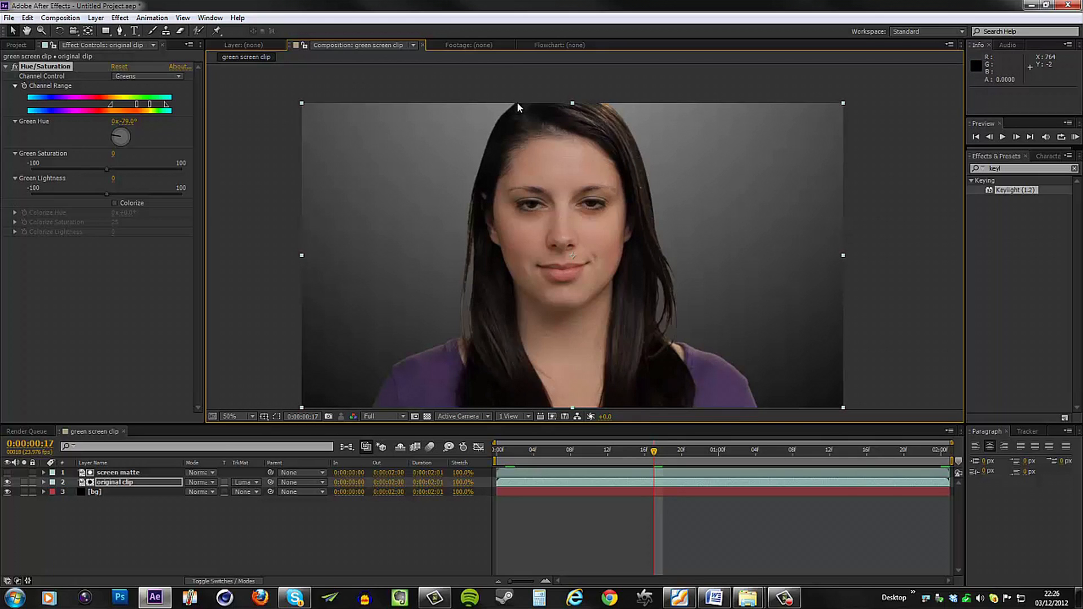
mouse_move(515, 110)
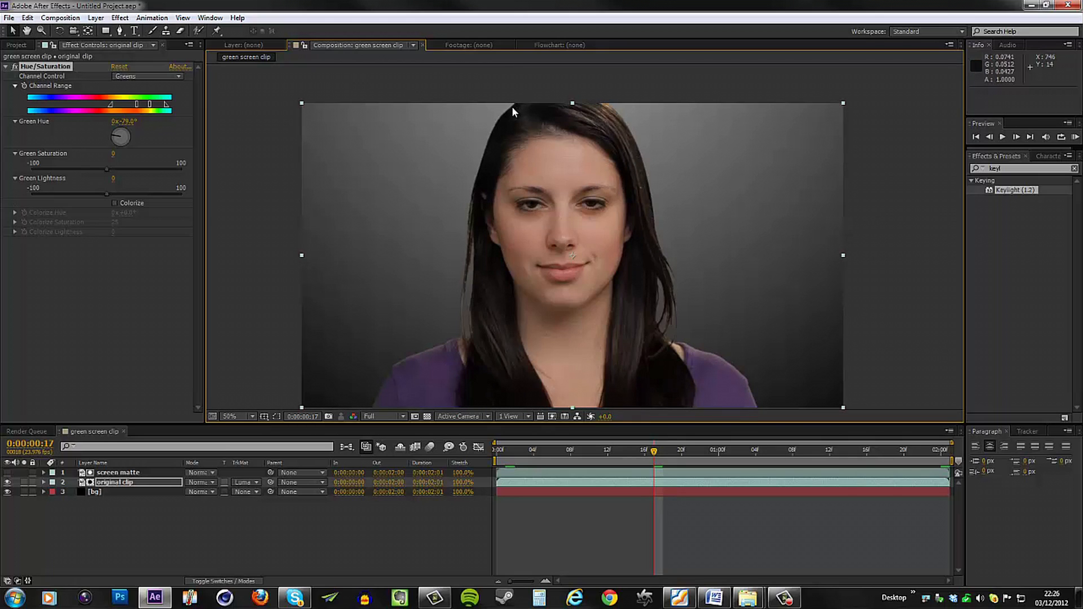
mouse_move(482, 190)
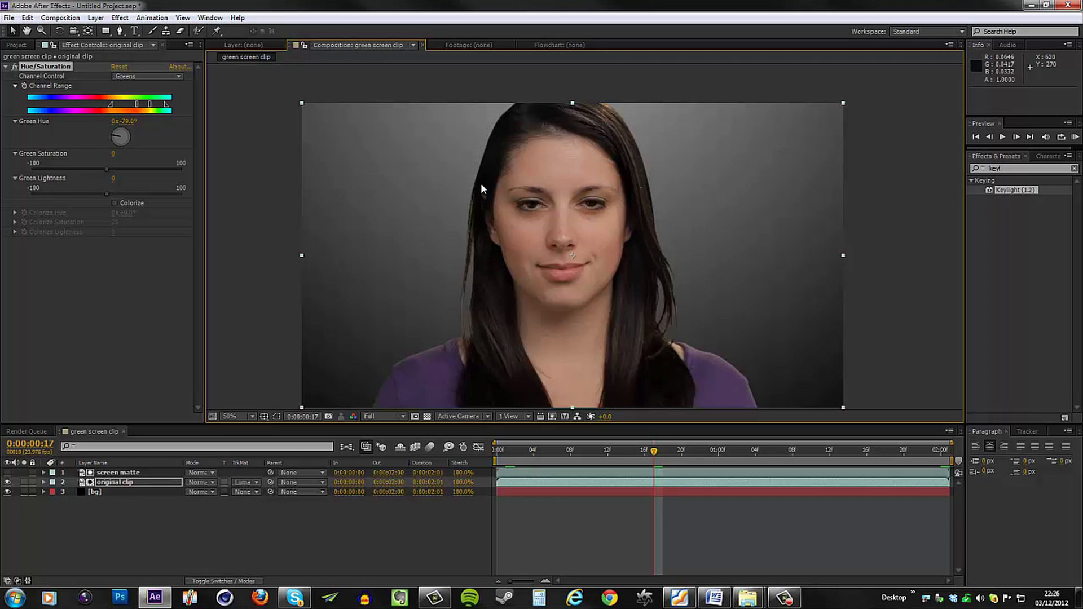
mouse_move(456, 360)
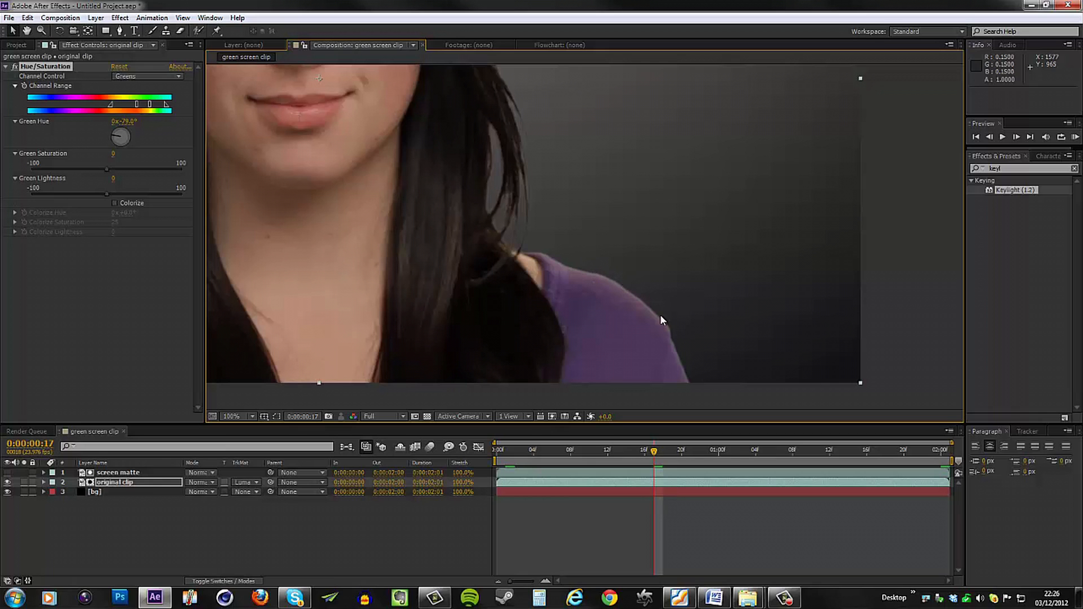
mouse_move(442, 259)
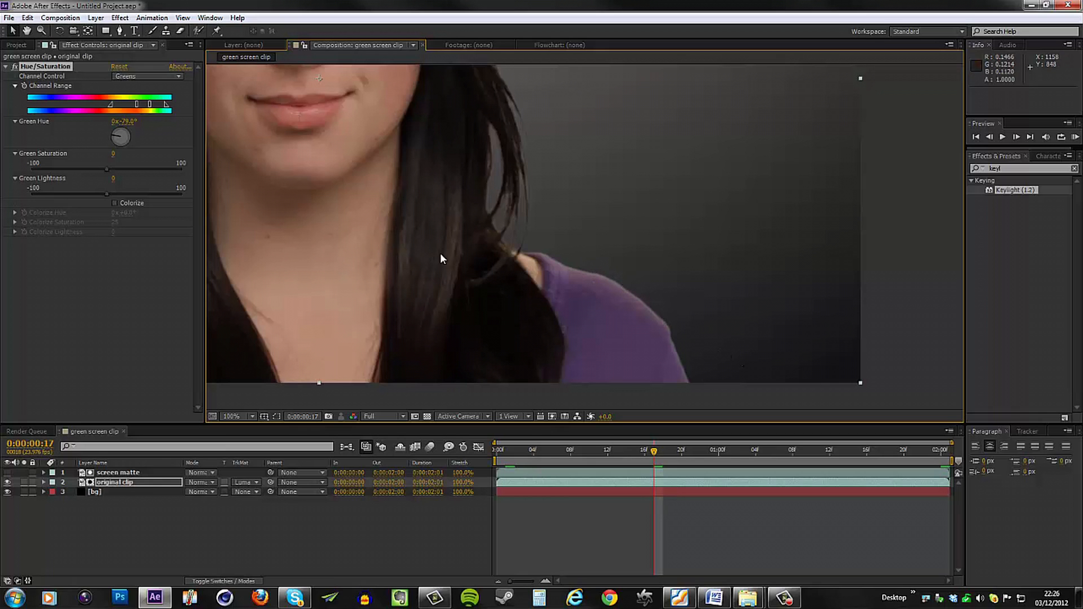
left_click(248, 416)
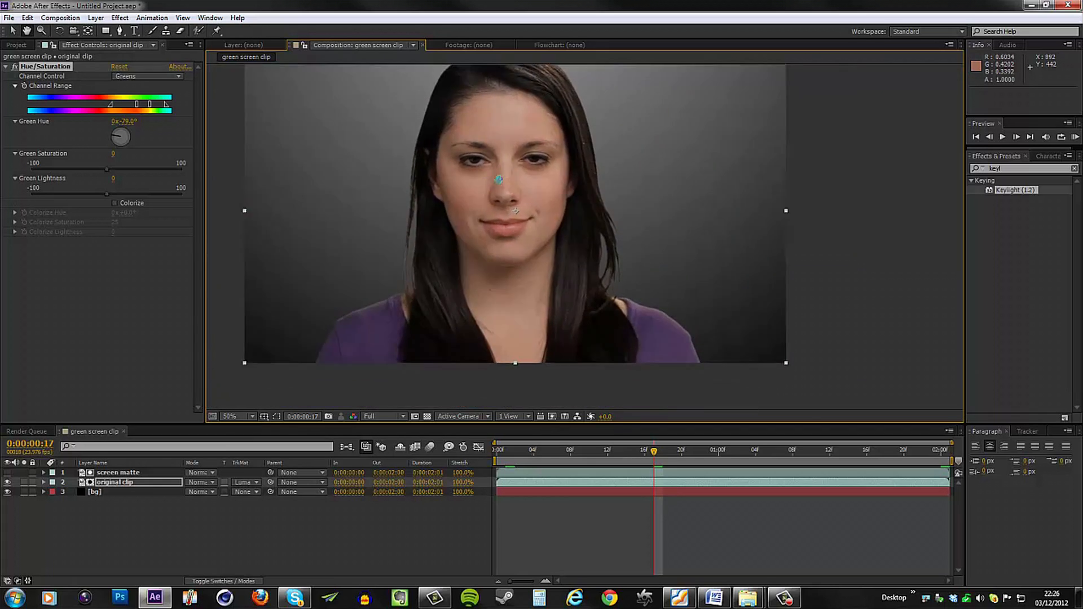
left_click(118, 473)
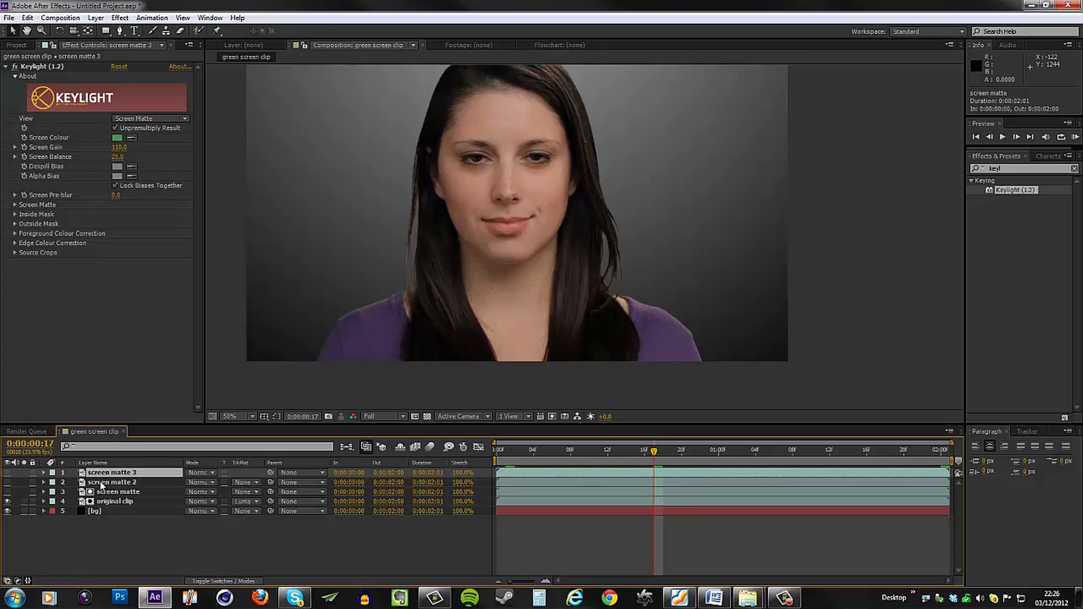
Pre-compose screen matte 2 and 3 into a composition named 'light wrap'.
right_click(110, 483)
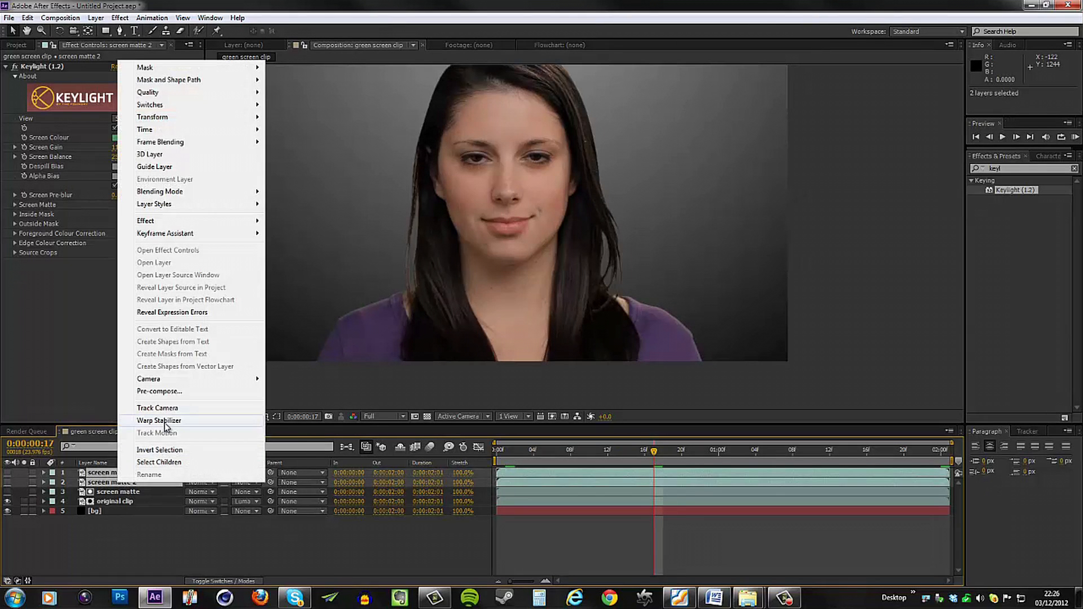
left_click(159, 391)
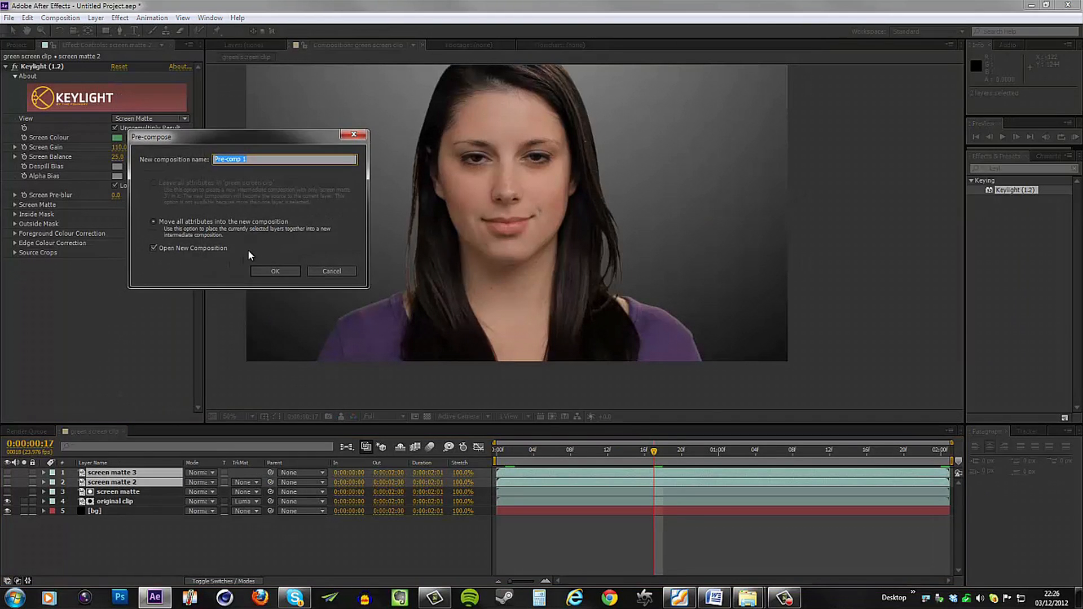
type("light w")
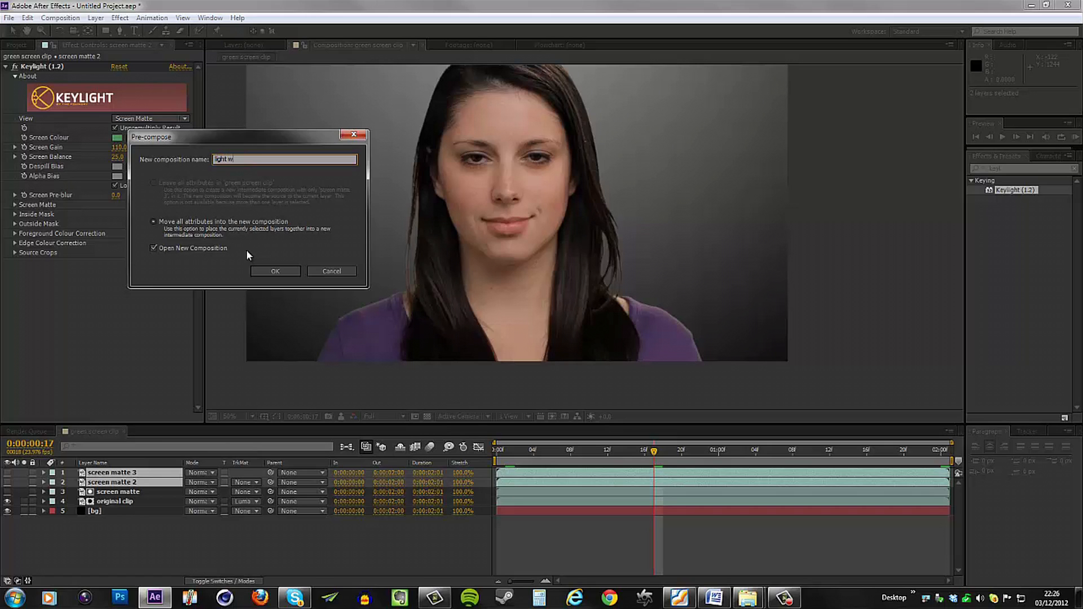
left_click(275, 271)
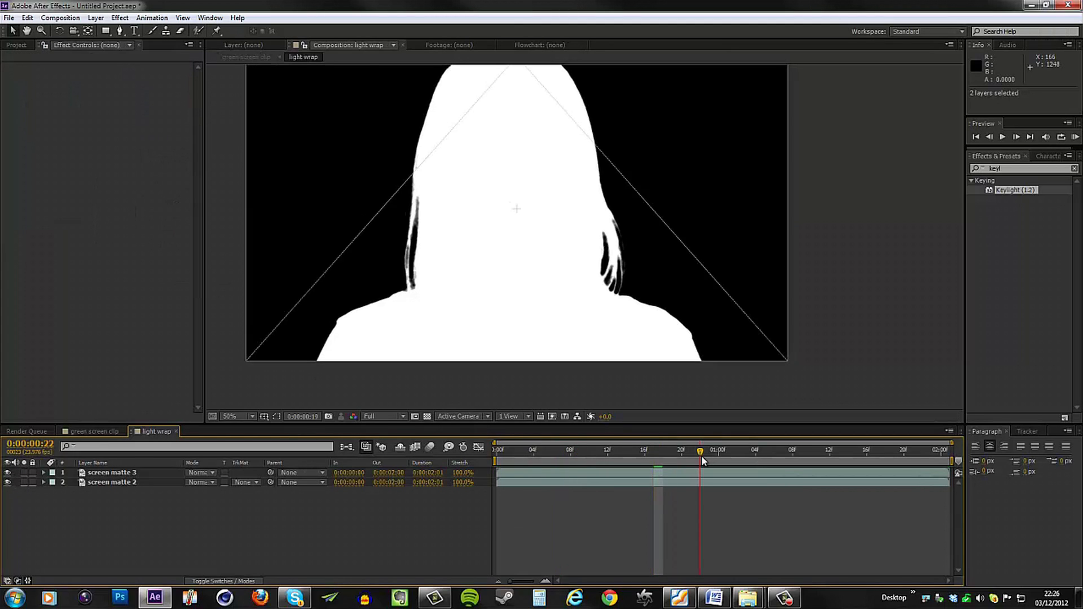
Apply Channel > Invert to screen matte 3, then select screen matte 2.
left_click(112, 473)
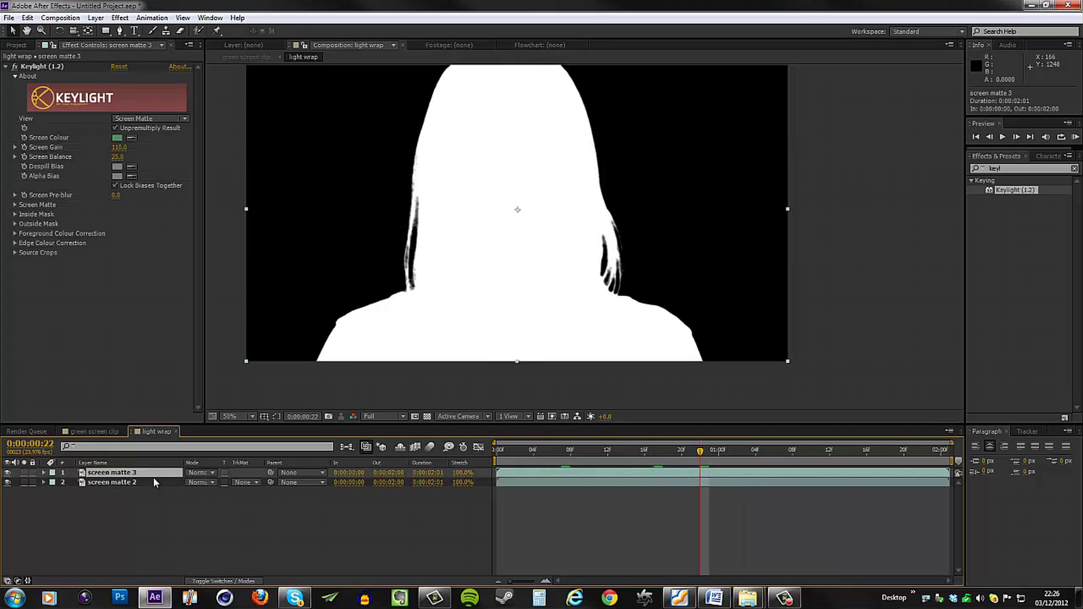
right_click(113, 473)
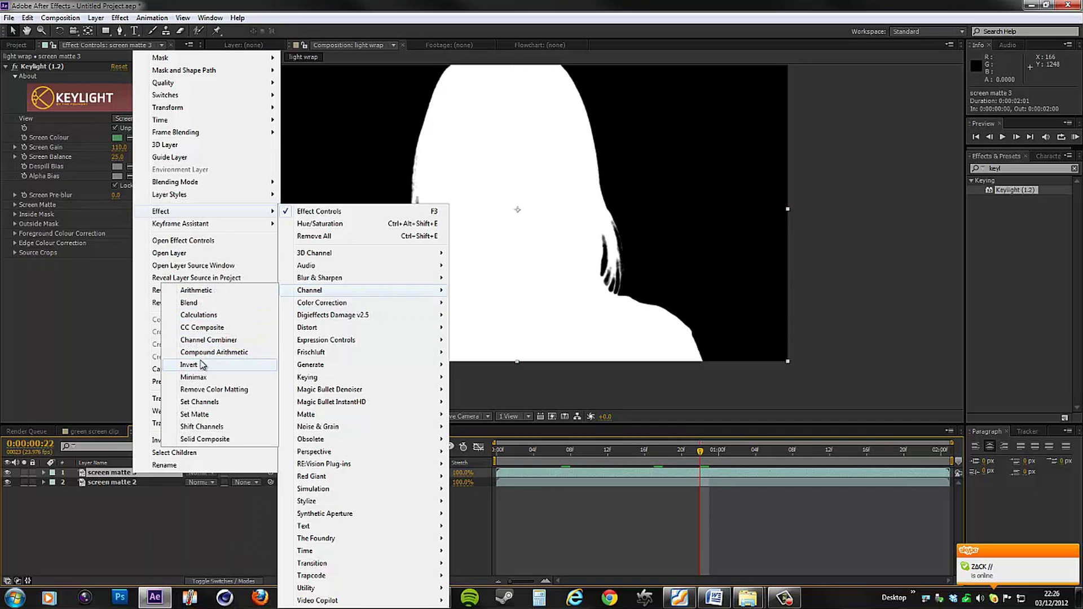
left_click(189, 365)
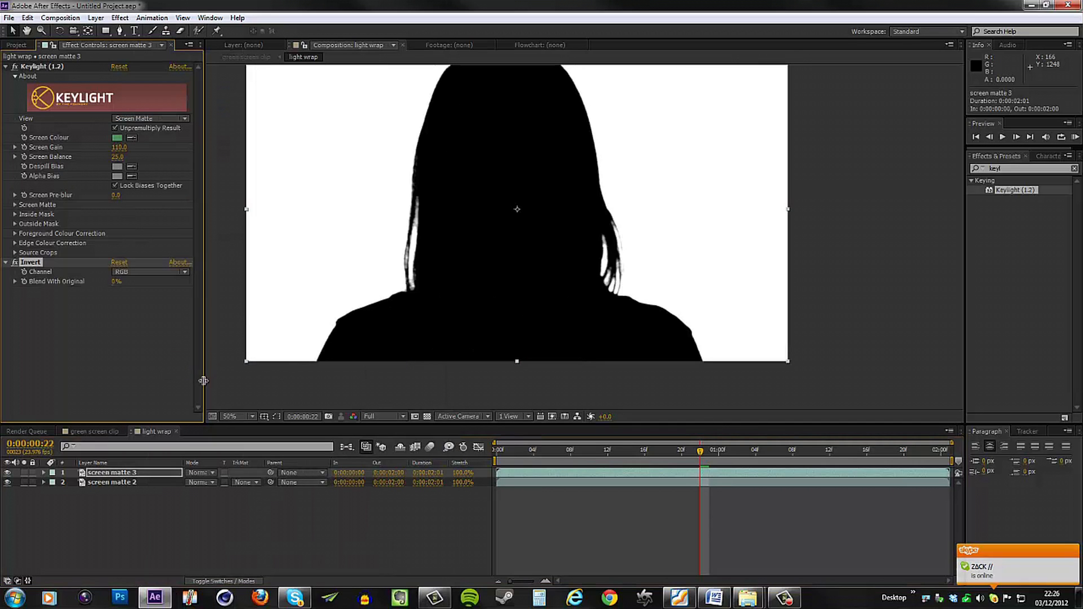
left_click(111, 482)
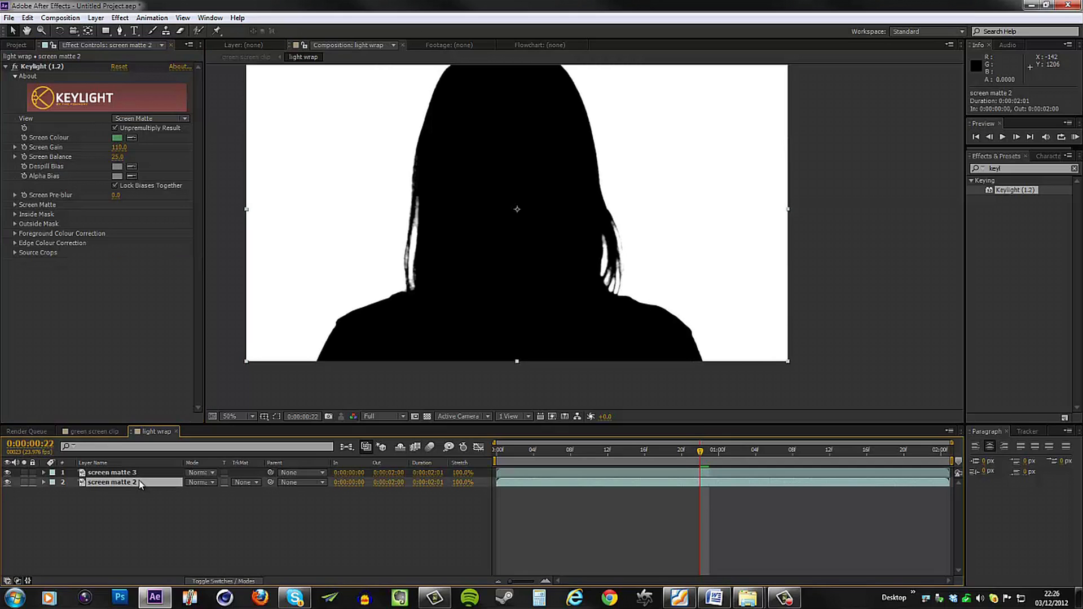
mouse_move(258, 486)
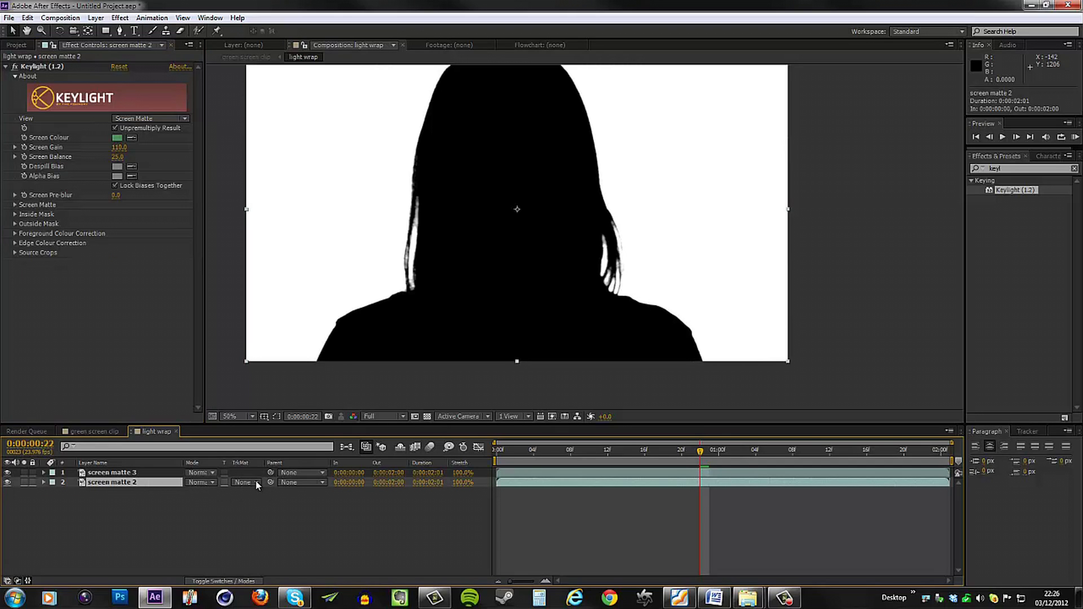
Give screen matte 2 a Luma Matte from screen matte 3 and add Fast Blur.
left_click(245, 483)
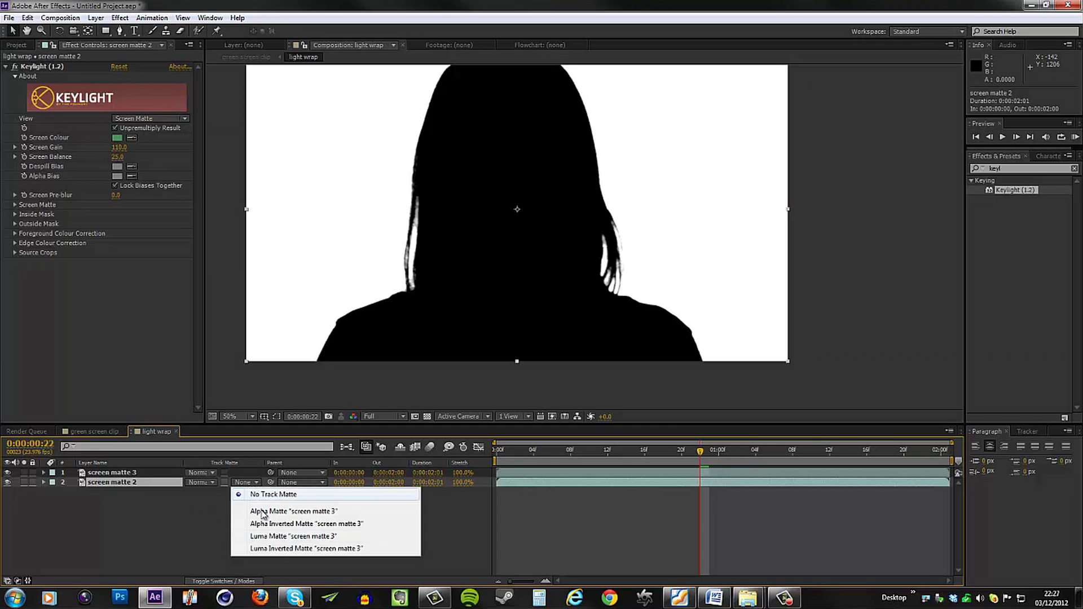
mouse_move(293, 536)
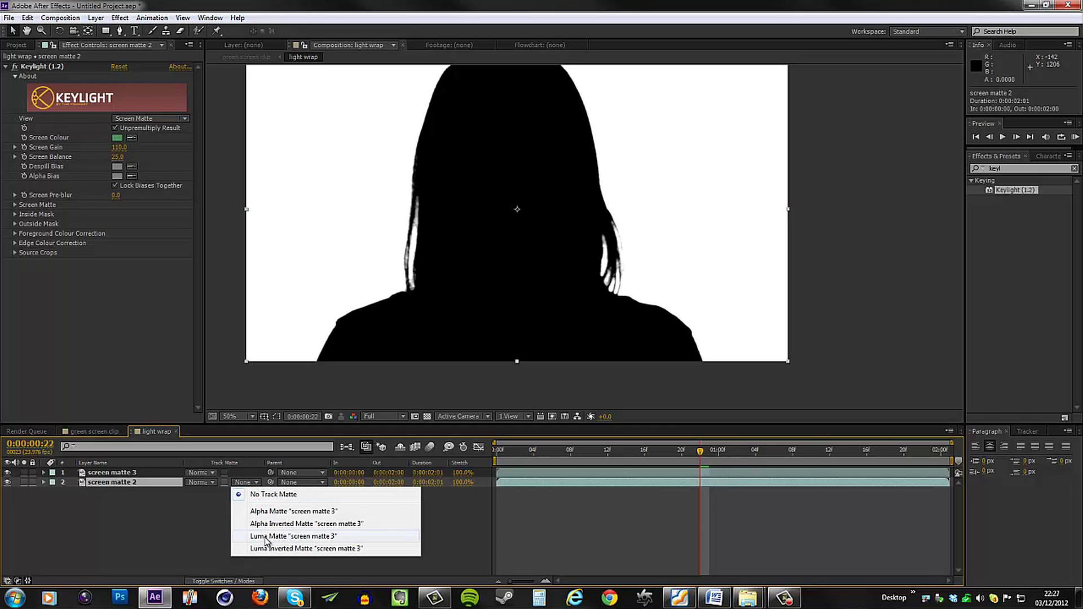
left_click(293, 536)
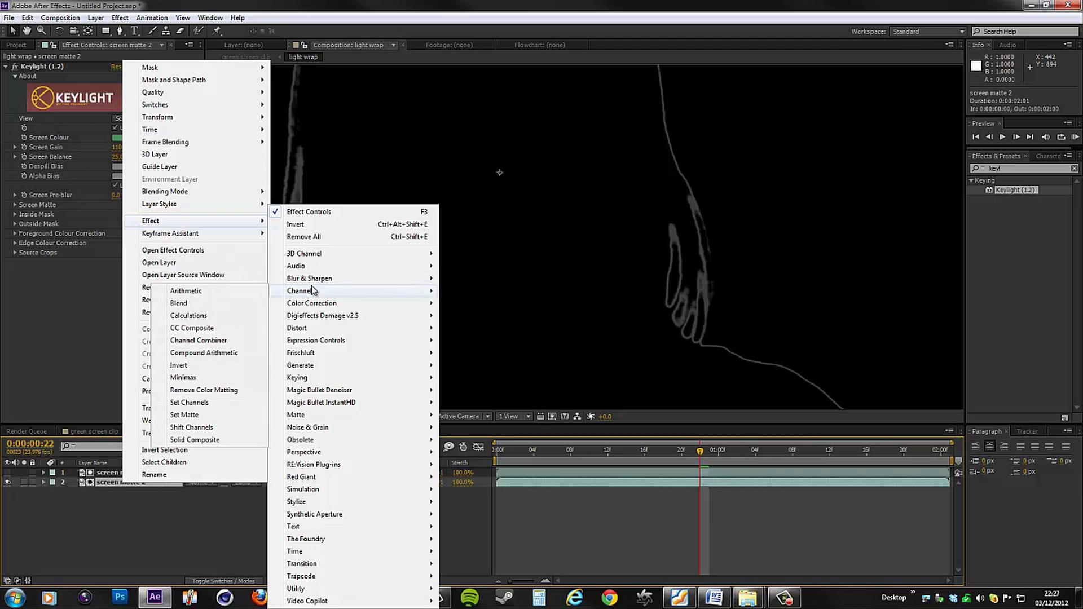
left_click(309, 278)
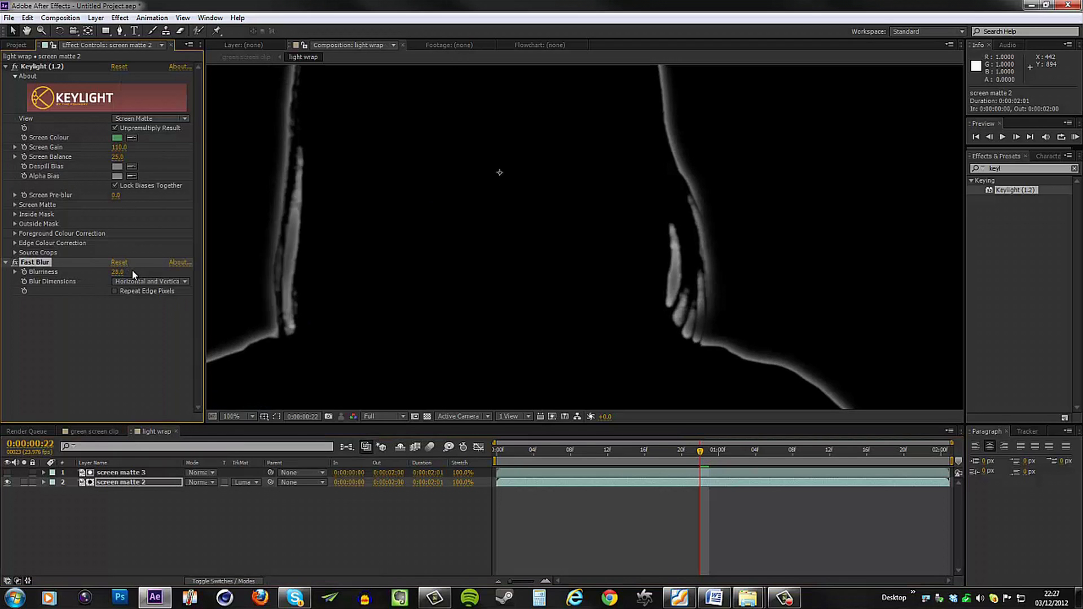
left_click(116, 271)
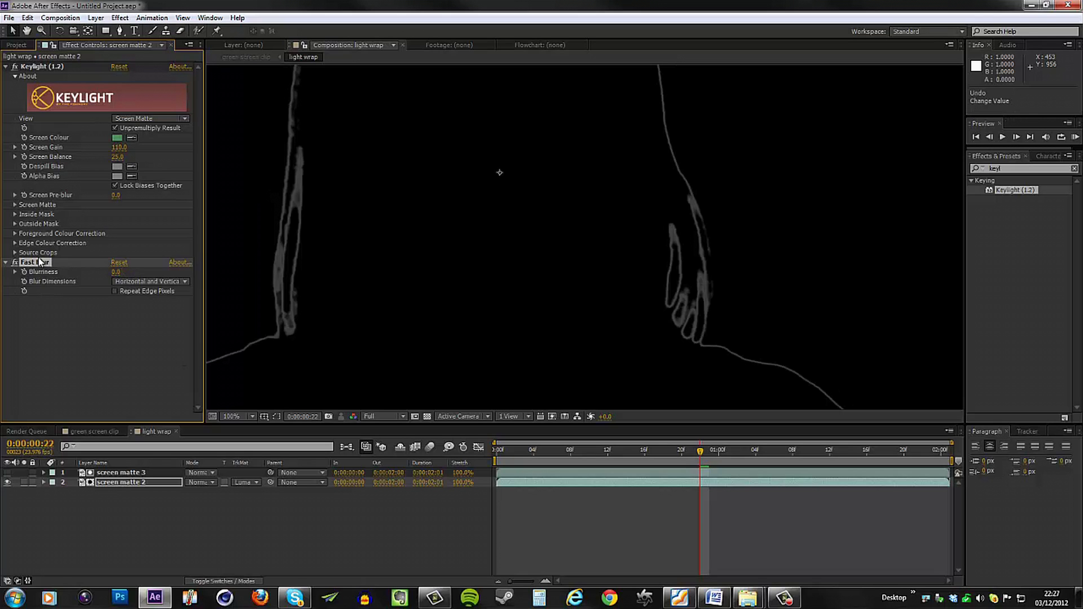
left_click(121, 473)
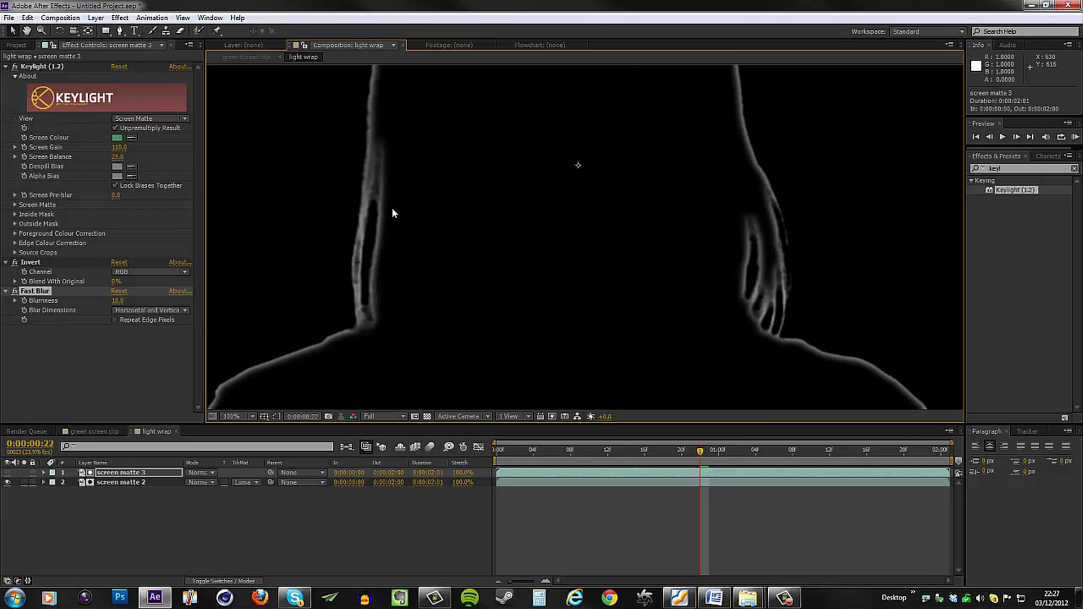
left_click(231, 416)
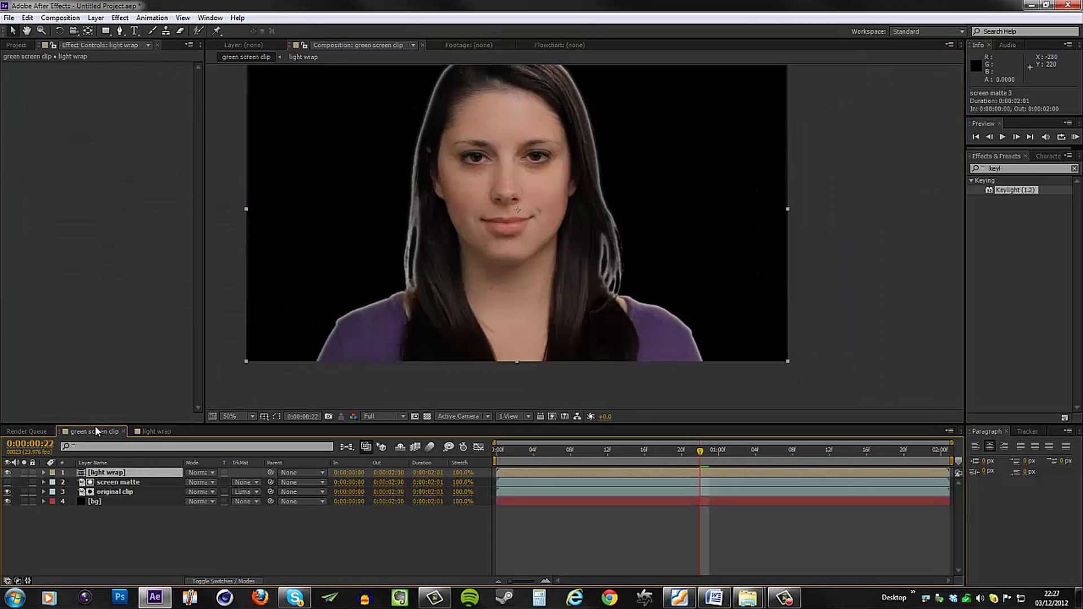
Duplicate bg and set the copy's Track Matte to Luma Matte '[light wrap]'.
left_click(7, 472)
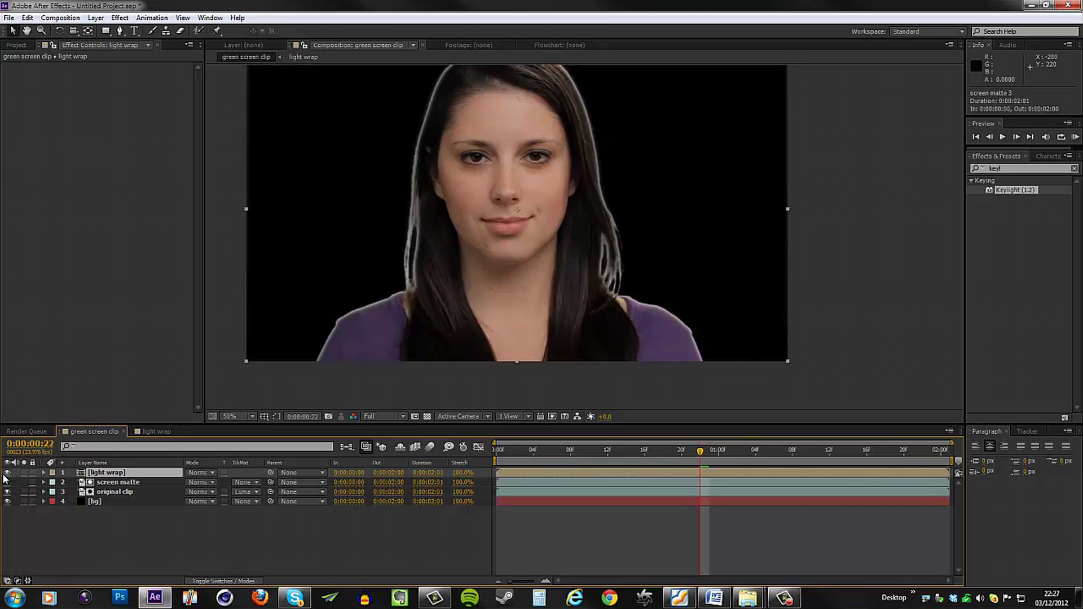
left_click(95, 502)
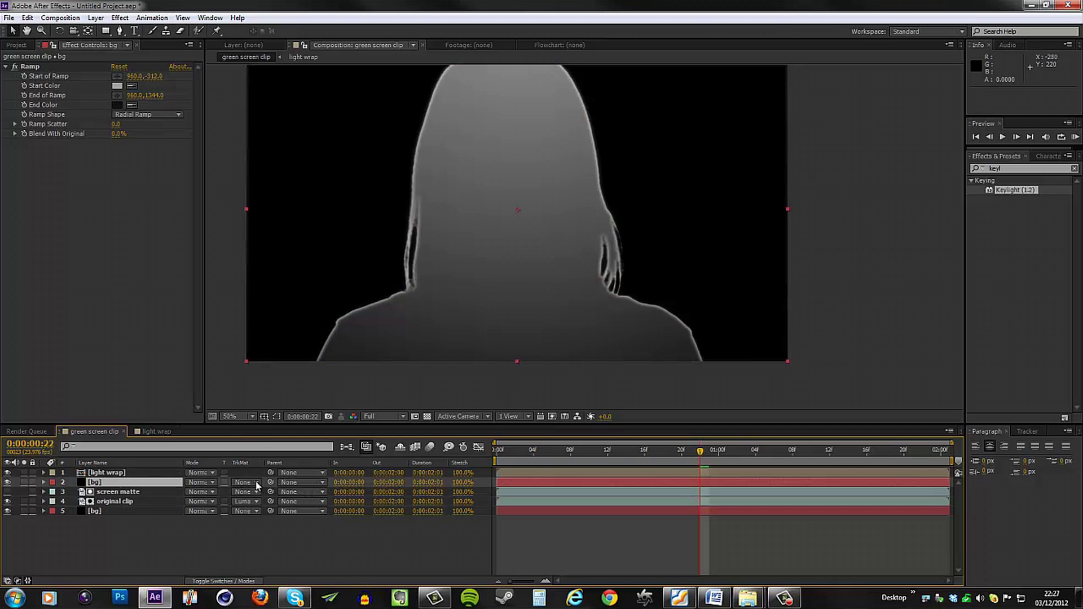
left_click(245, 482)
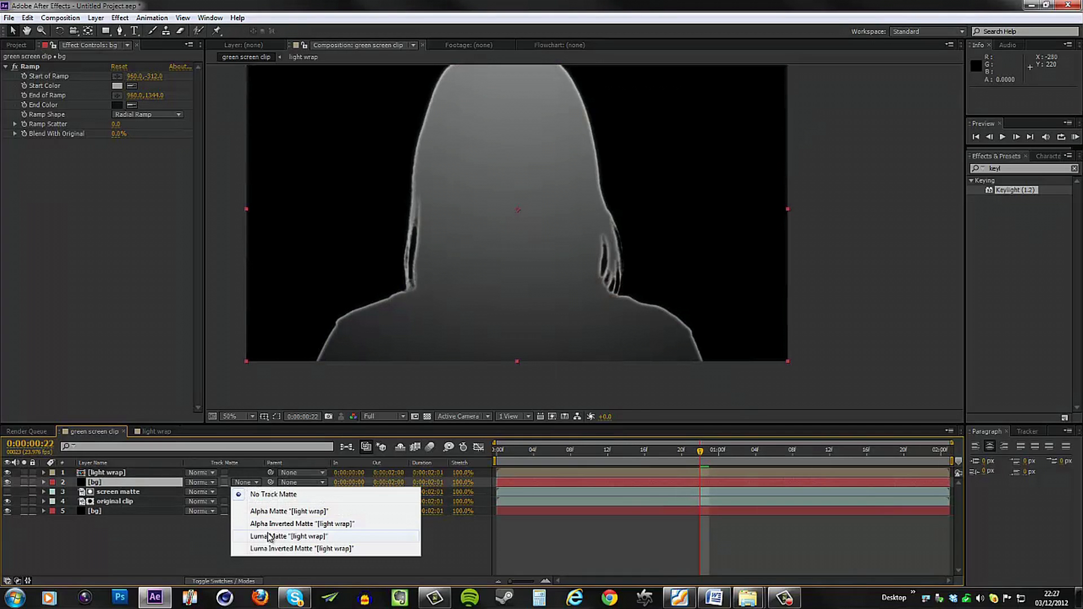
left_click(289, 537)
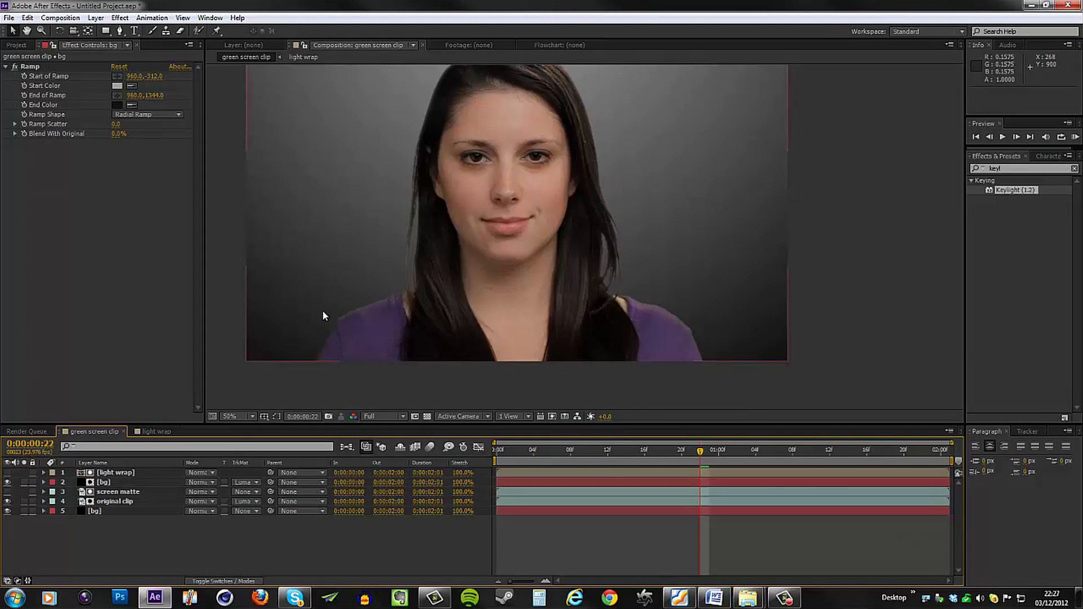
left_click(232, 416)
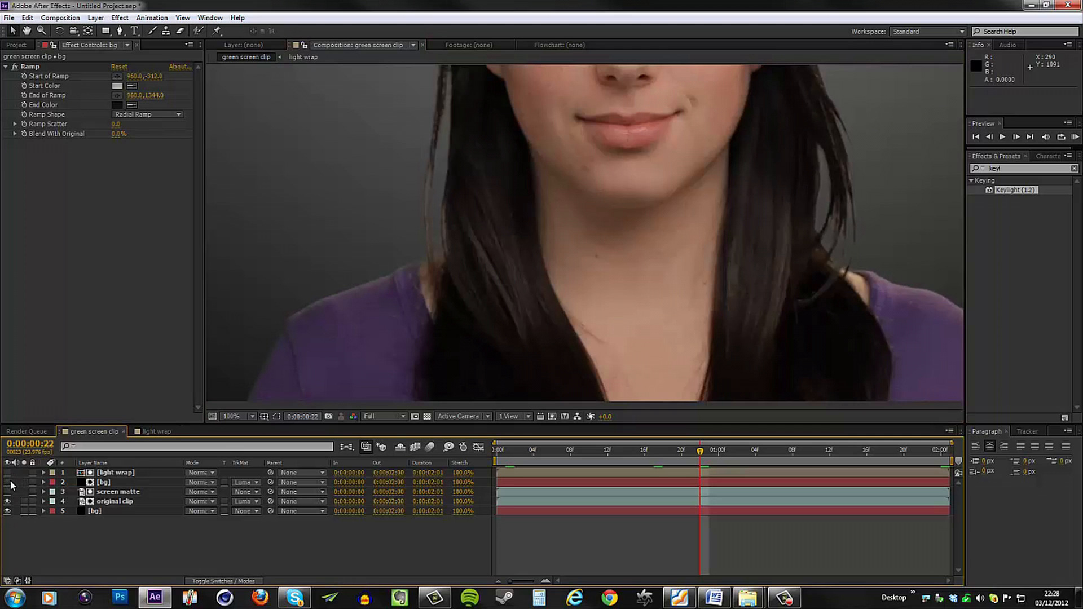
mouse_move(413, 266)
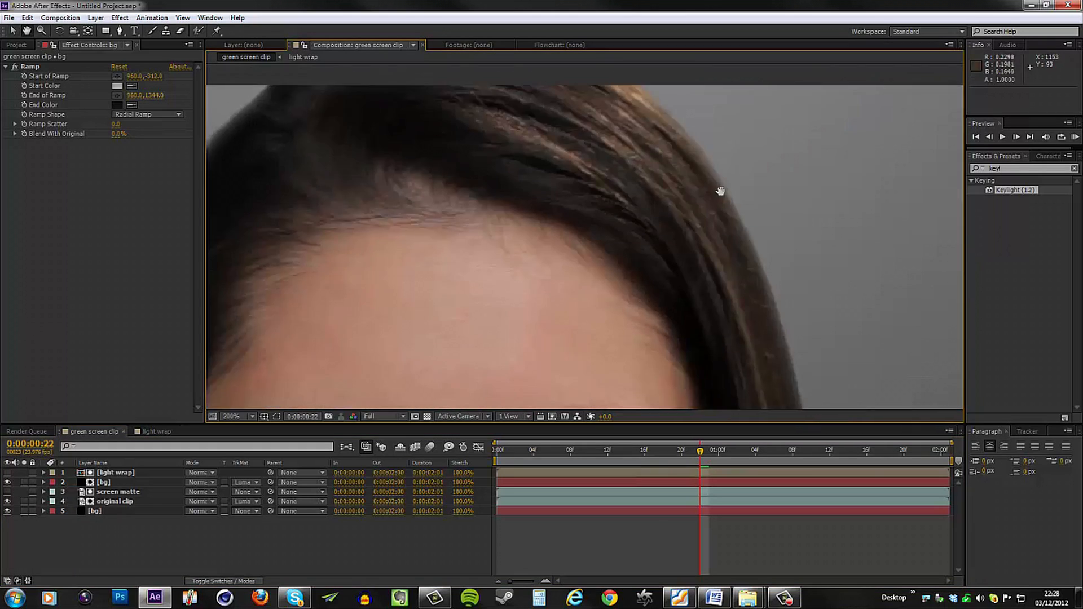
Raise the light wrap comp's Fast Blur Blurriness to about 25, then return to the green screen clip comp.
left_click(232, 416)
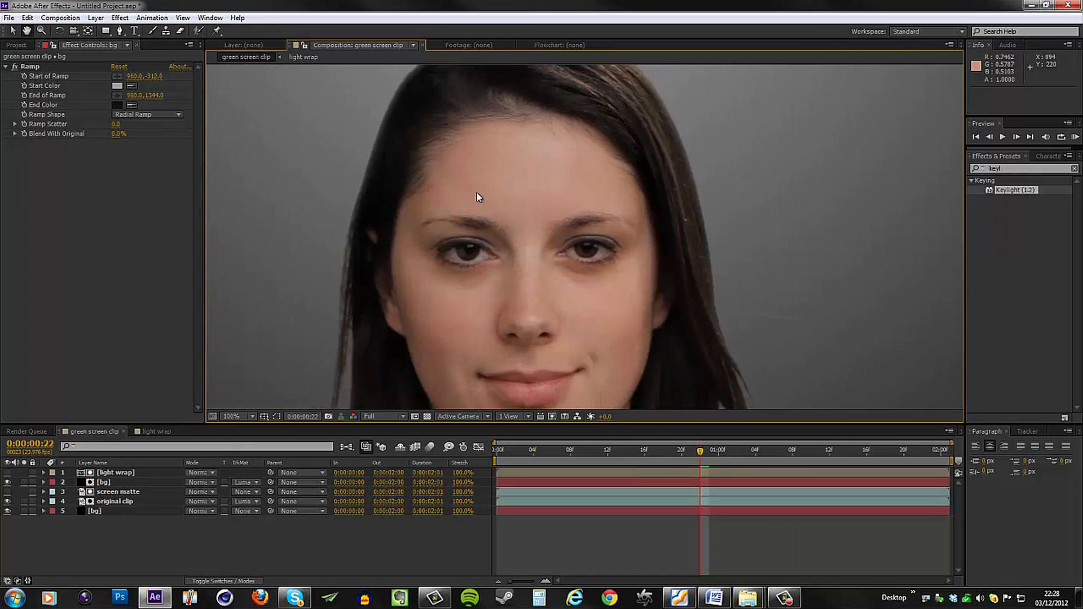
left_click(158, 431)
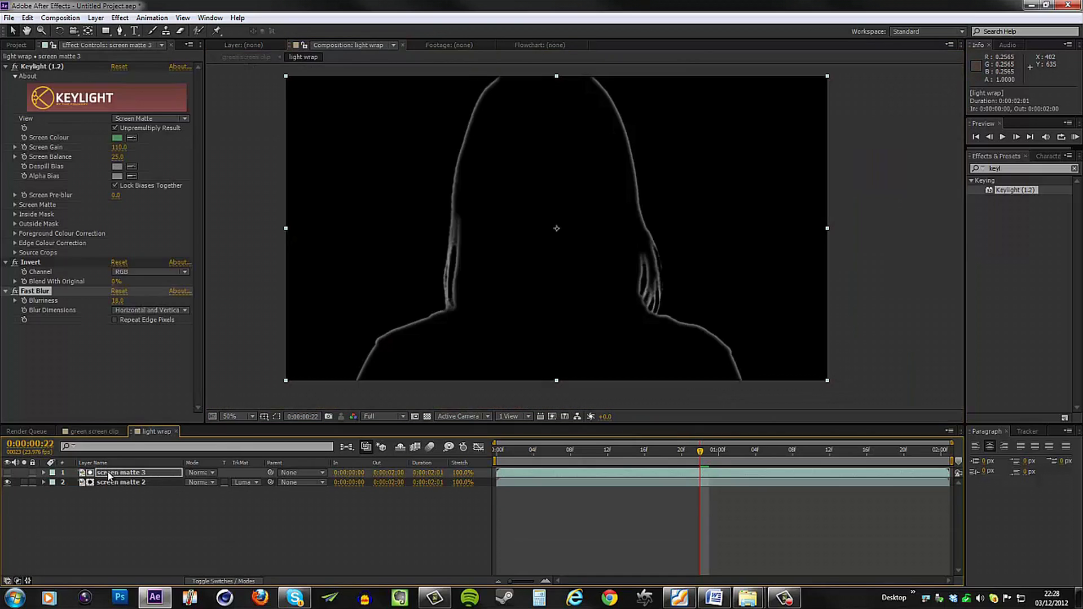
double_click(119, 301)
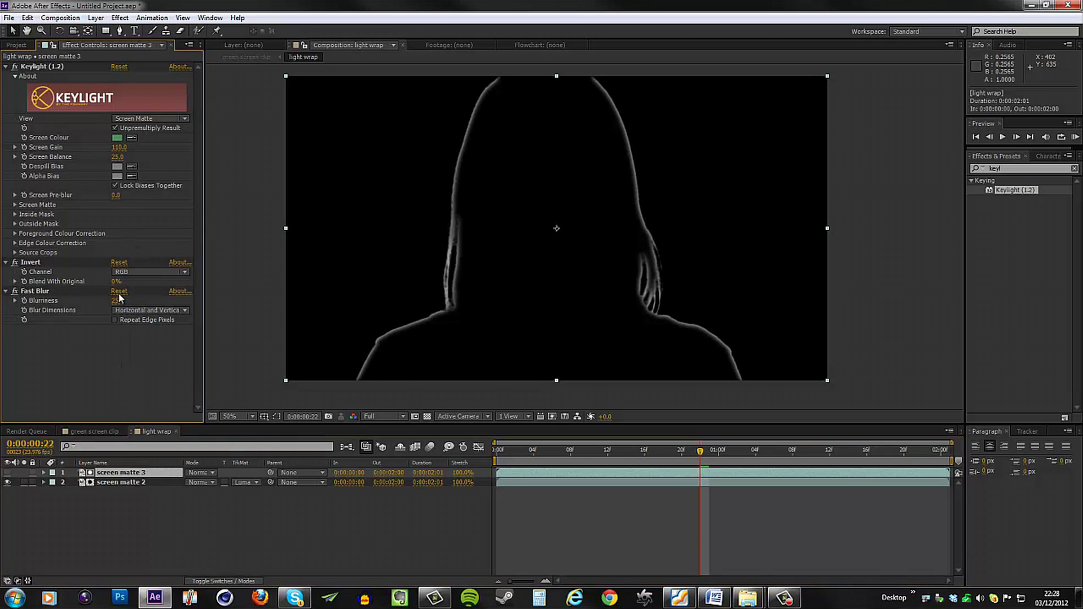
left_click(231, 417)
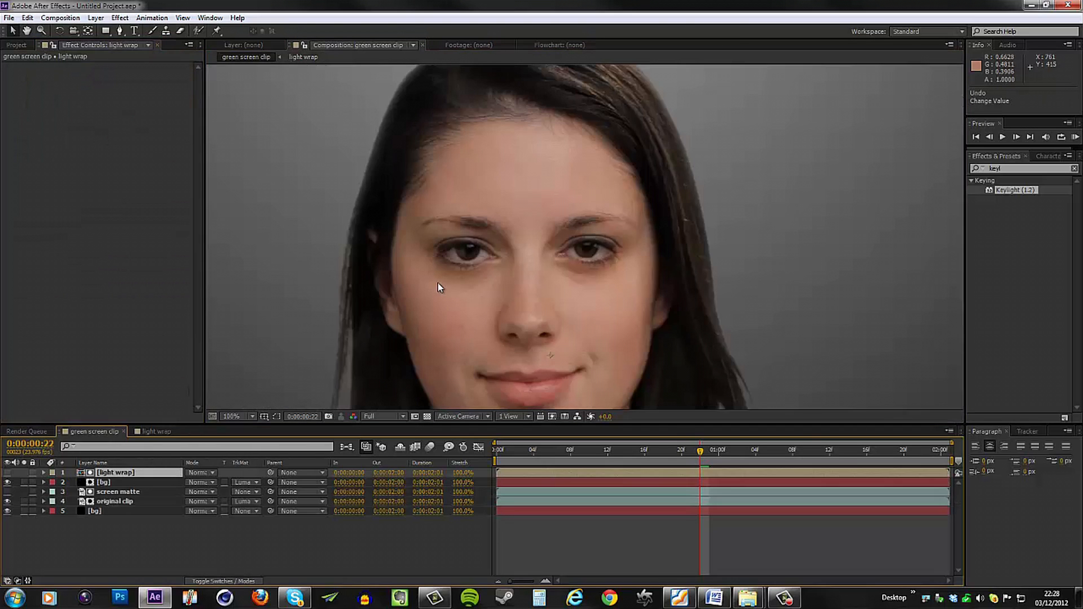
Set the bg copy layer's opacity to 65% and zoom the viewer out to 50%.
left_click(114, 483)
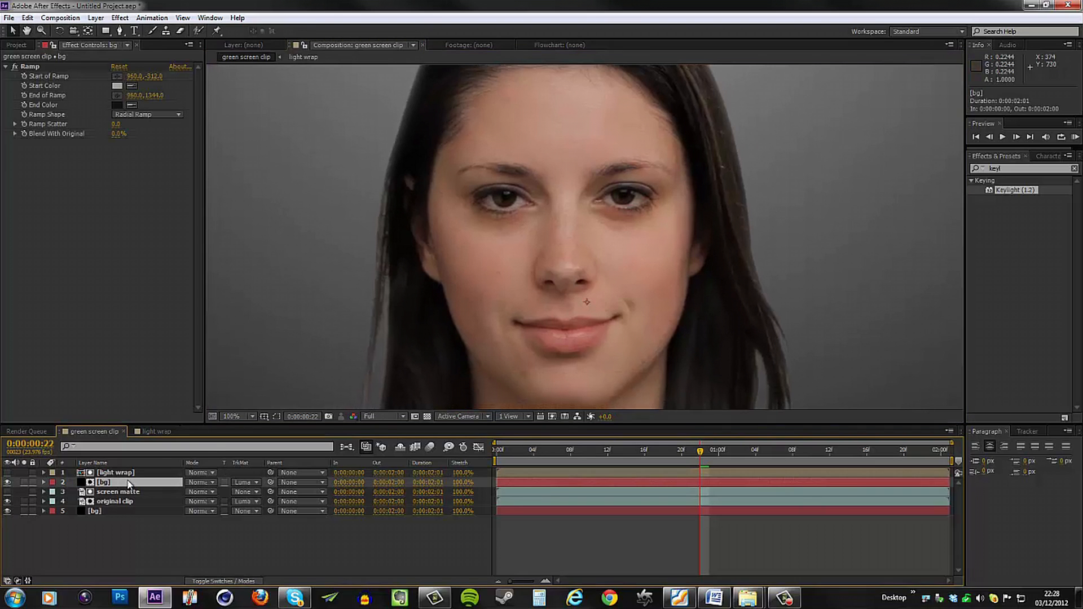
left_click(43, 481)
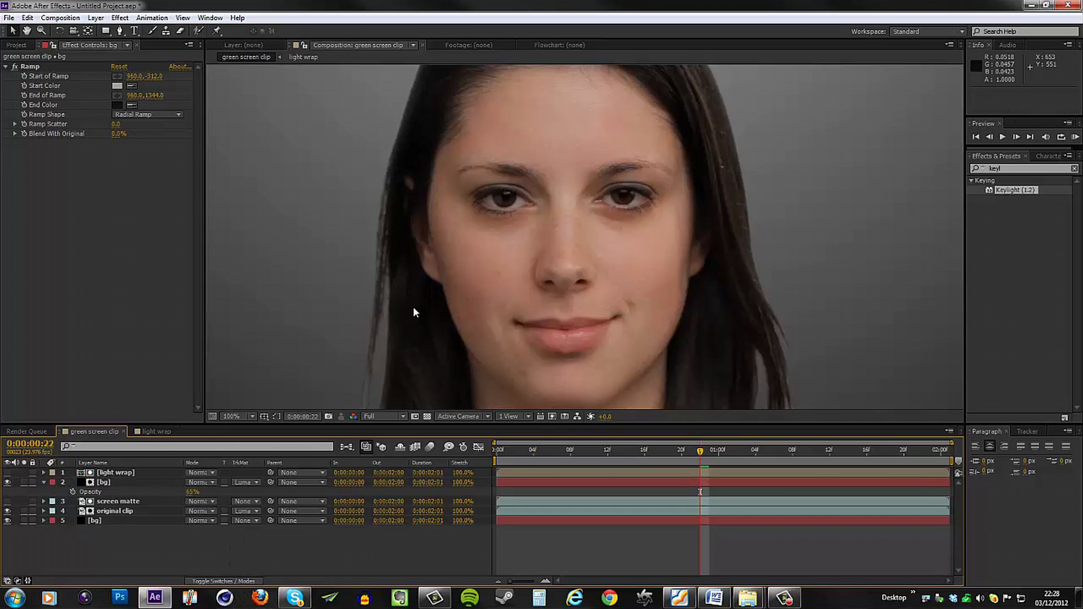
left_click(237, 416)
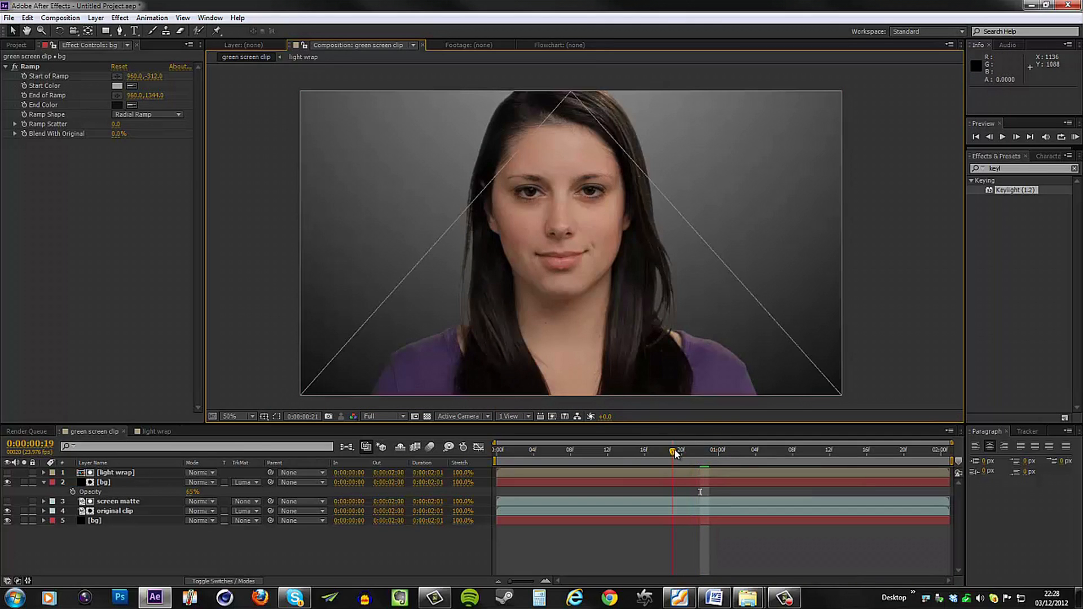
Set viewer resolution to Half and RAM-preview the composite over the gray gradient.
left_click(378, 416)
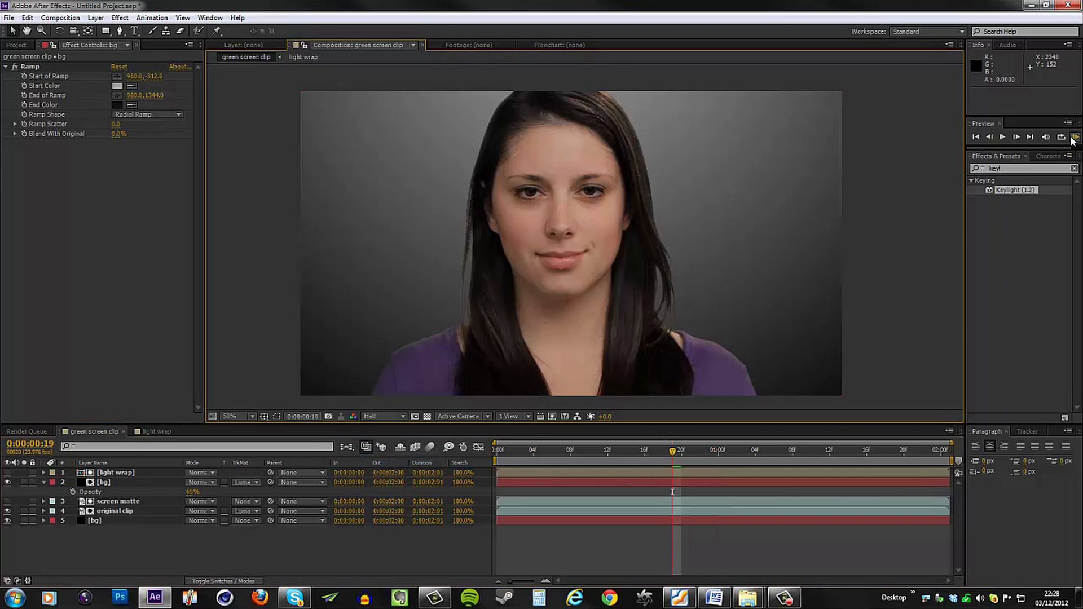
left_click(1074, 137)
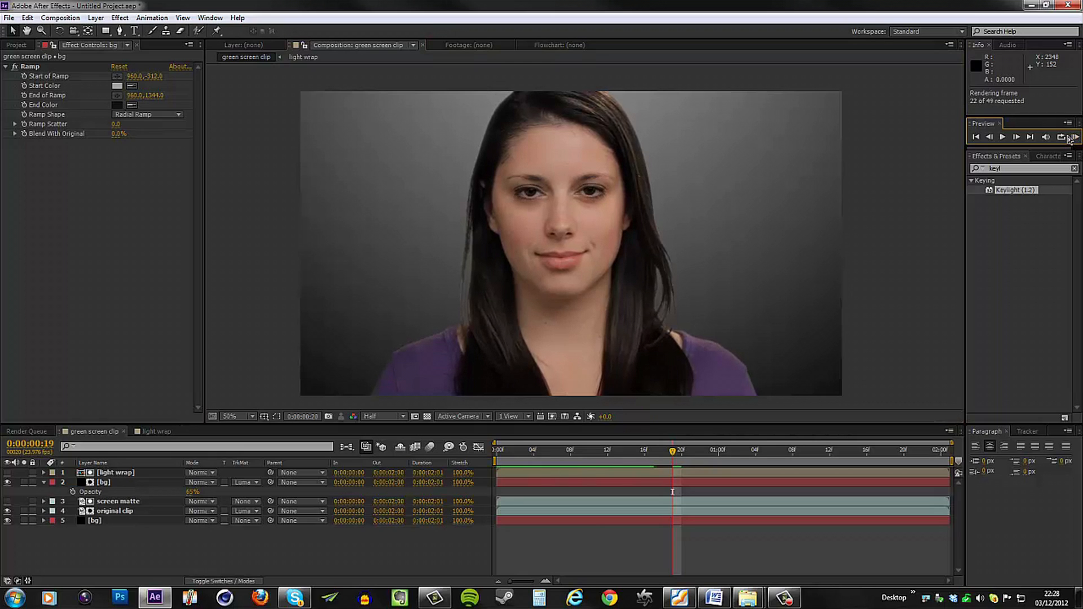
left_click(1064, 136)
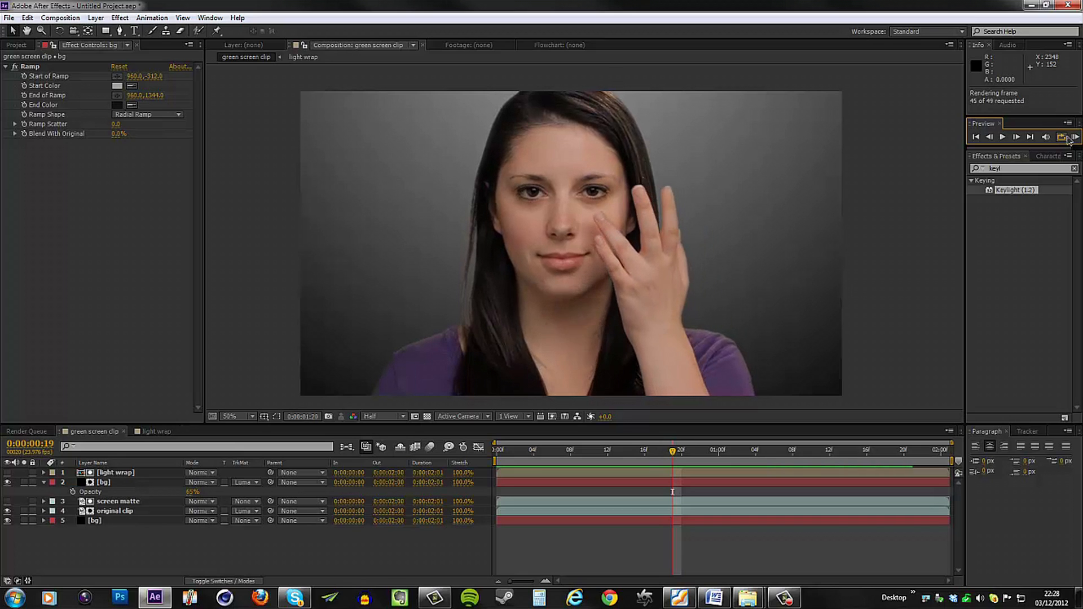
left_click(1062, 136)
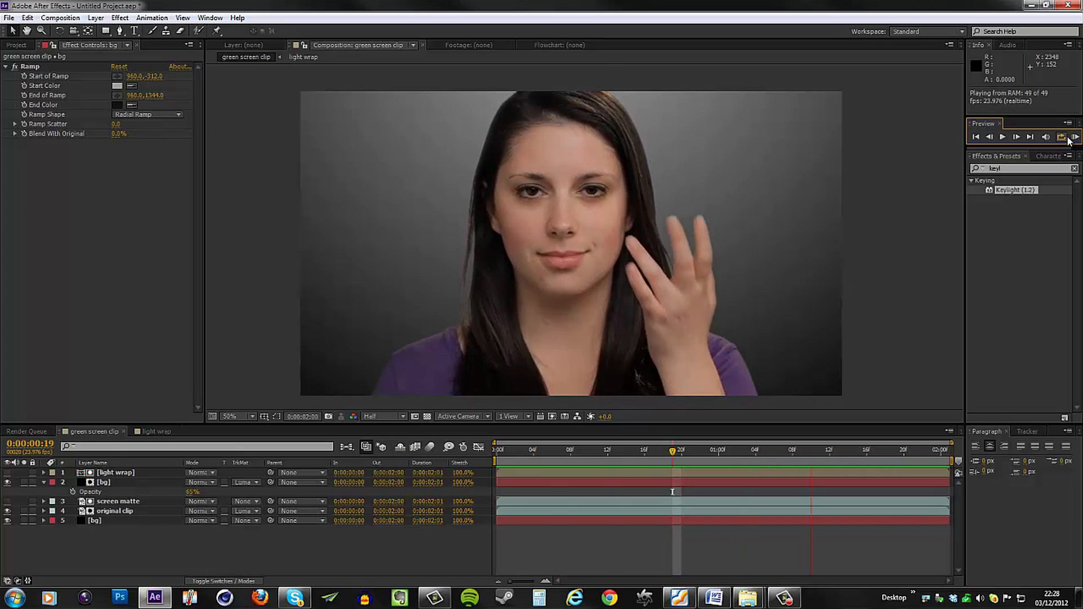